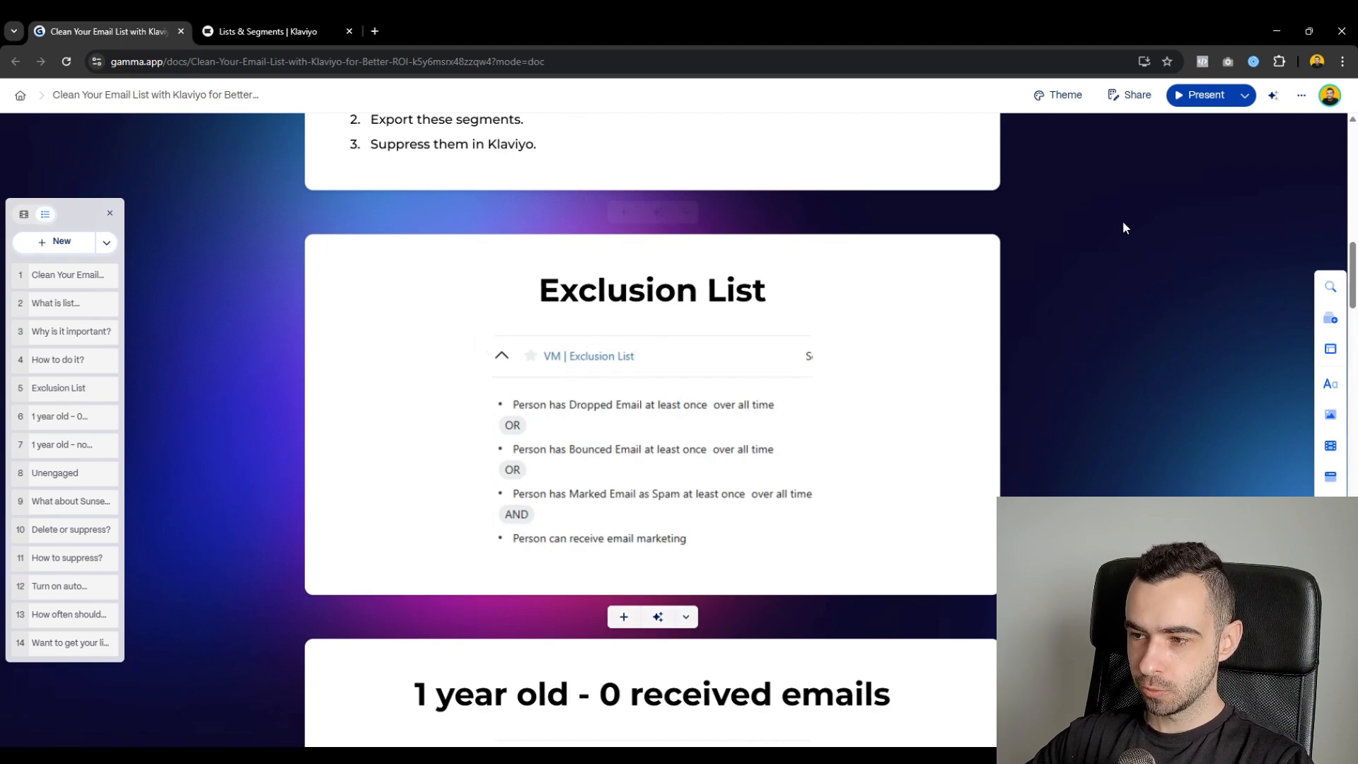
- Open the Create New menu on Klaviyo's Lists & Segments page
click(270, 31)
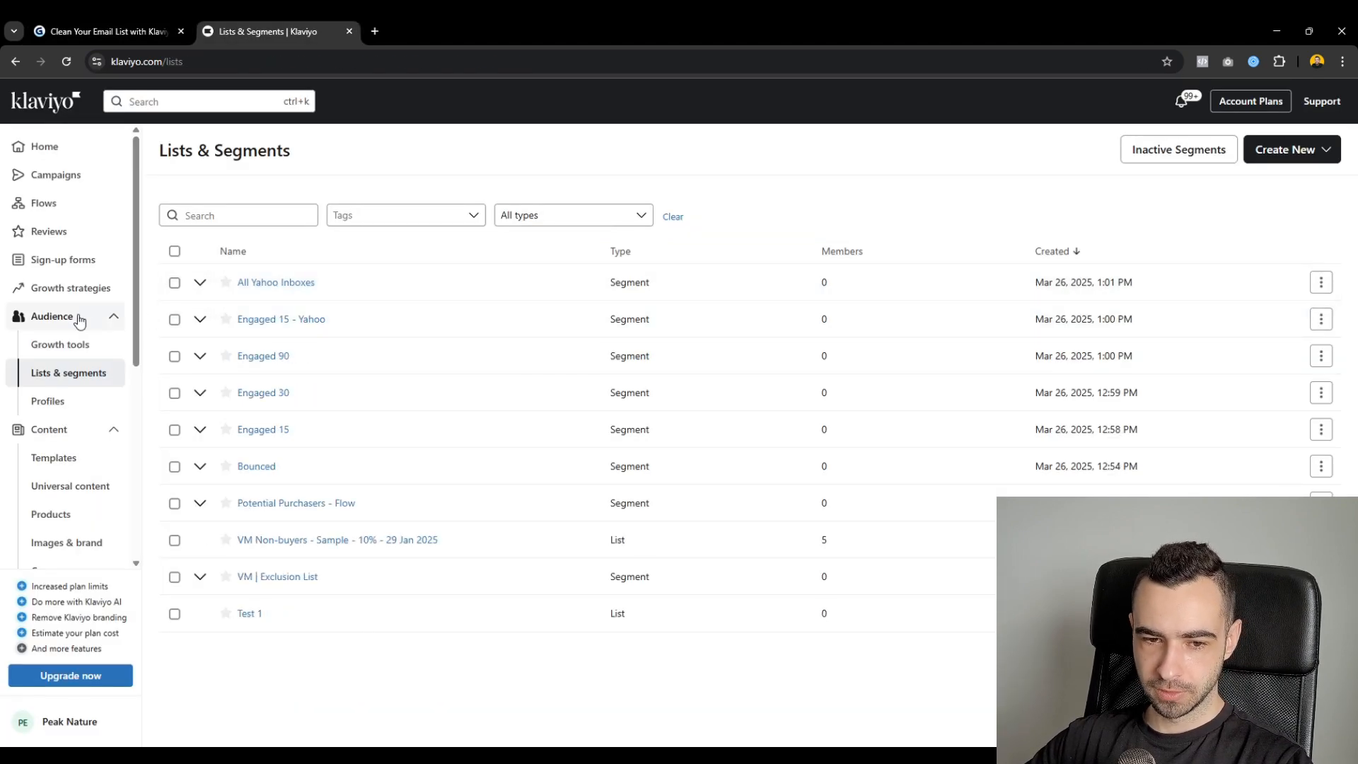
click(1291, 149)
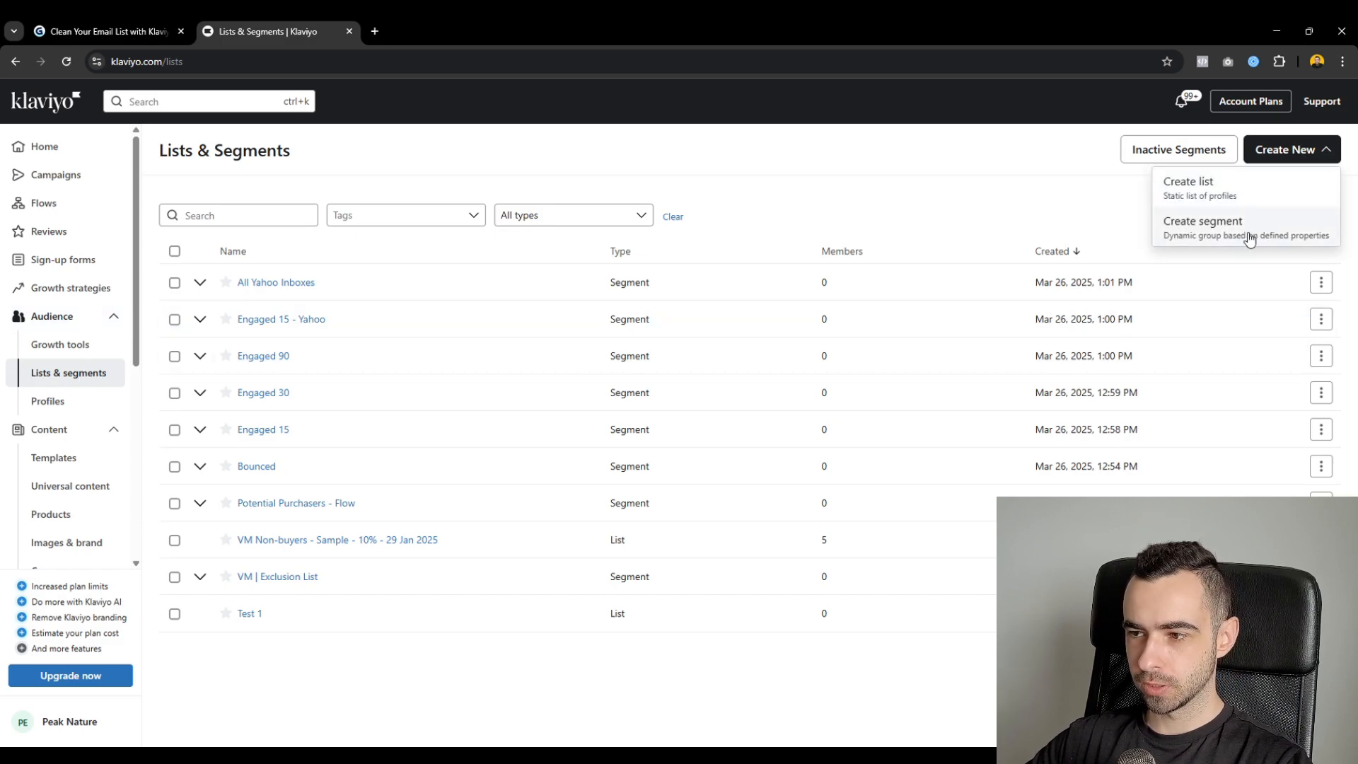
- Start a new segment named 'Exclusion List', checking the Gamma guide's conditions
click(1202, 220)
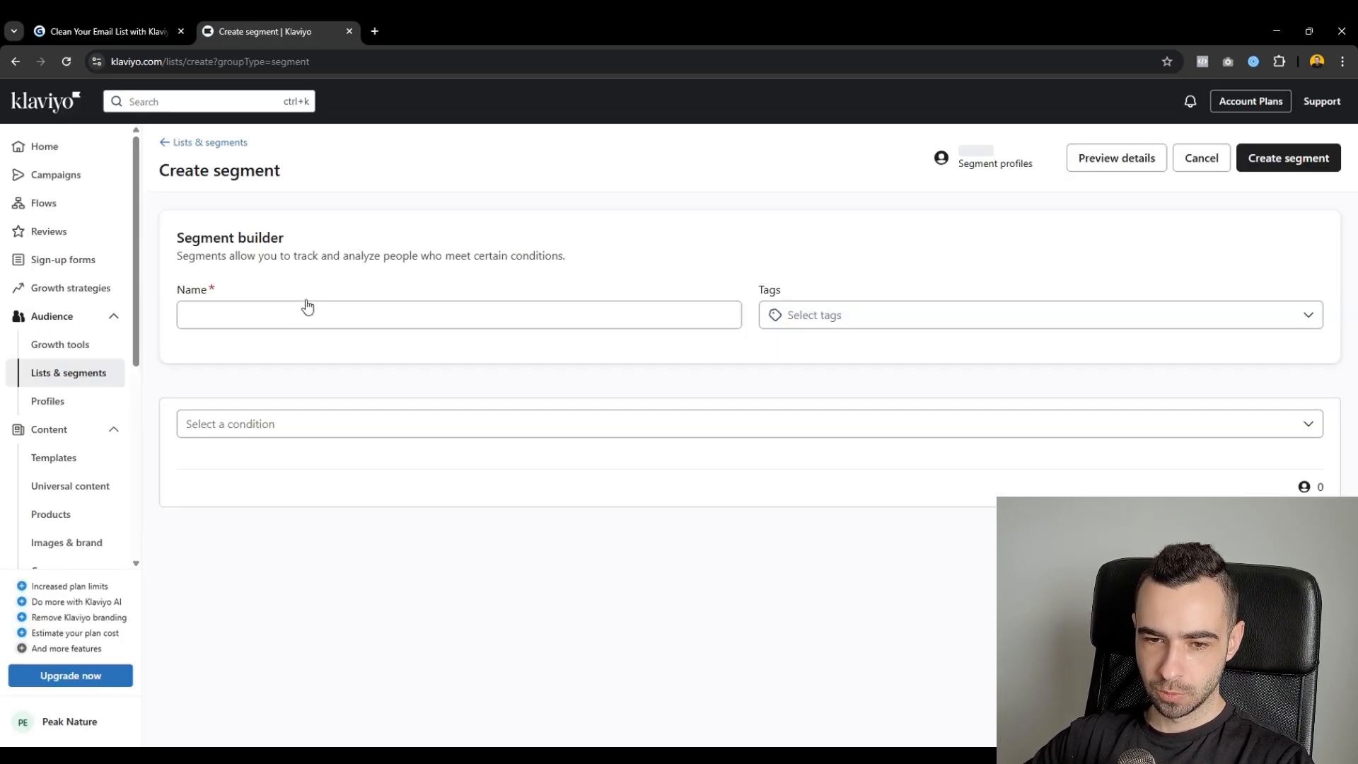
text(VM)
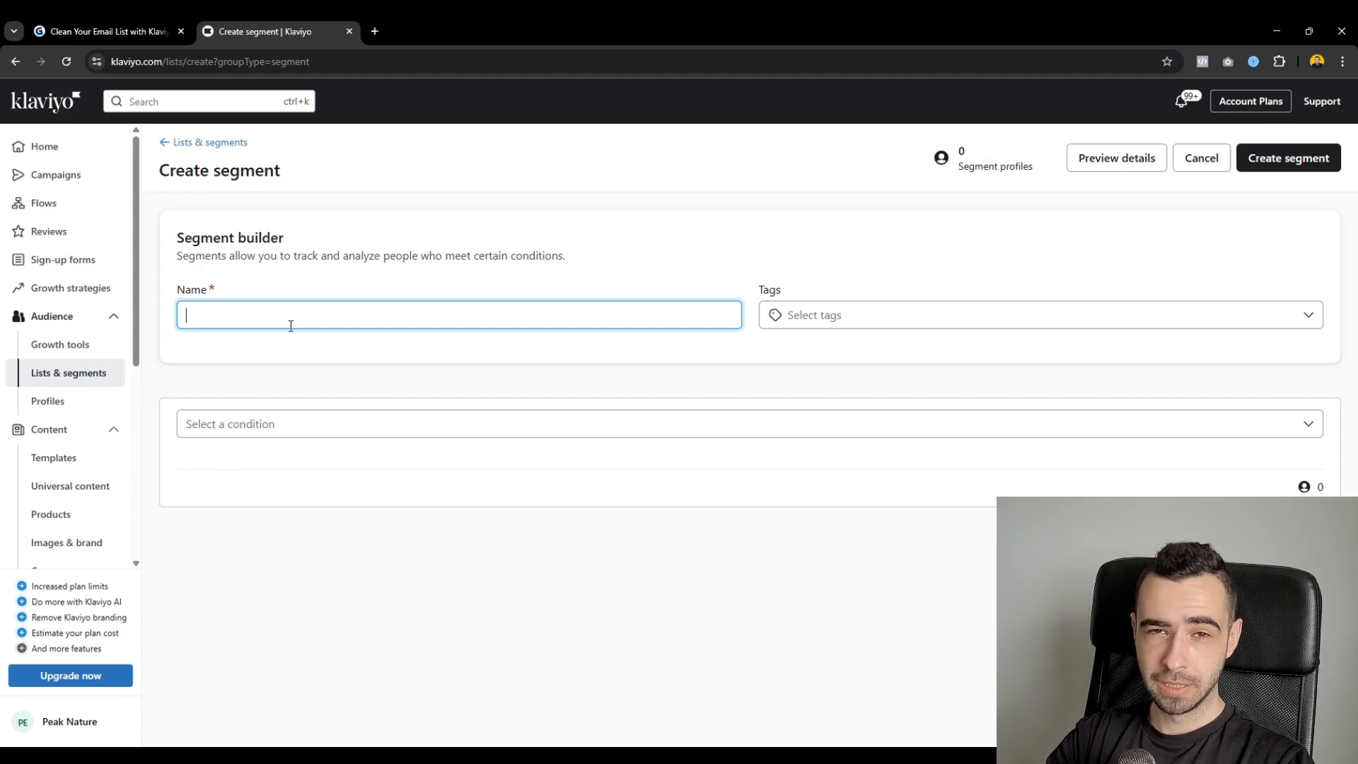
click(104, 31)
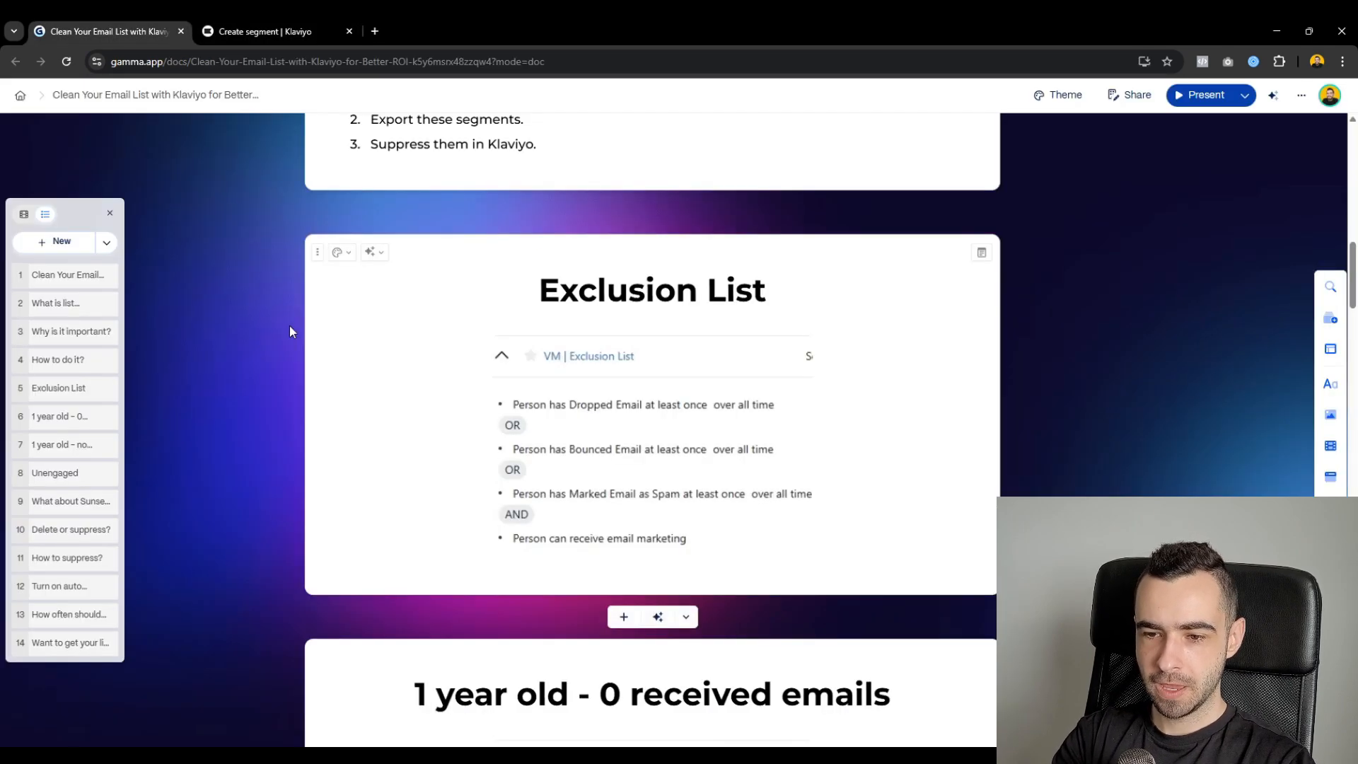
text(Exclusin)
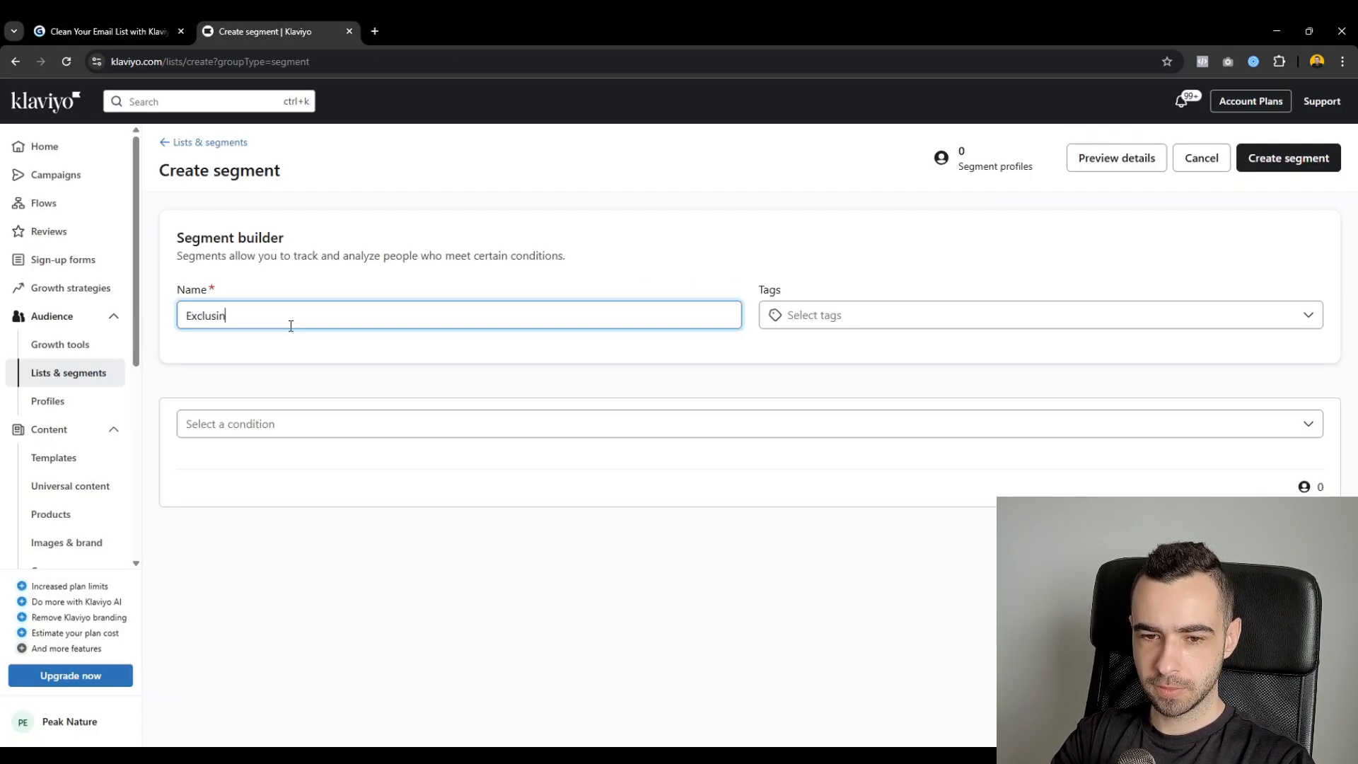
click(104, 31)
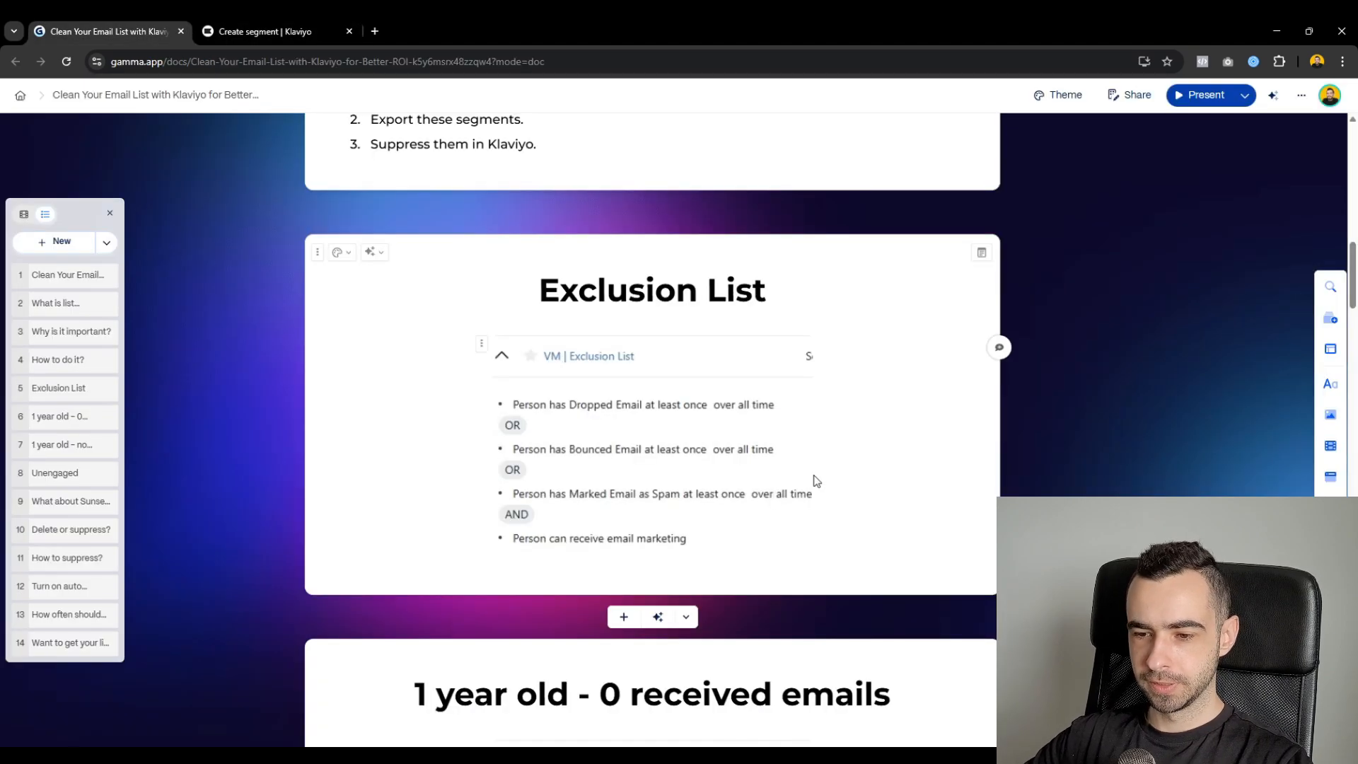
click(277, 31)
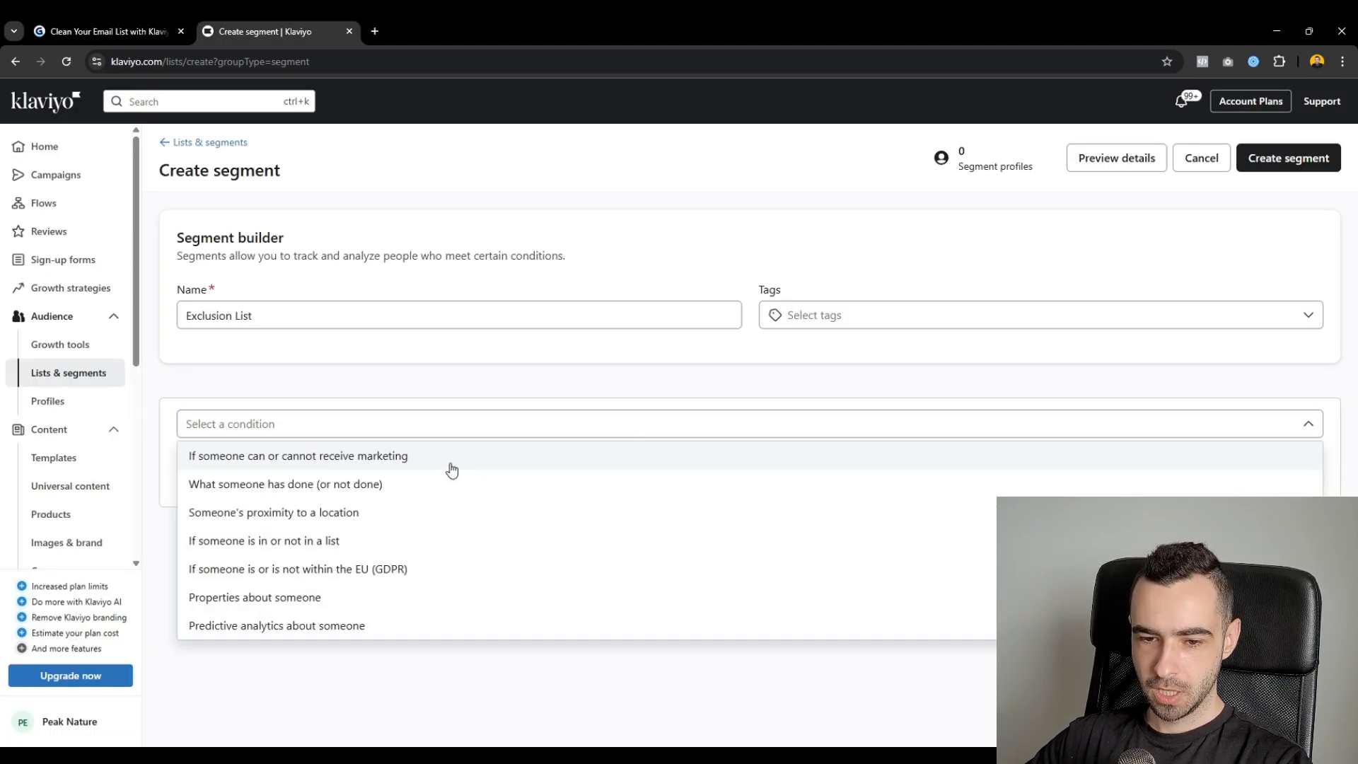
- Add can-receive-email-marketing and dropped, bounced or spam-marked email conditions, then create it
click(298, 455)
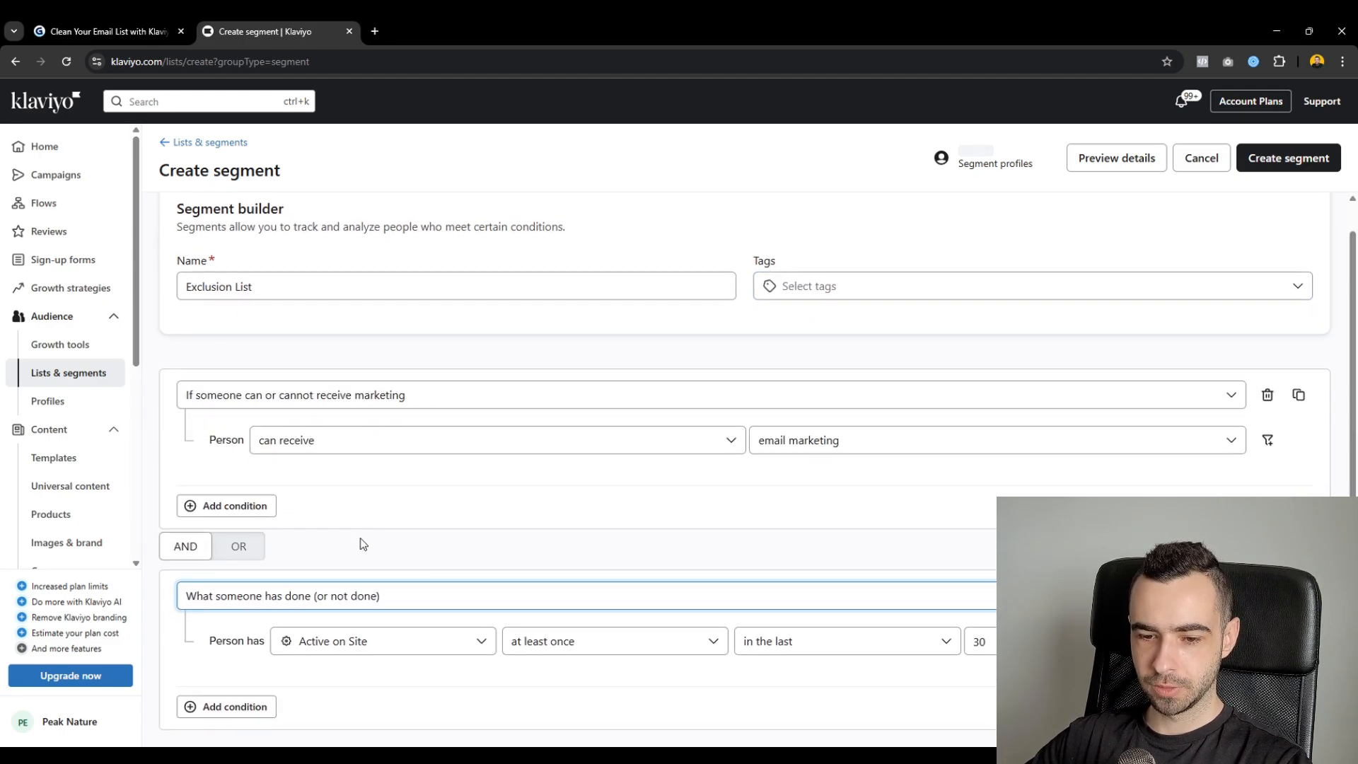
click(840, 641)
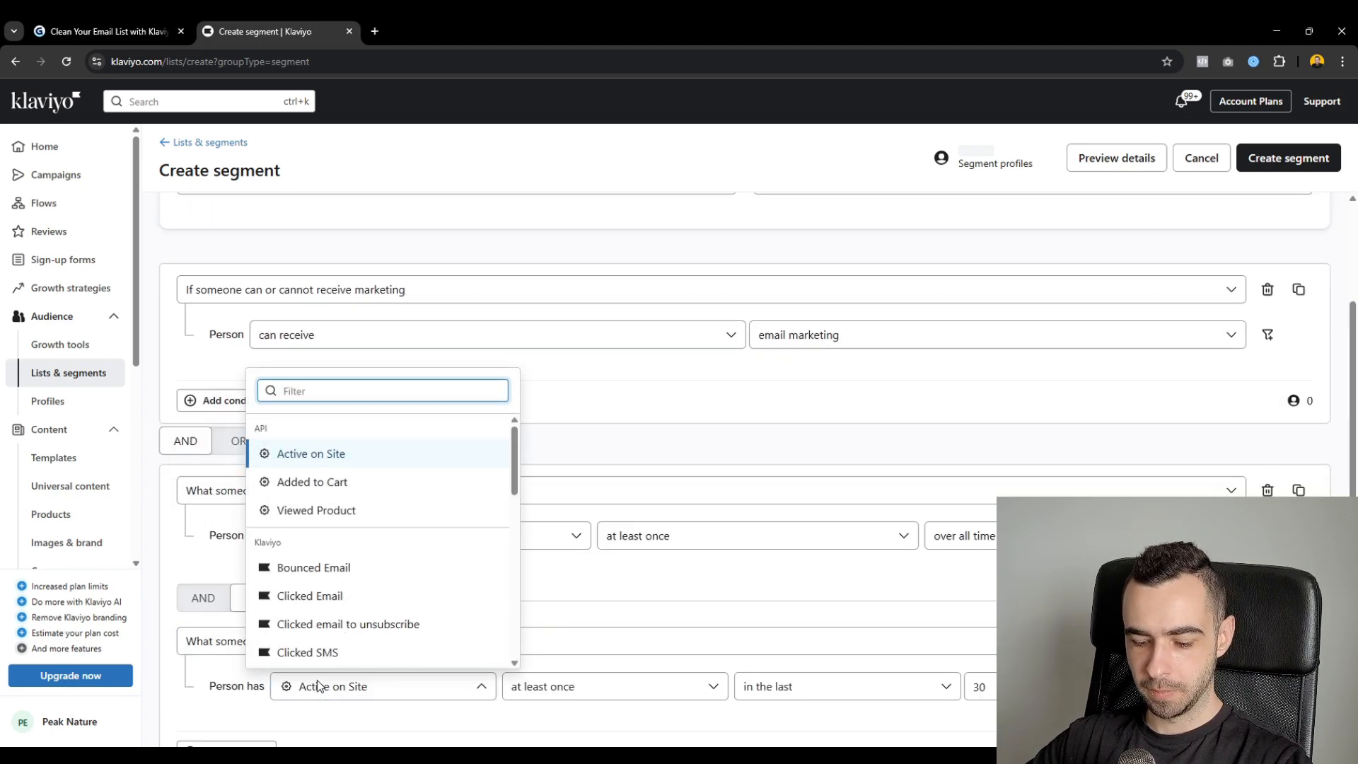
click(846, 685)
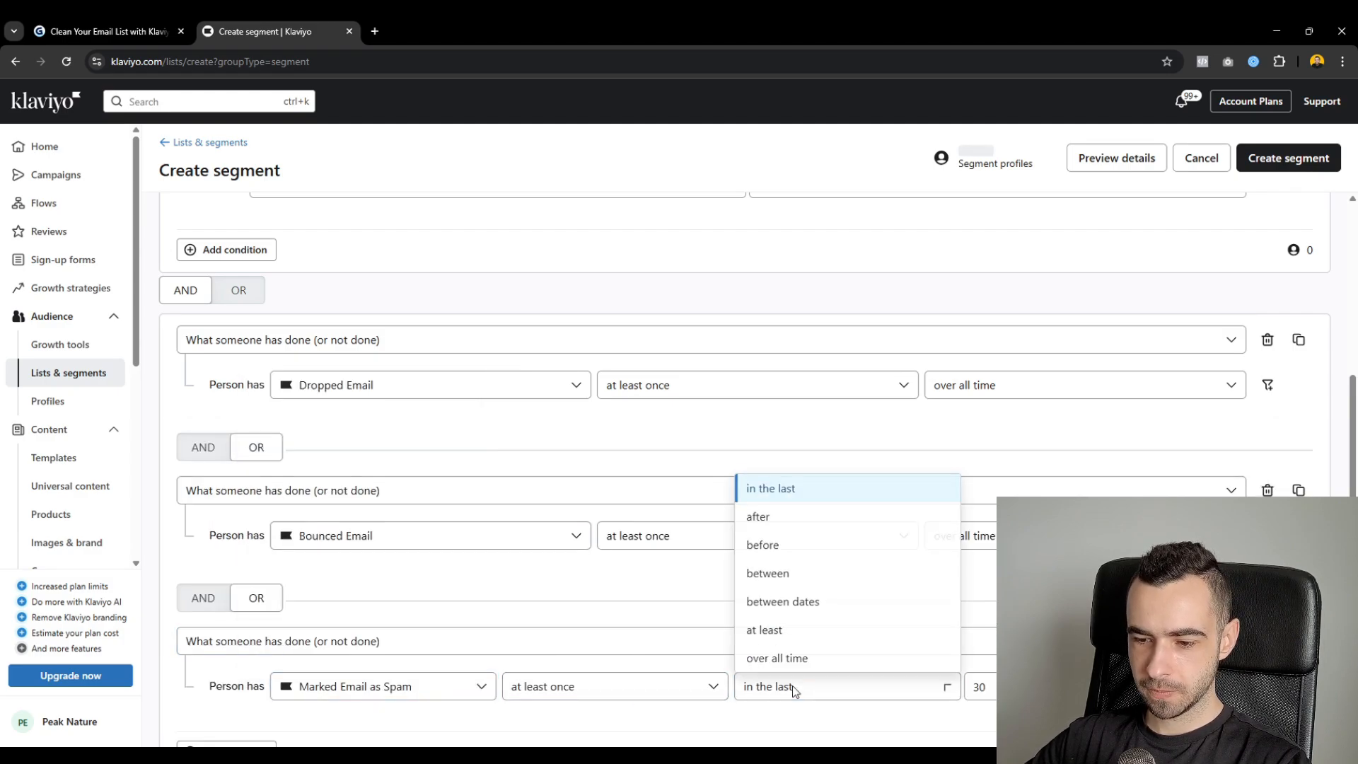
click(104, 31)
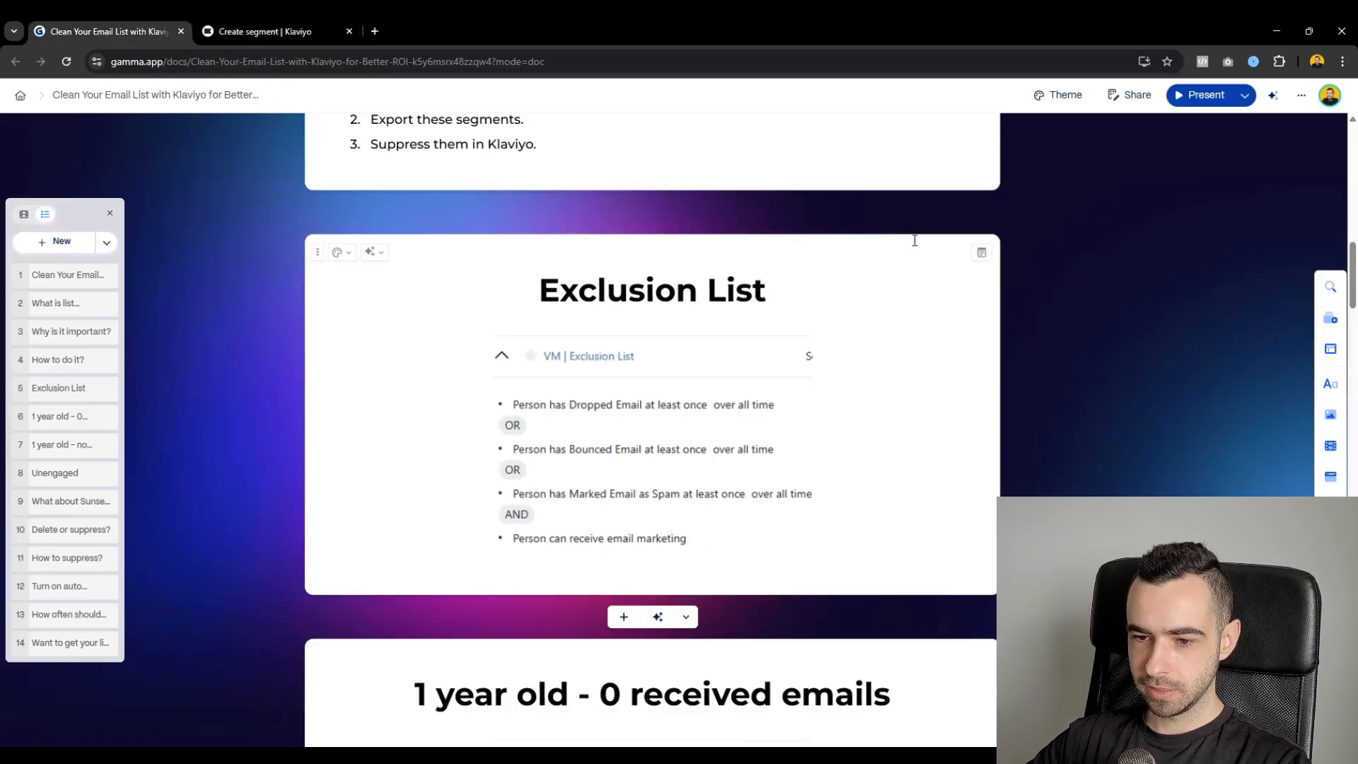
click(277, 31)
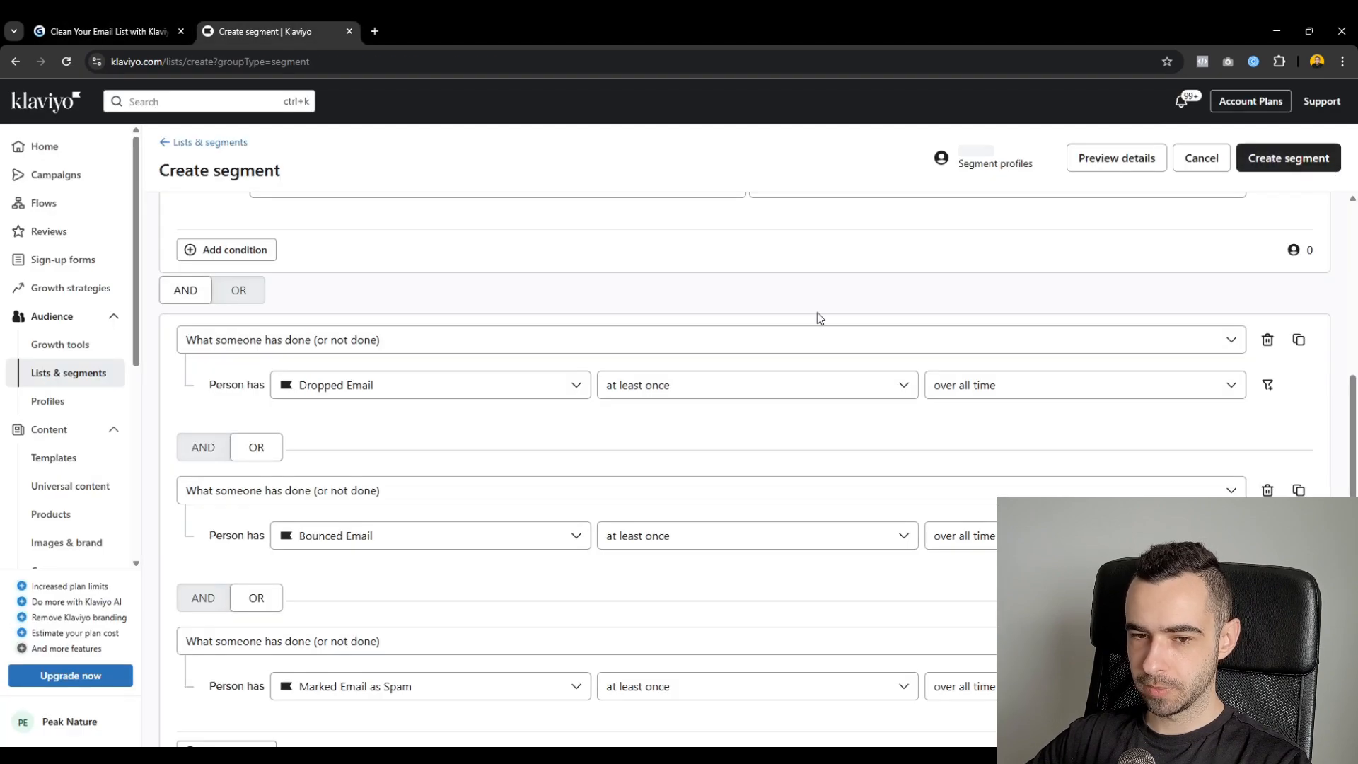
click(104, 31)
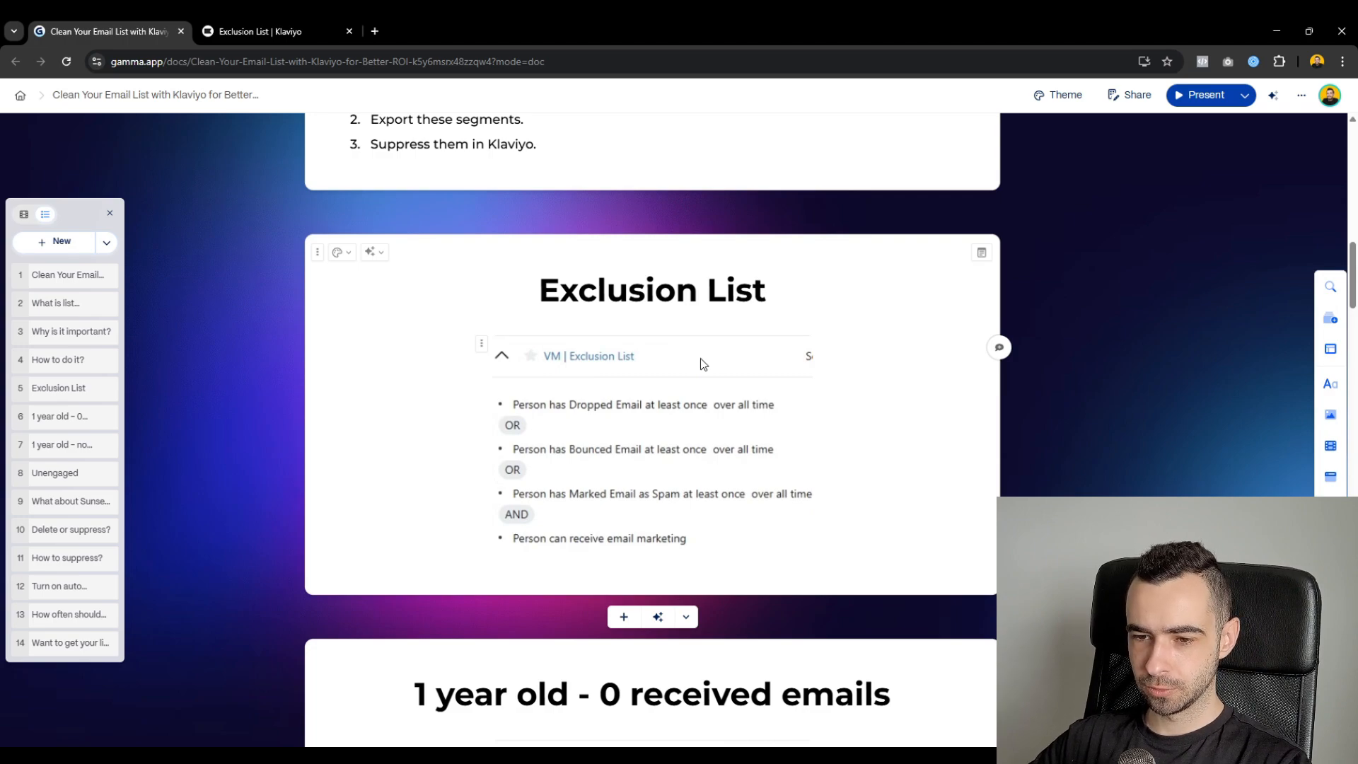
mouse_move(687, 356)
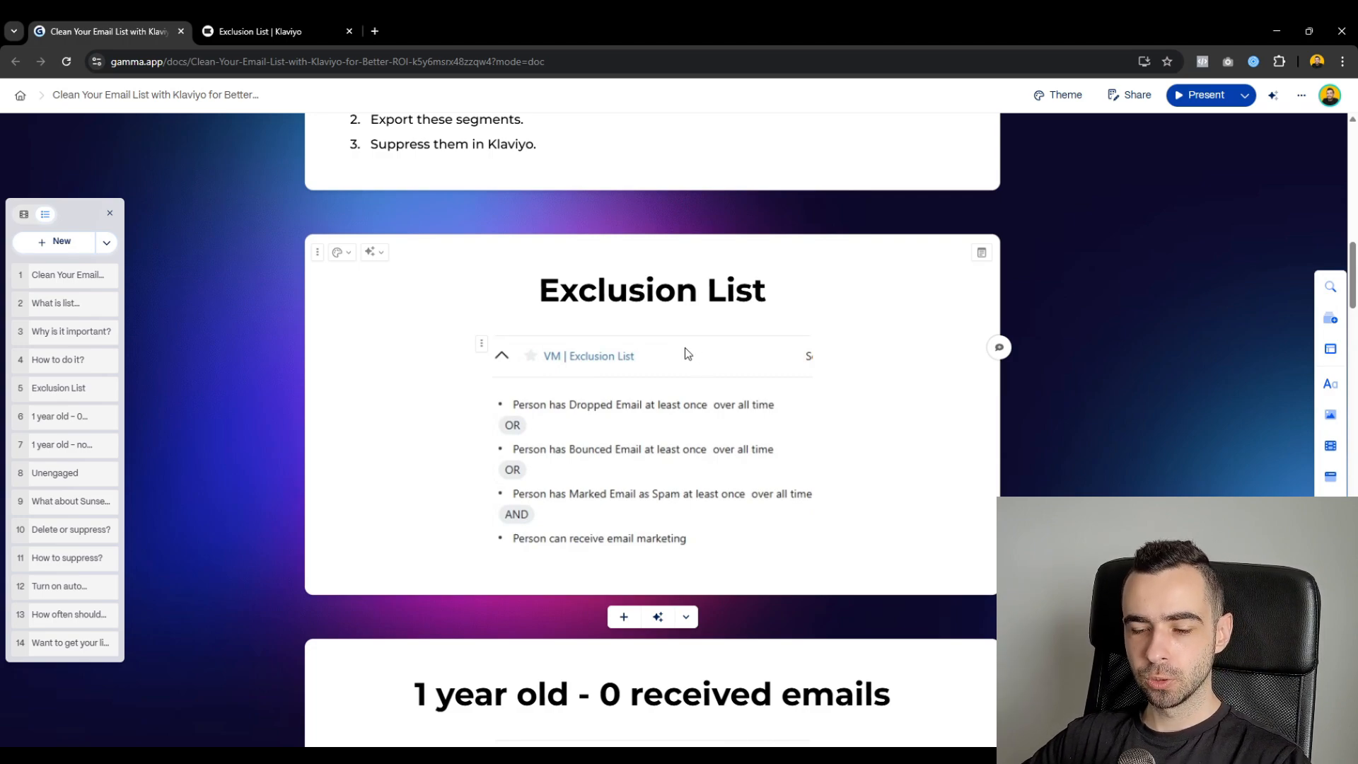
- Scroll the Gamma guide to the '1 year old - 0 received emails' card
scroll(down, 3)
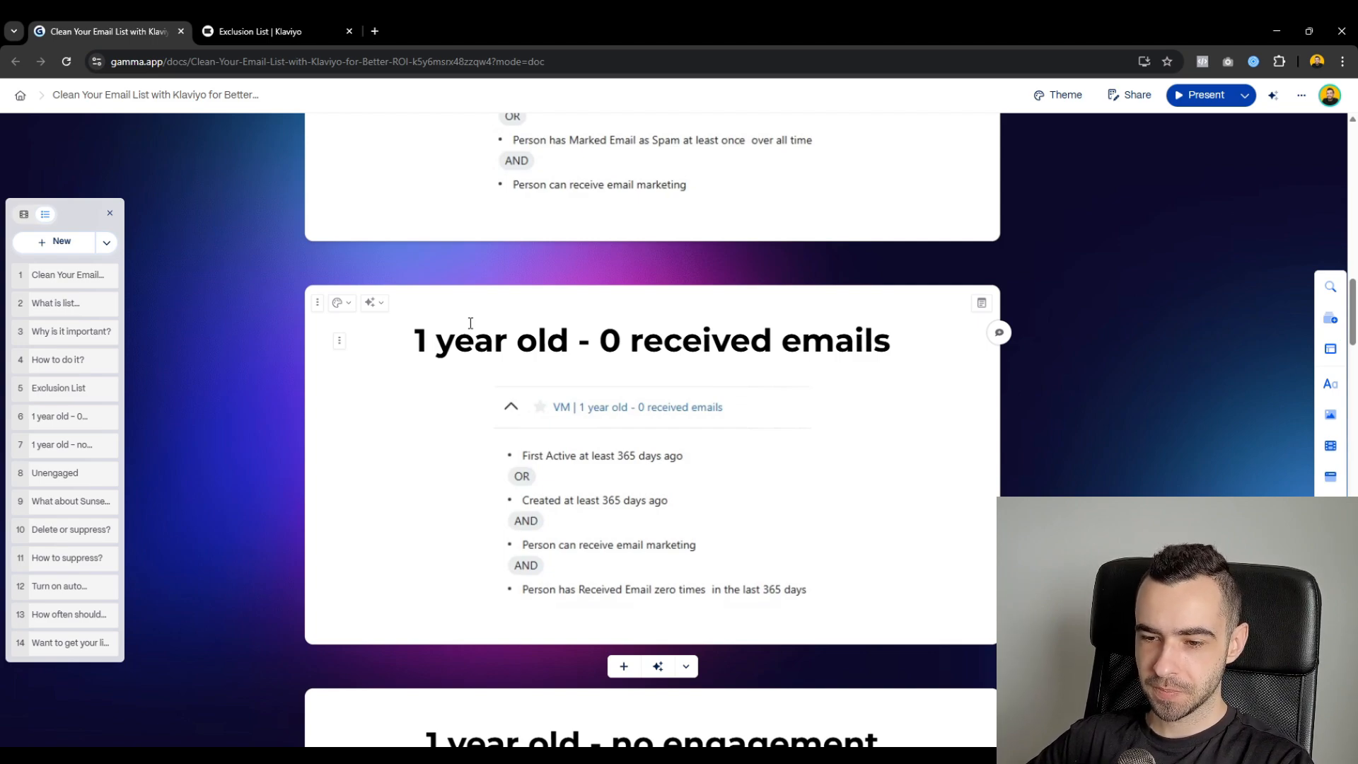
- Review the headings and scroll the guide to the '1 year old - no engagement' card
triple_click(651, 339)
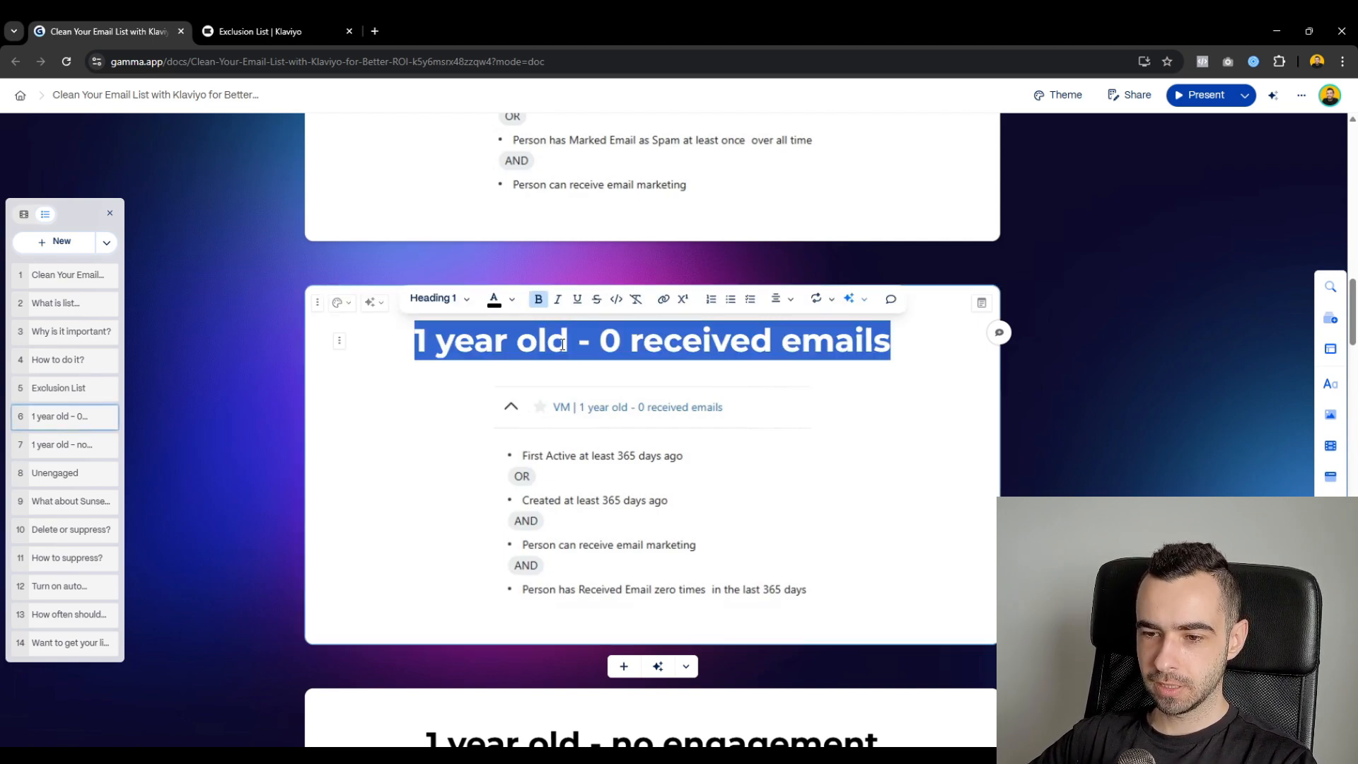
click(1108, 352)
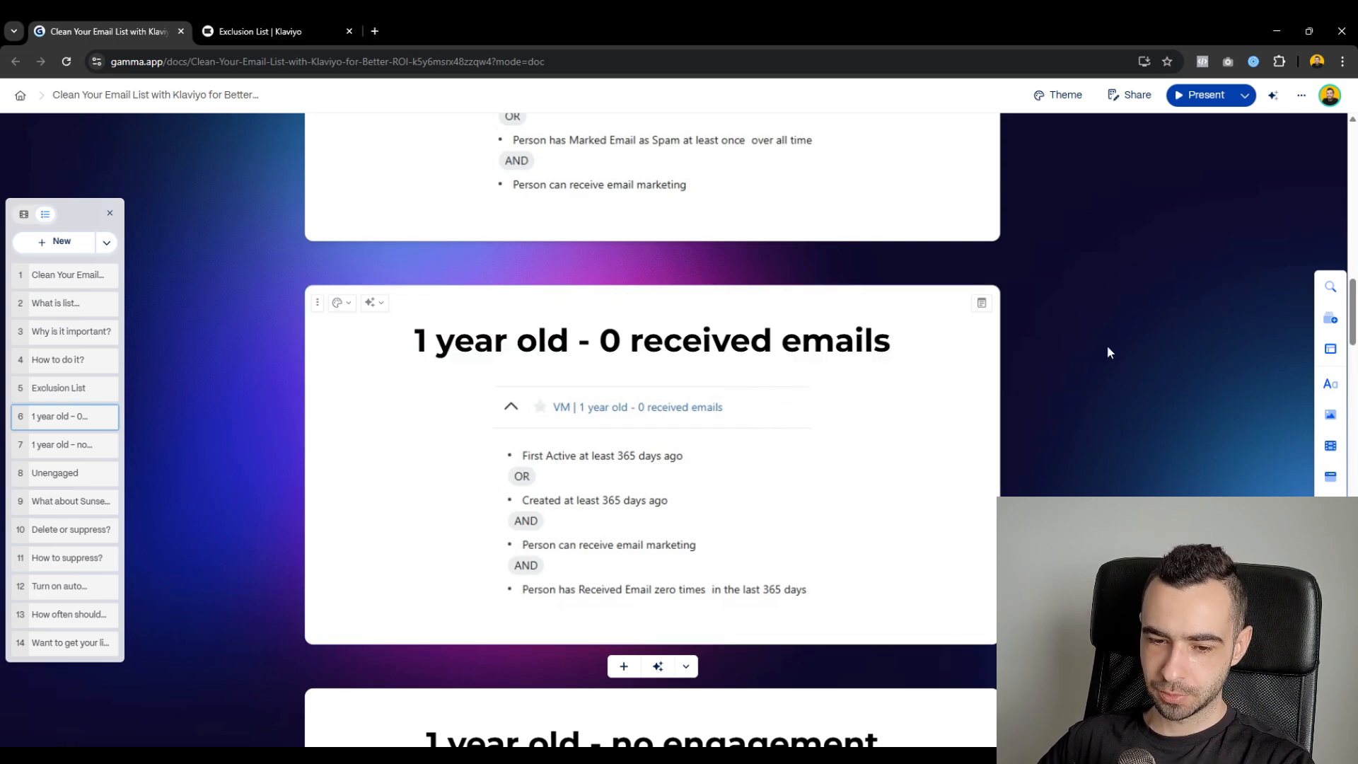
scroll(down, 3)
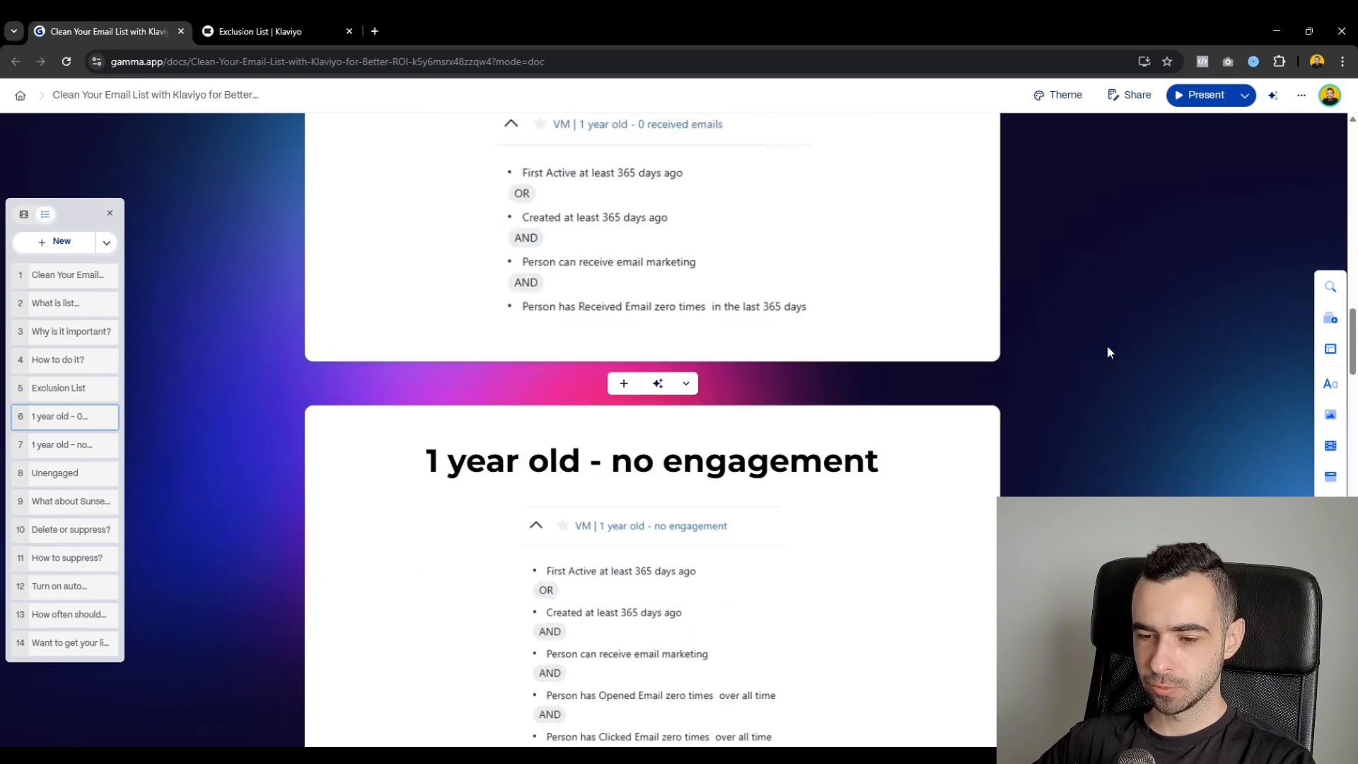
scroll(down, 3)
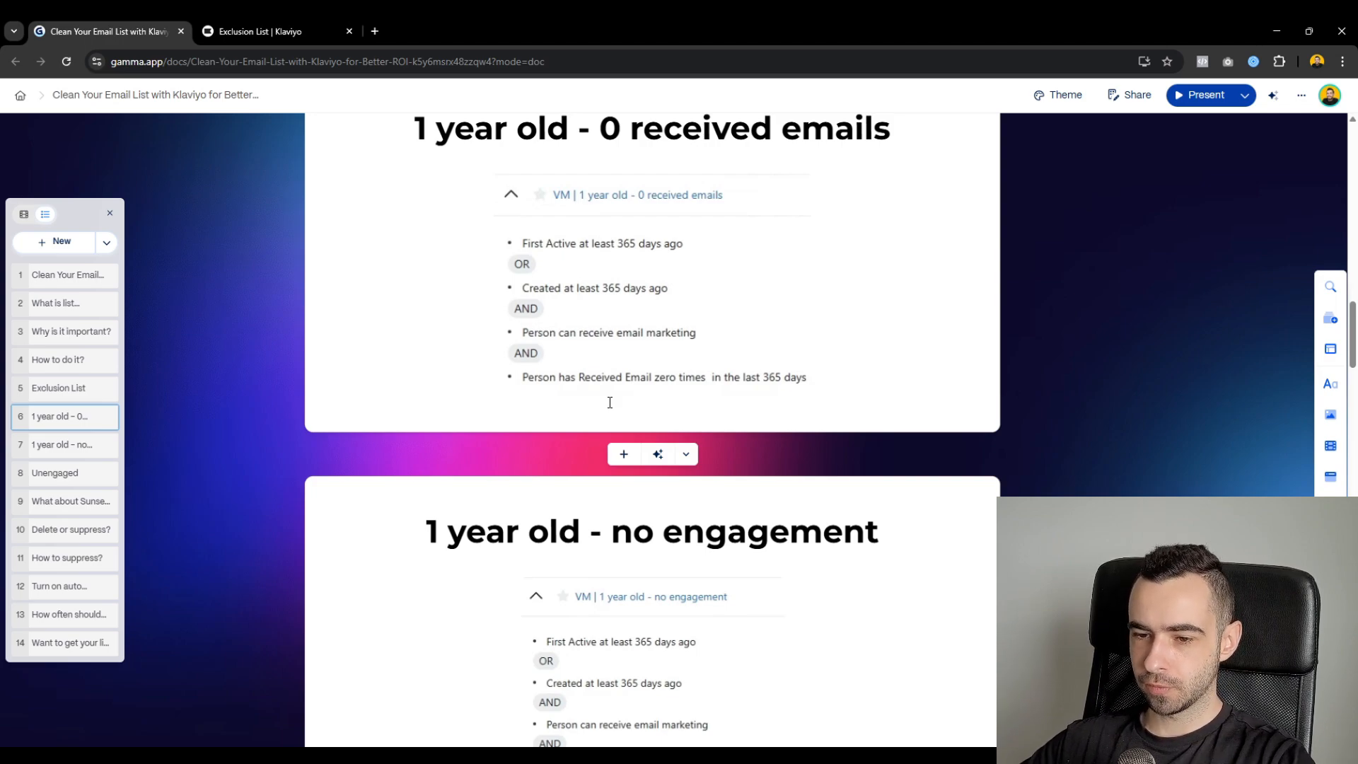
scroll(down, 3)
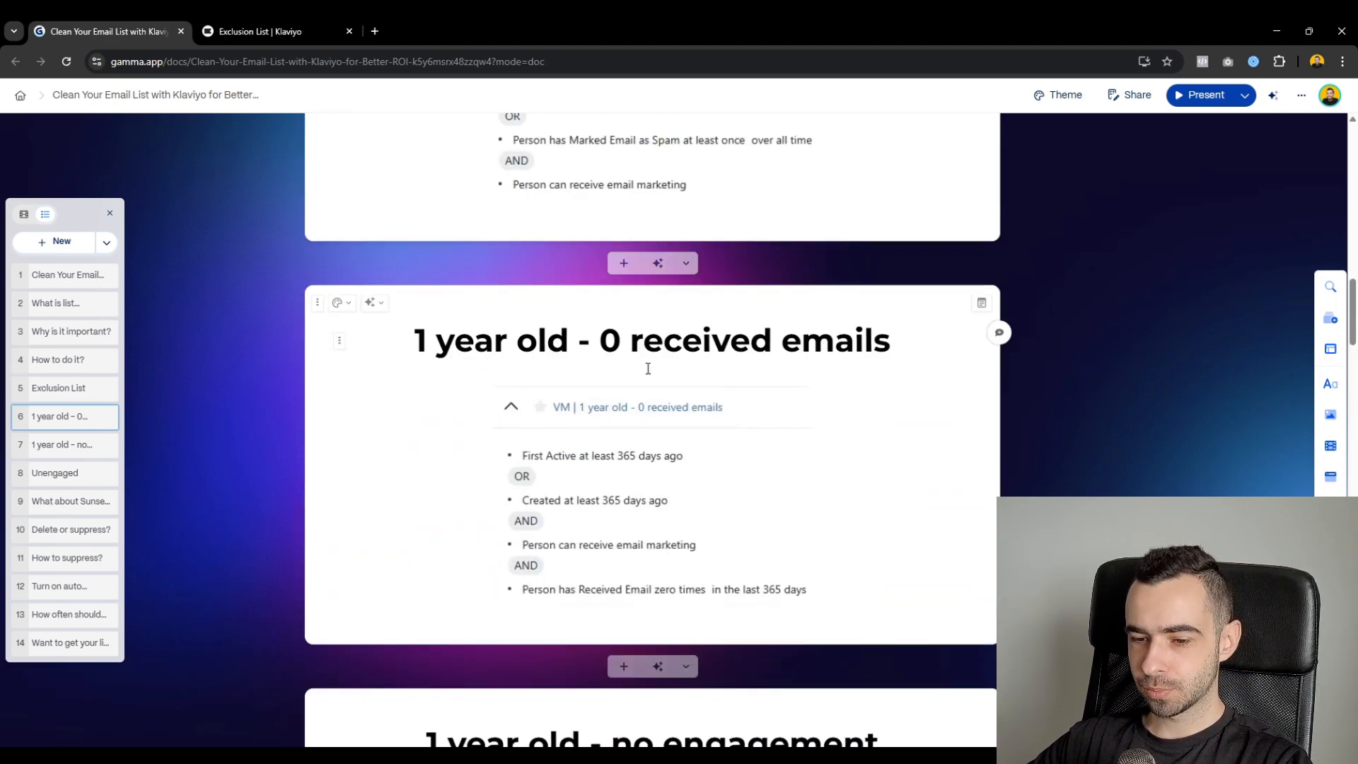
scroll(down, 3)
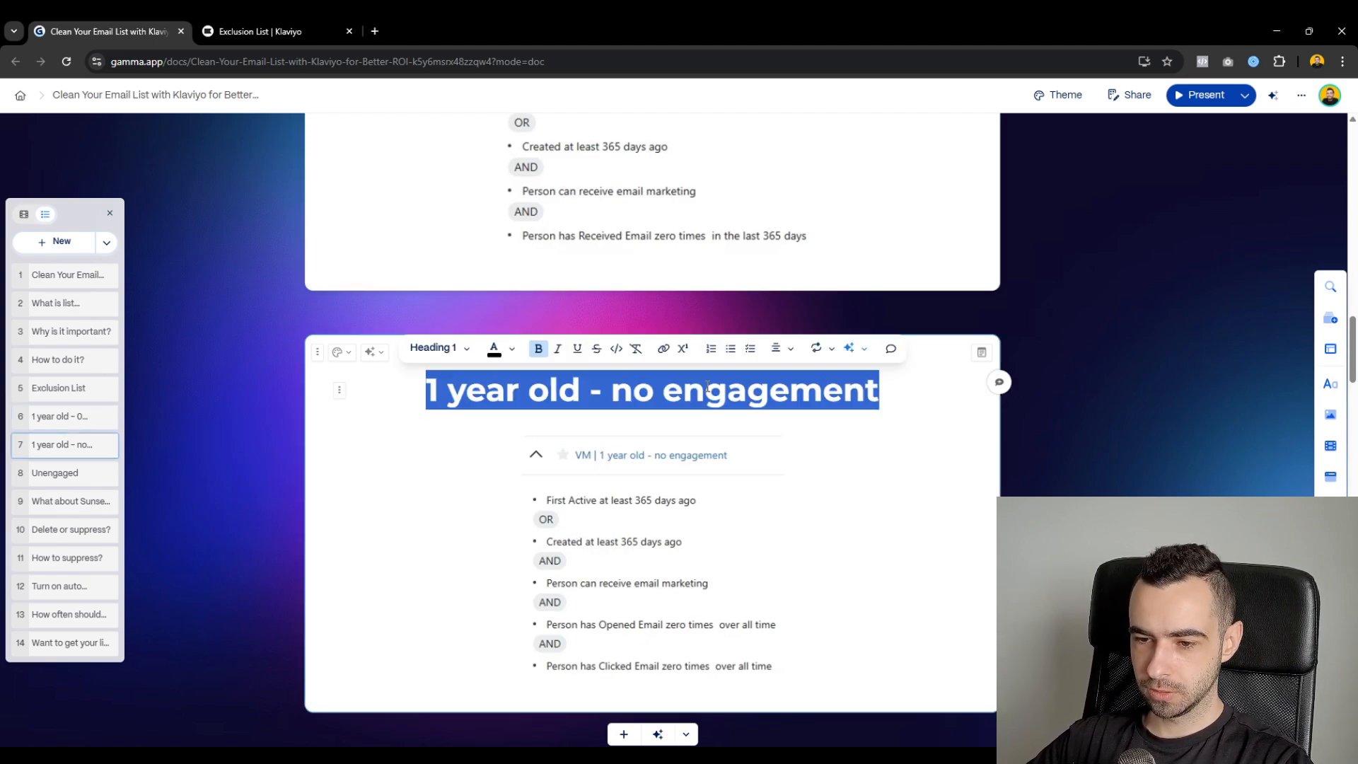
- Start a Klaviyo segment named '1 year old - no engagement', referring to the guide
click(269, 31)
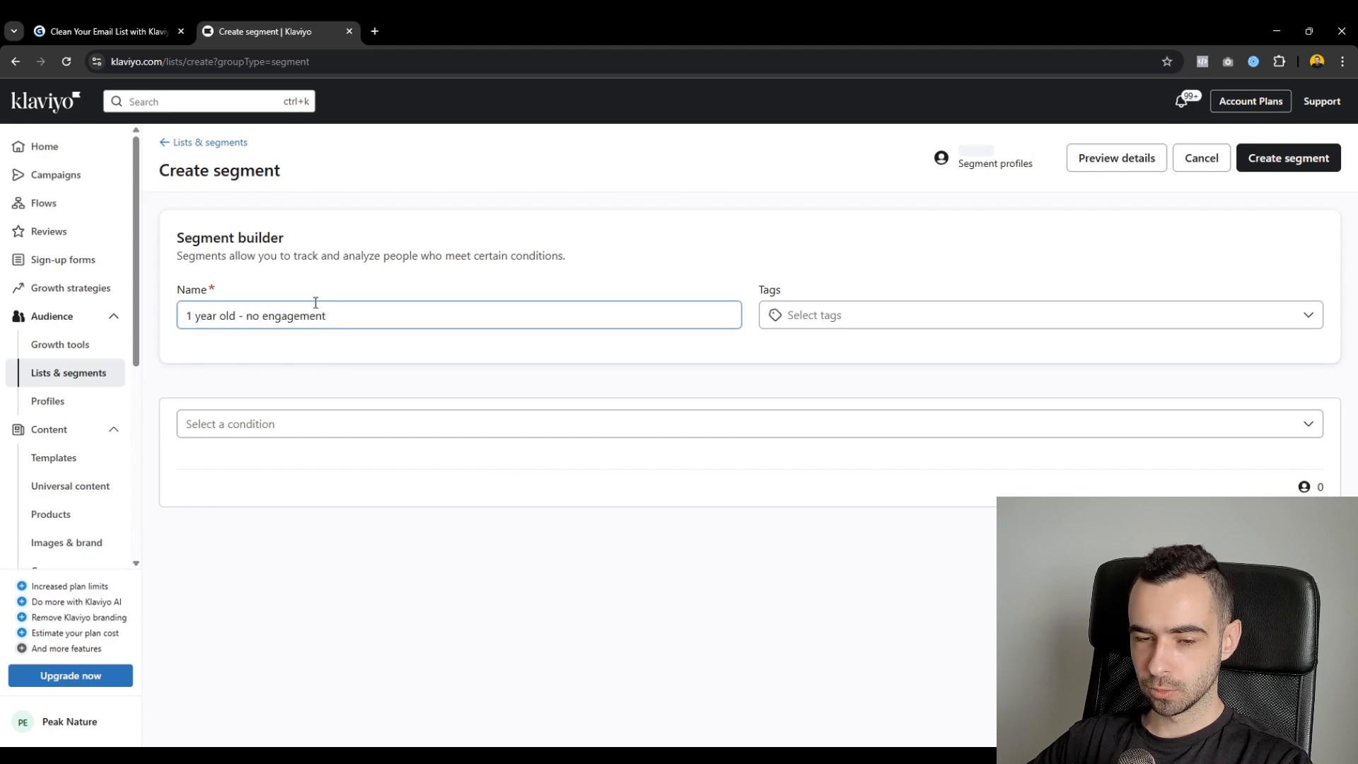
click(104, 31)
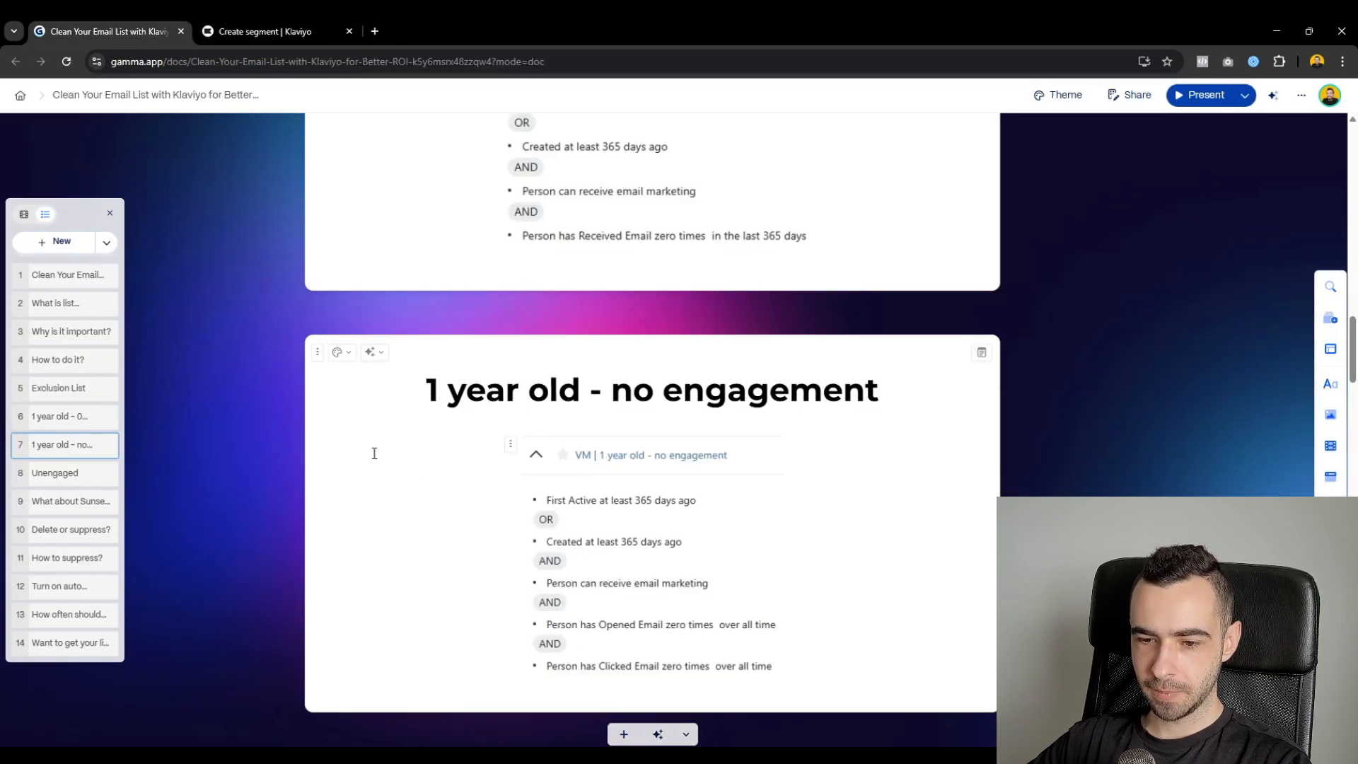
click(277, 31)
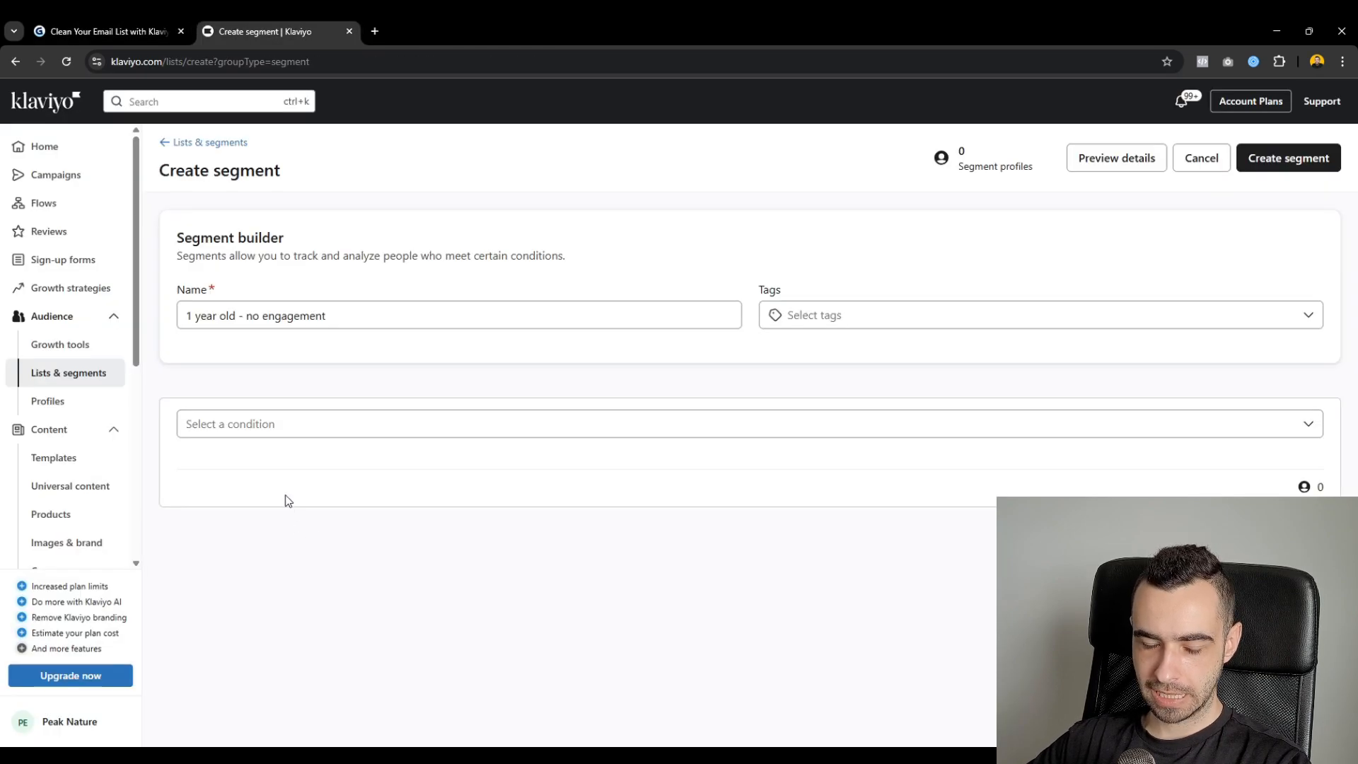
- Add First Active or Created at least 365 days ago conditions
click(745, 424)
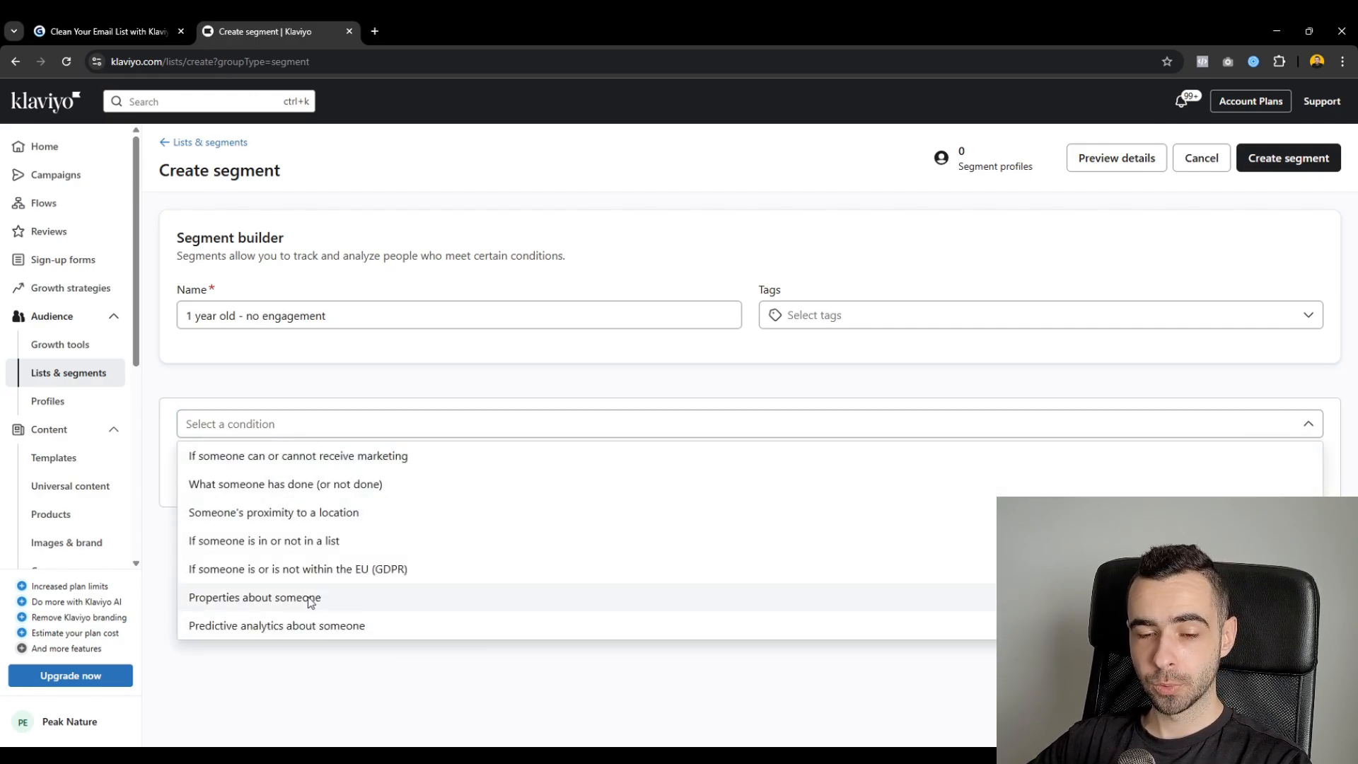
click(254, 597)
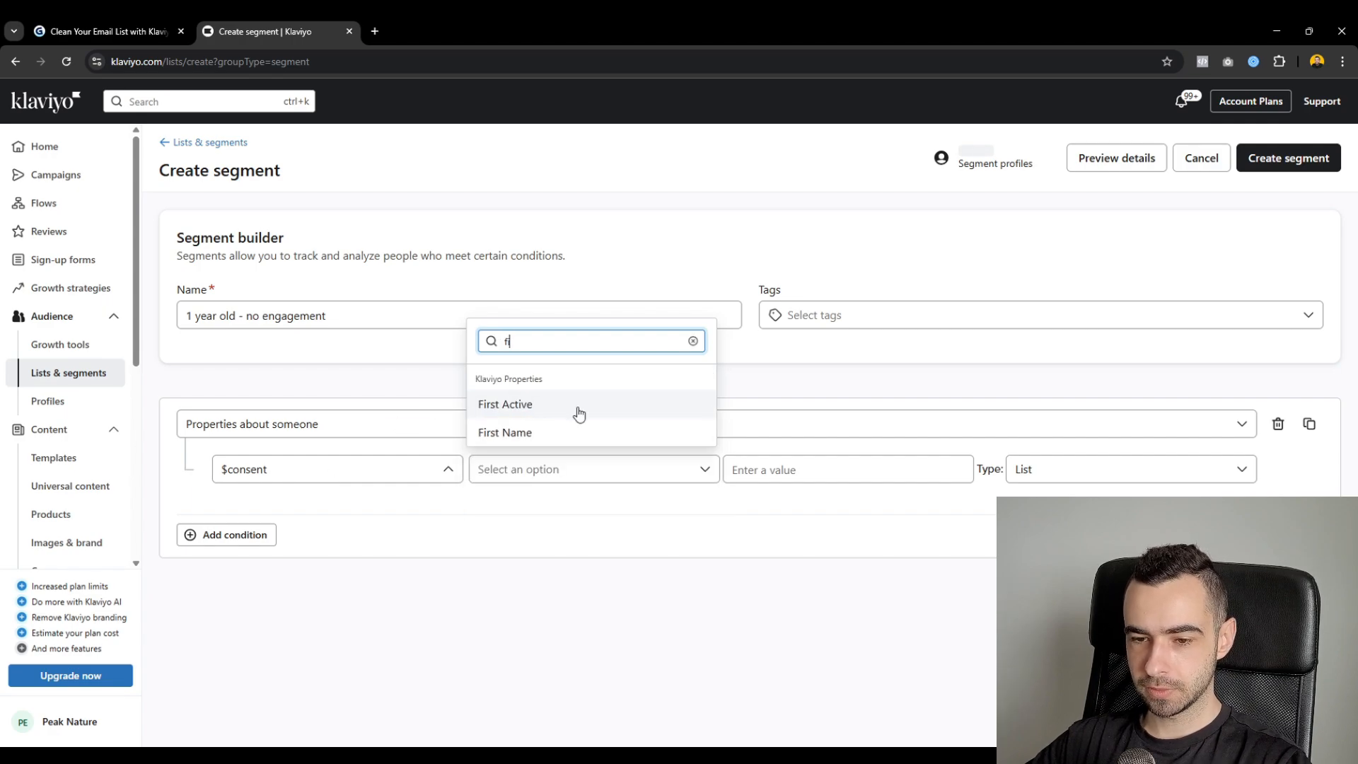
click(505, 404)
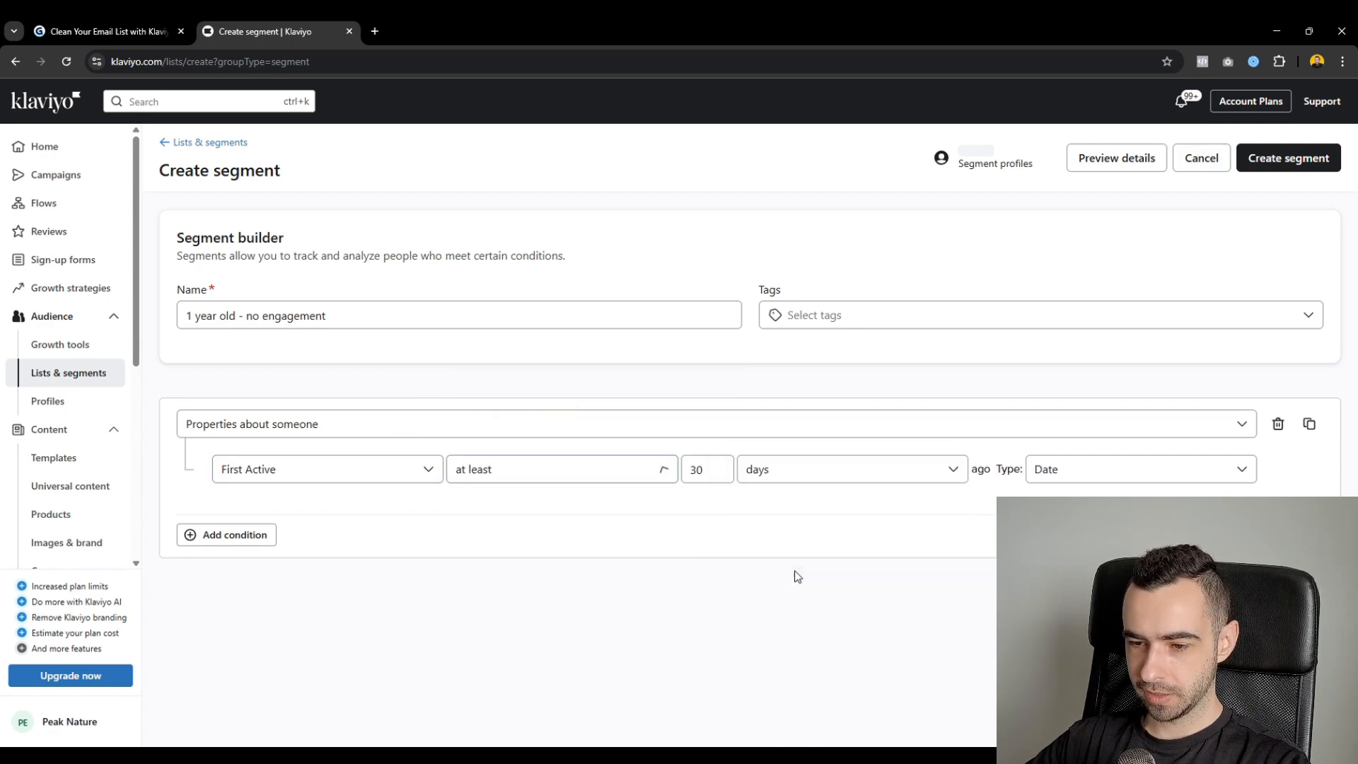
click(706, 468)
text(365)
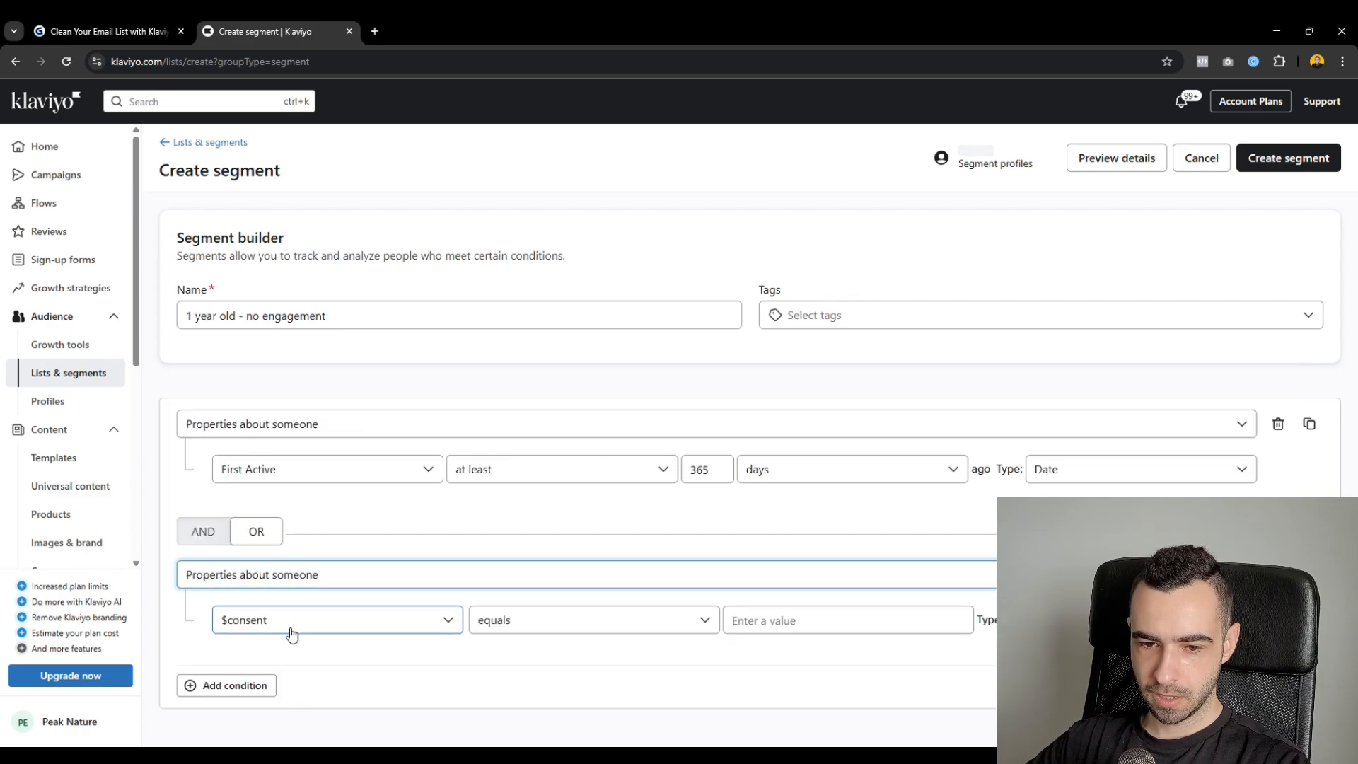
click(335, 620)
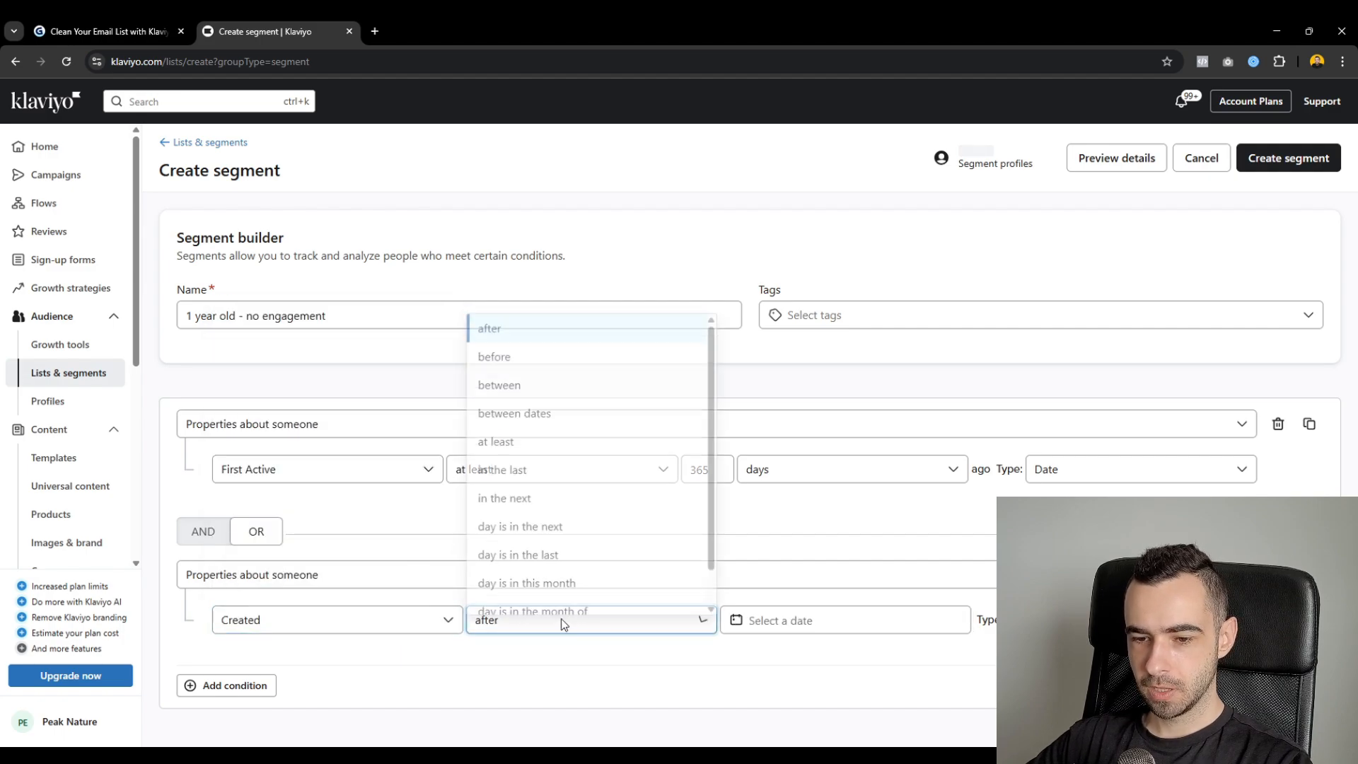
click(495, 441)
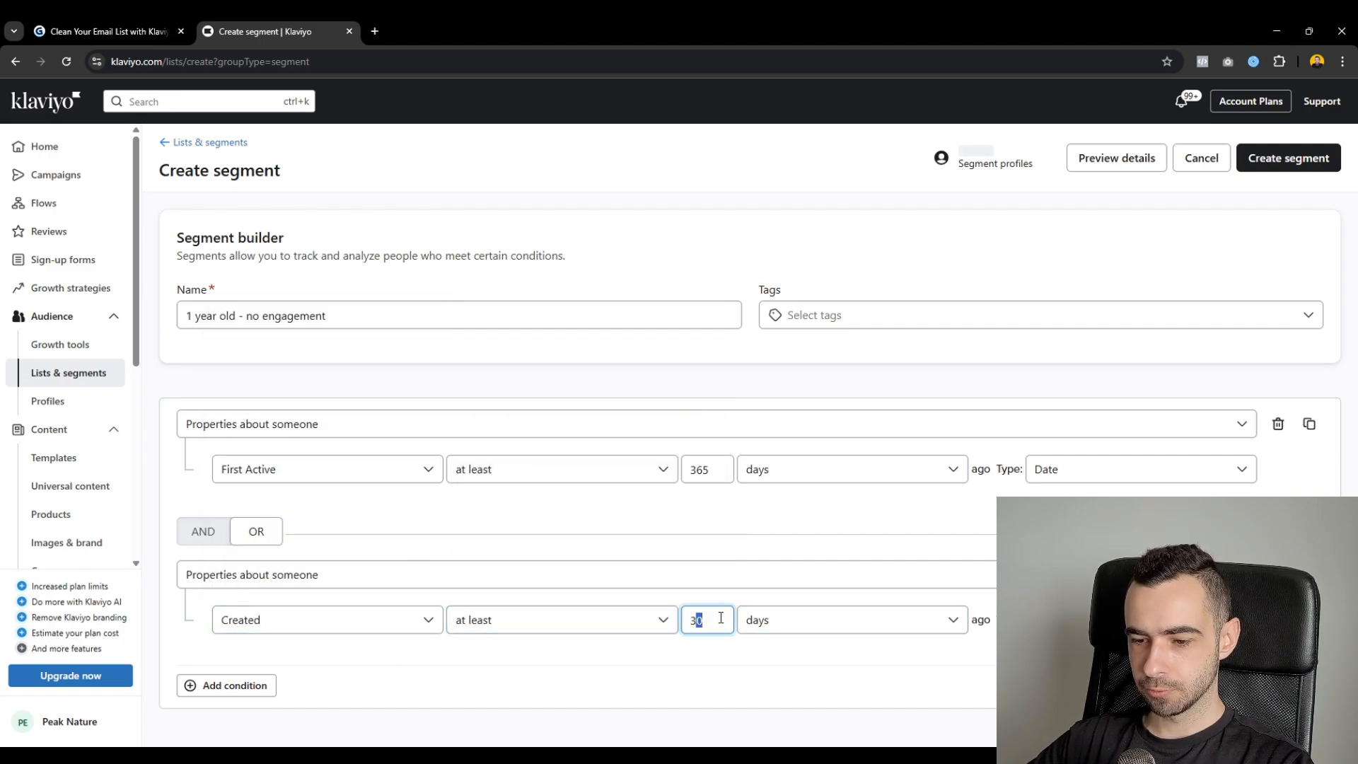
click(104, 31)
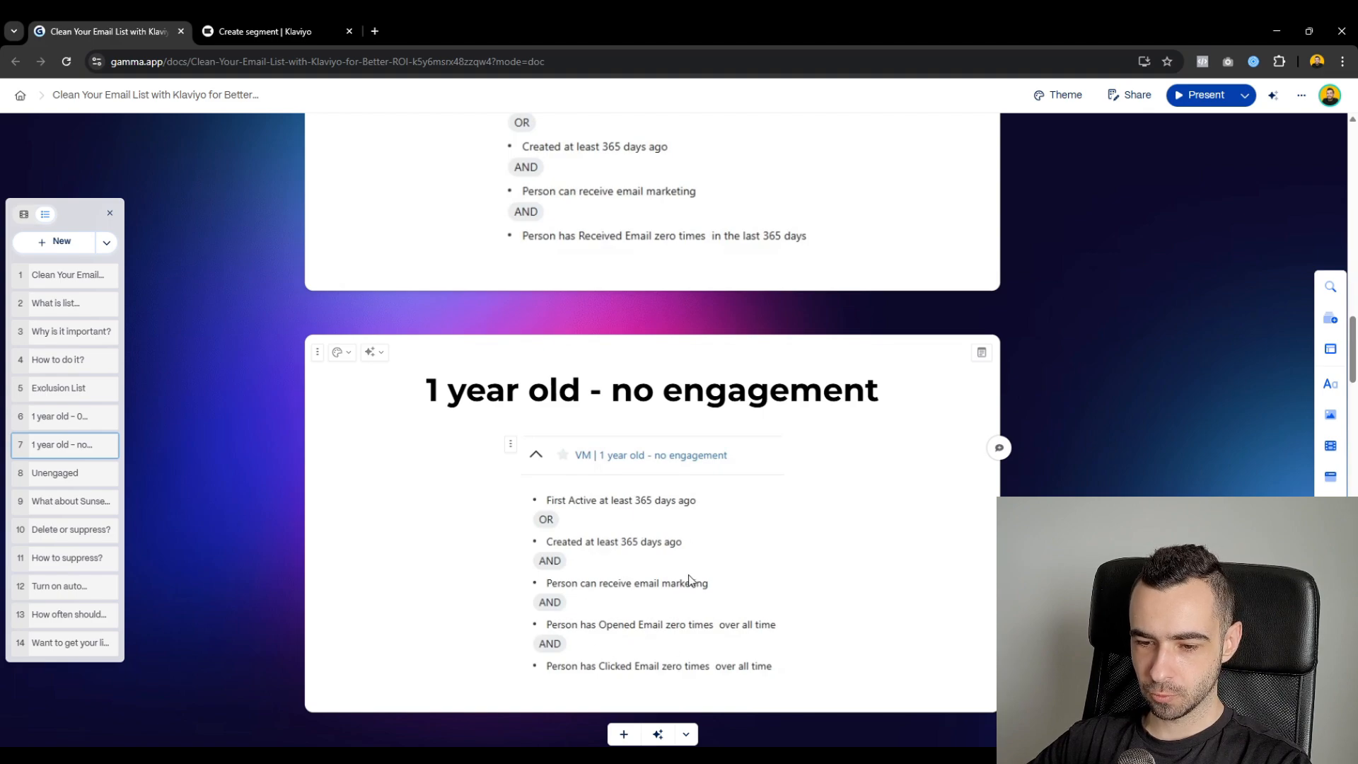
click(277, 31)
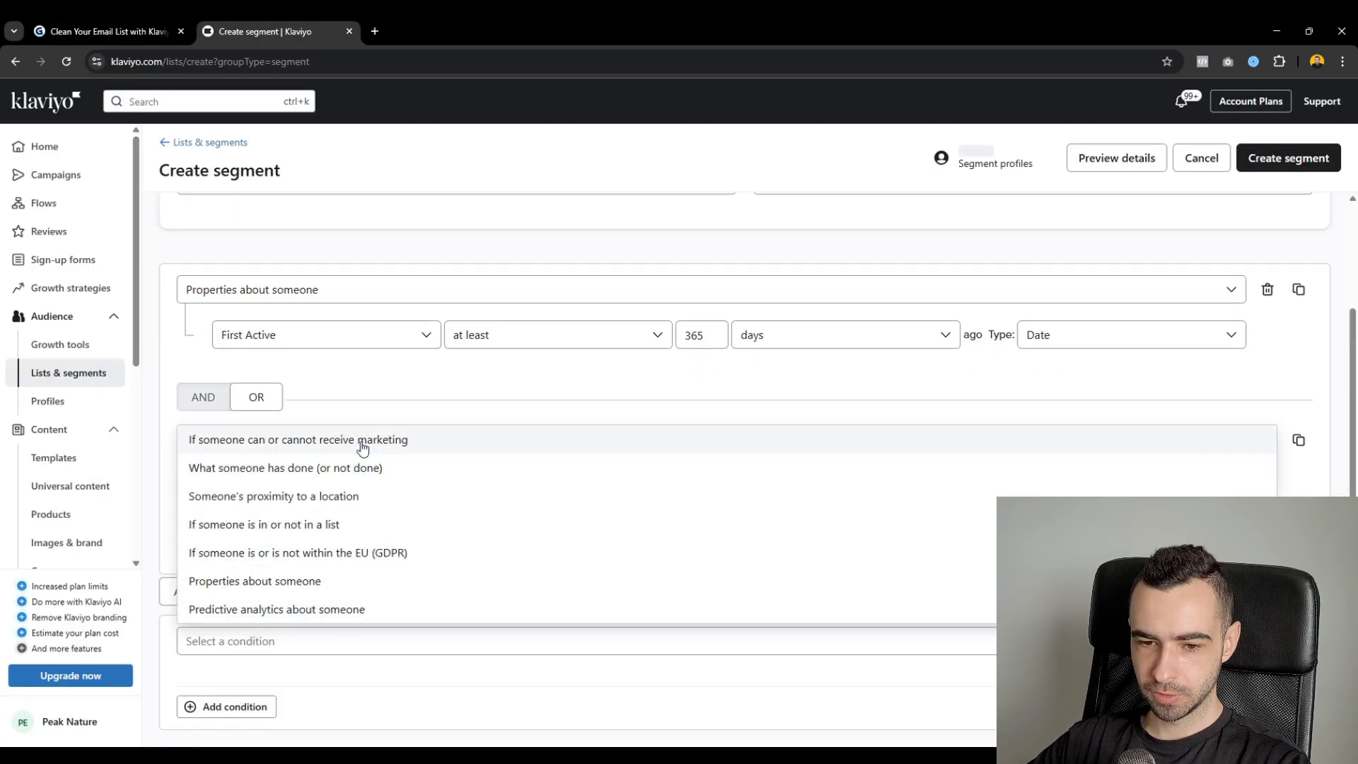
- Add the can-receive-email-marketing condition to the segment
click(298, 439)
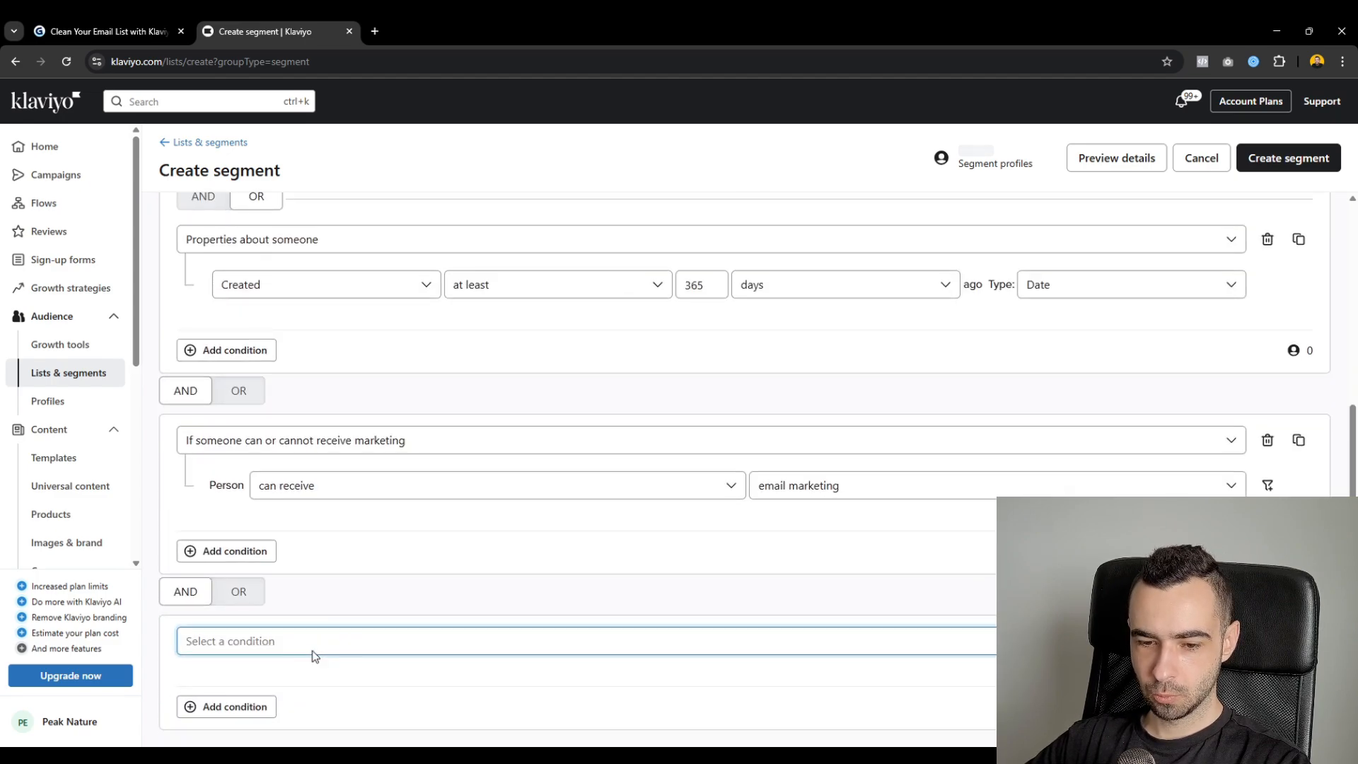
text(opped Email)
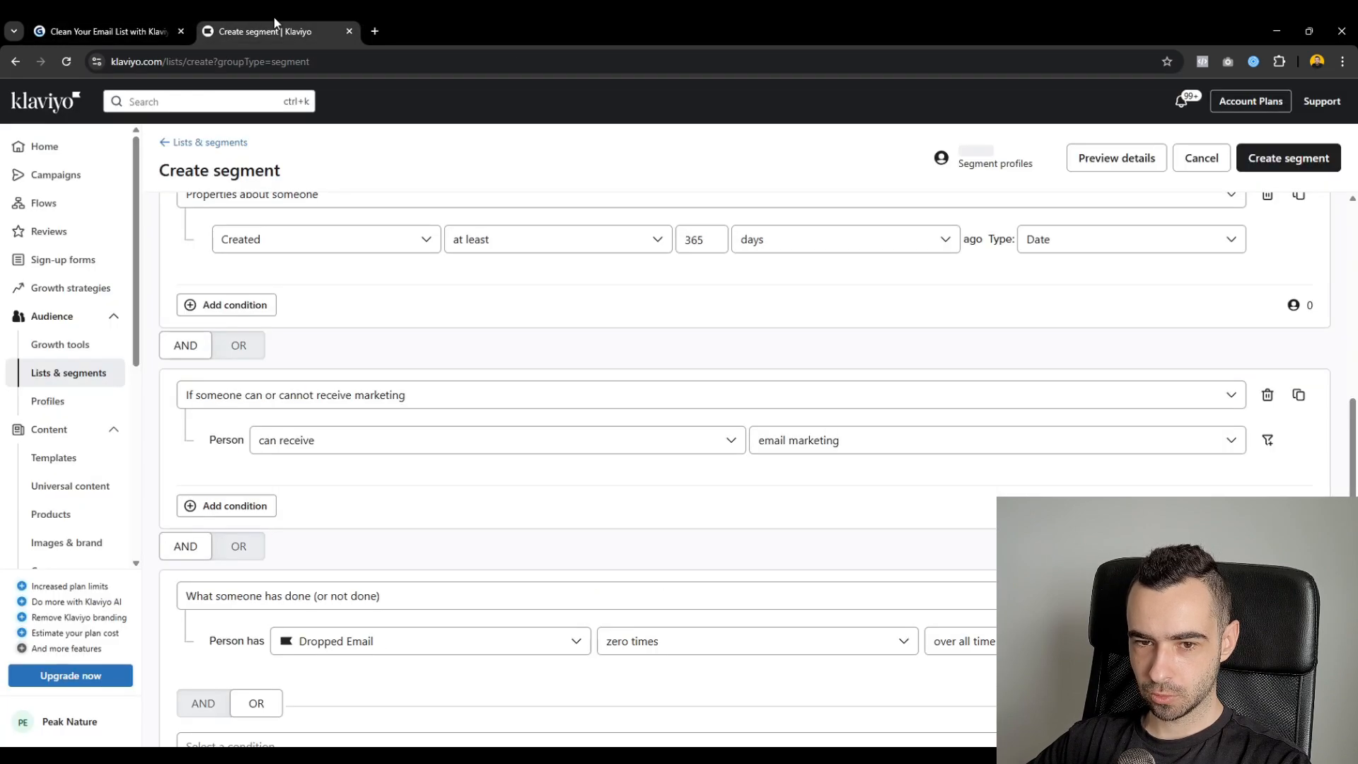
text(opn)
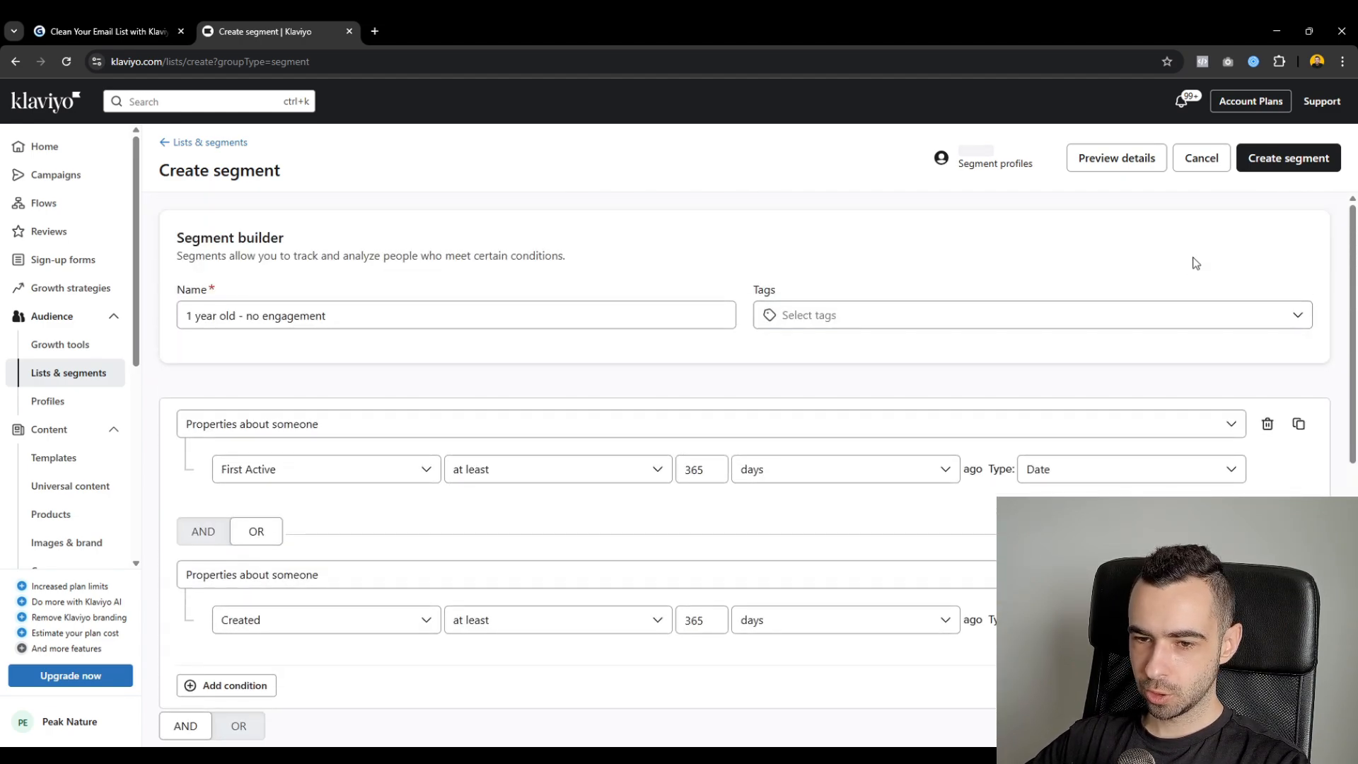
- Switch to the Gamma guide to view the Unengaged segment card
click(104, 31)
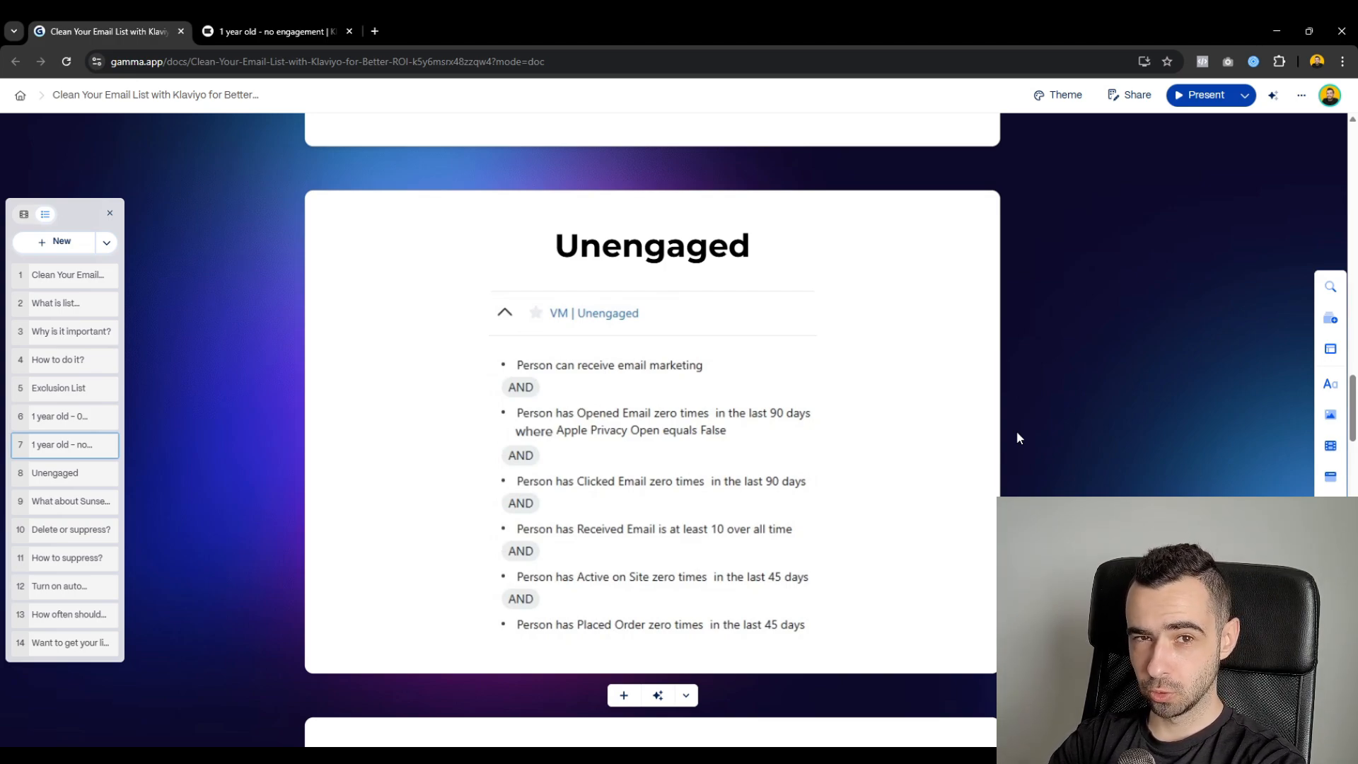
mouse_move(693, 345)
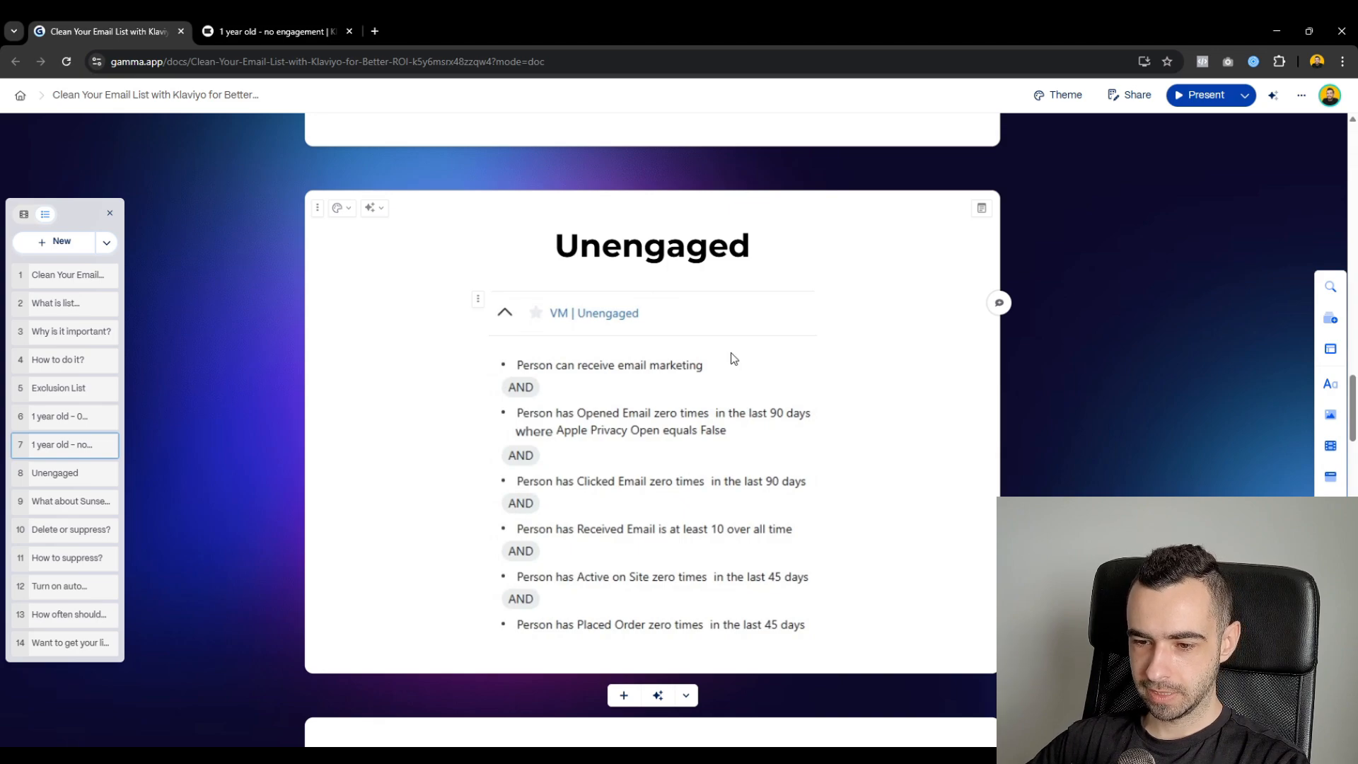
- Begin a sample list from the segment's members, then dismiss that first attempt
click(275, 32)
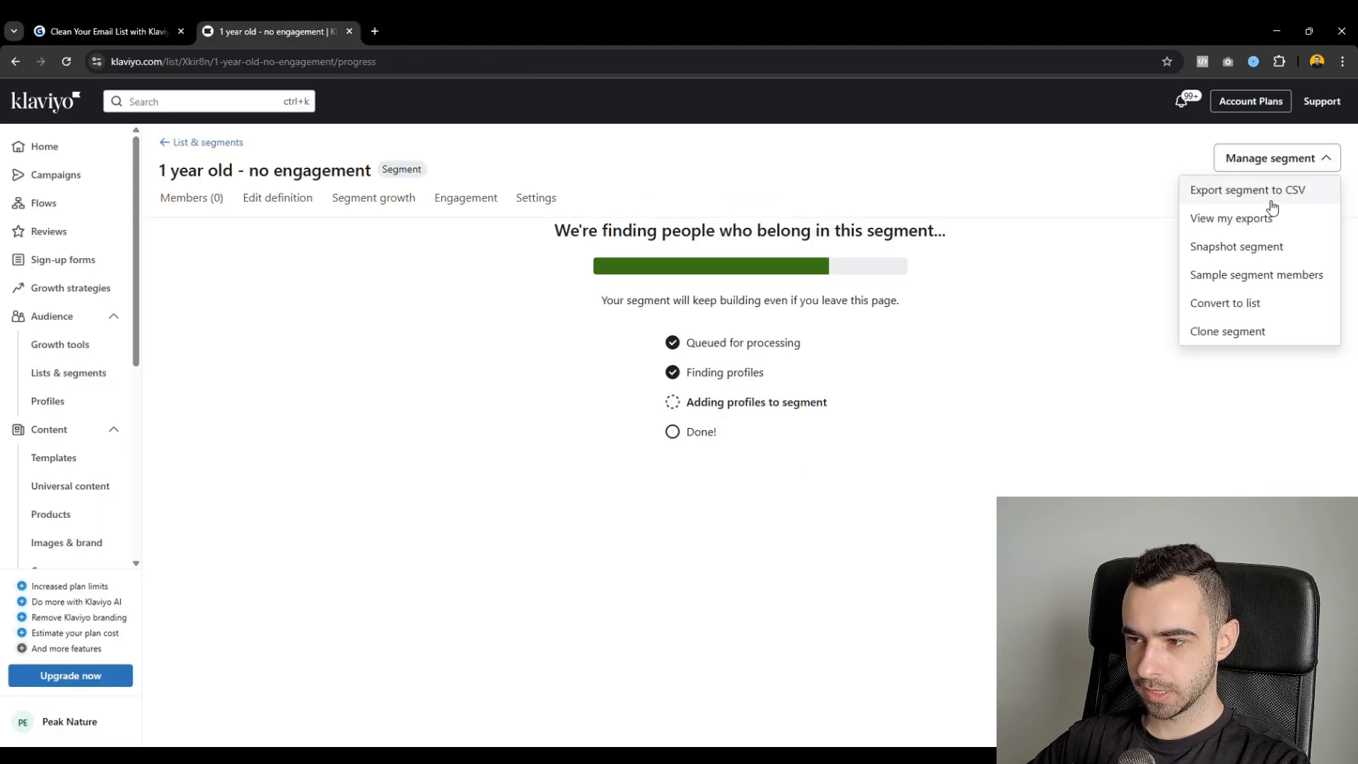
click(1257, 275)
text(1)
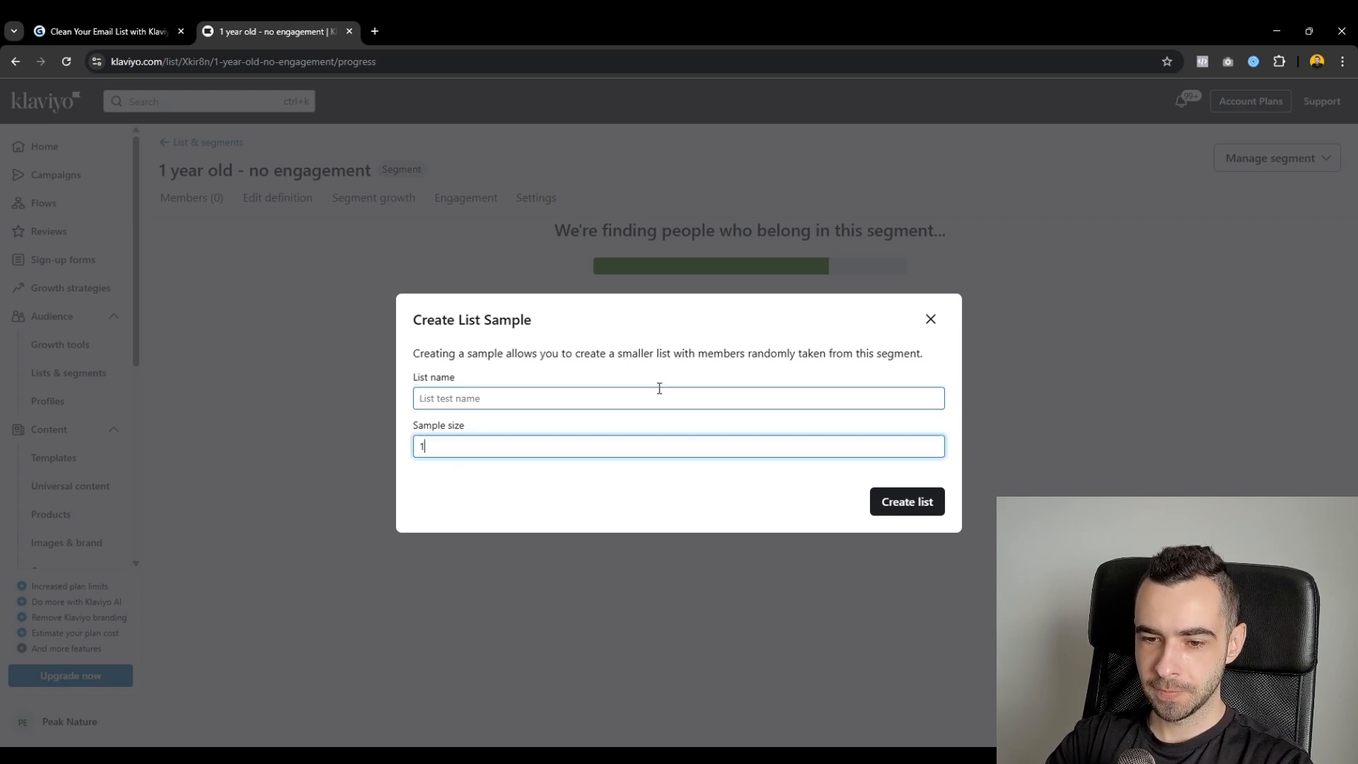
text(0000)
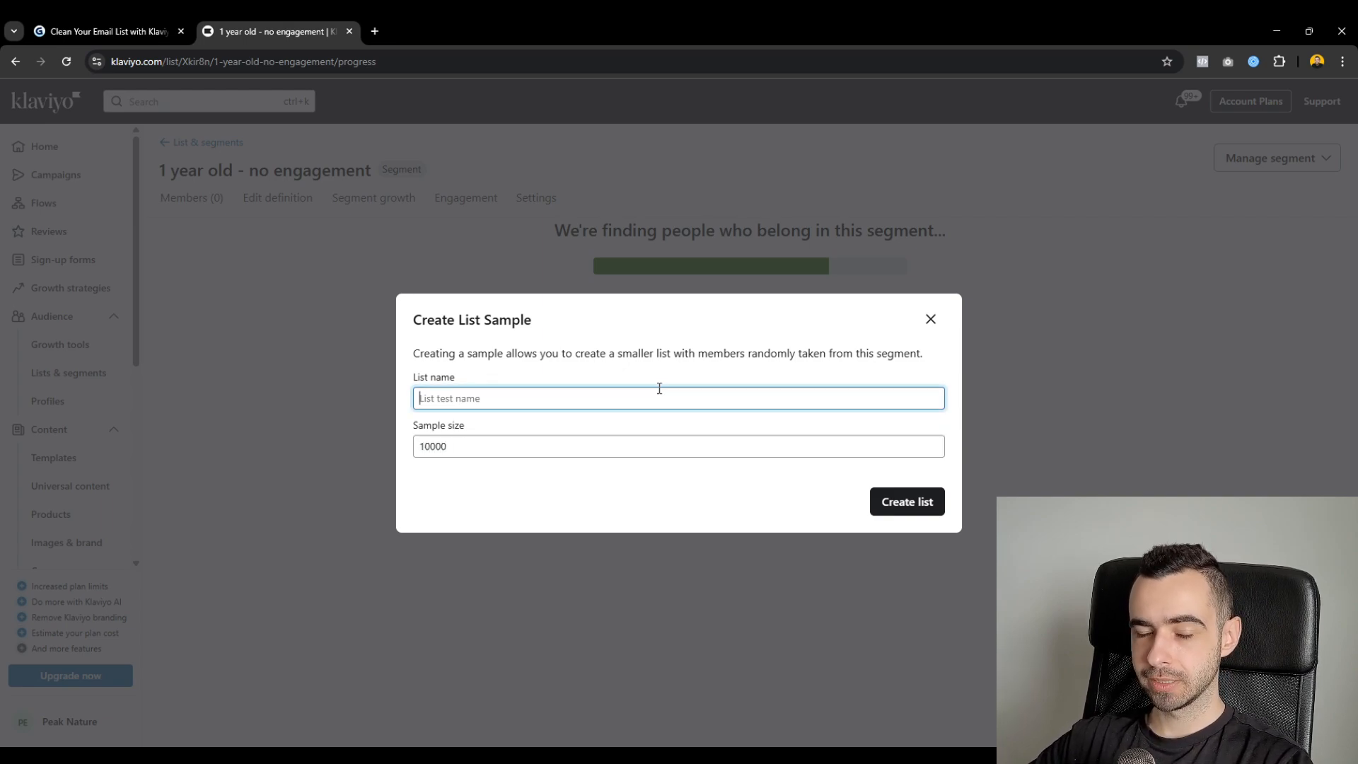
click(930, 319)
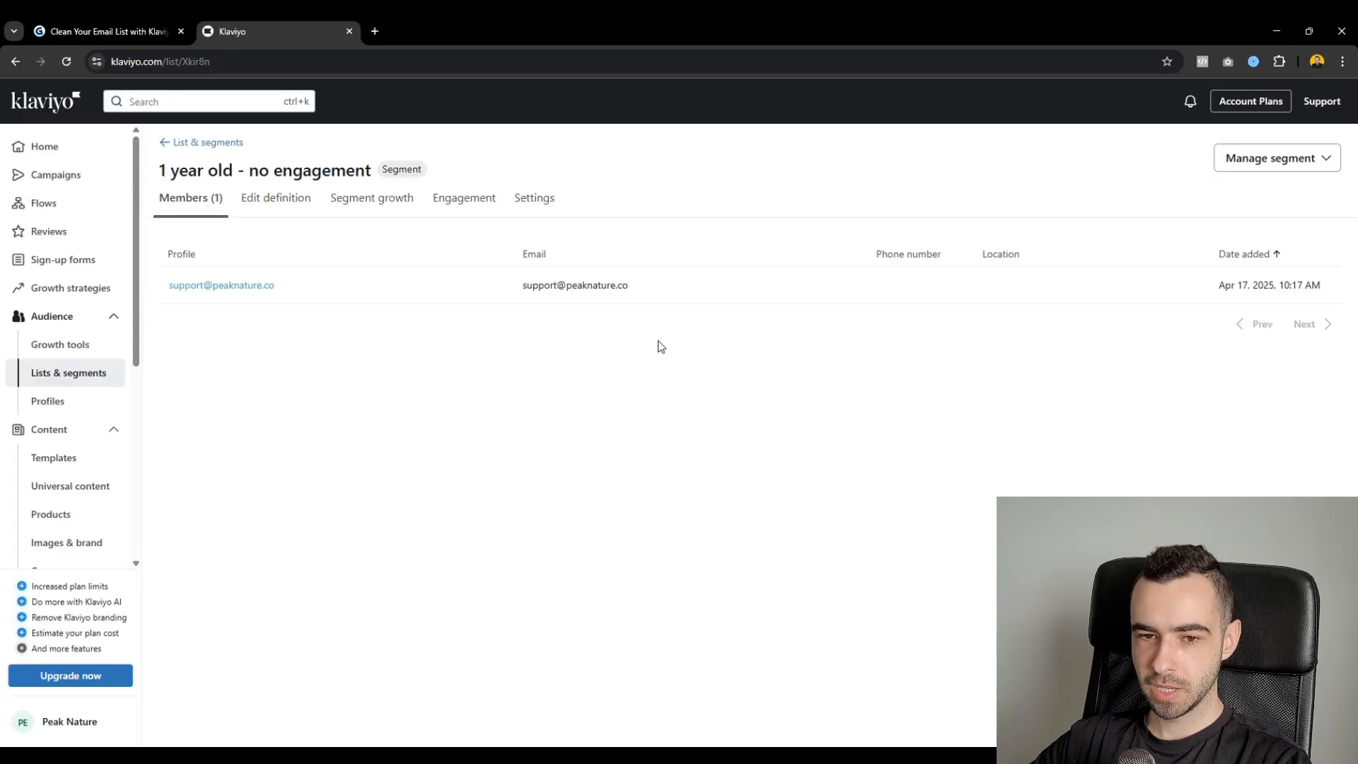
- Fill in a 10000-member sample list named 'Sample size - unengaged - April 2025 - 10.000'
click(1277, 157)
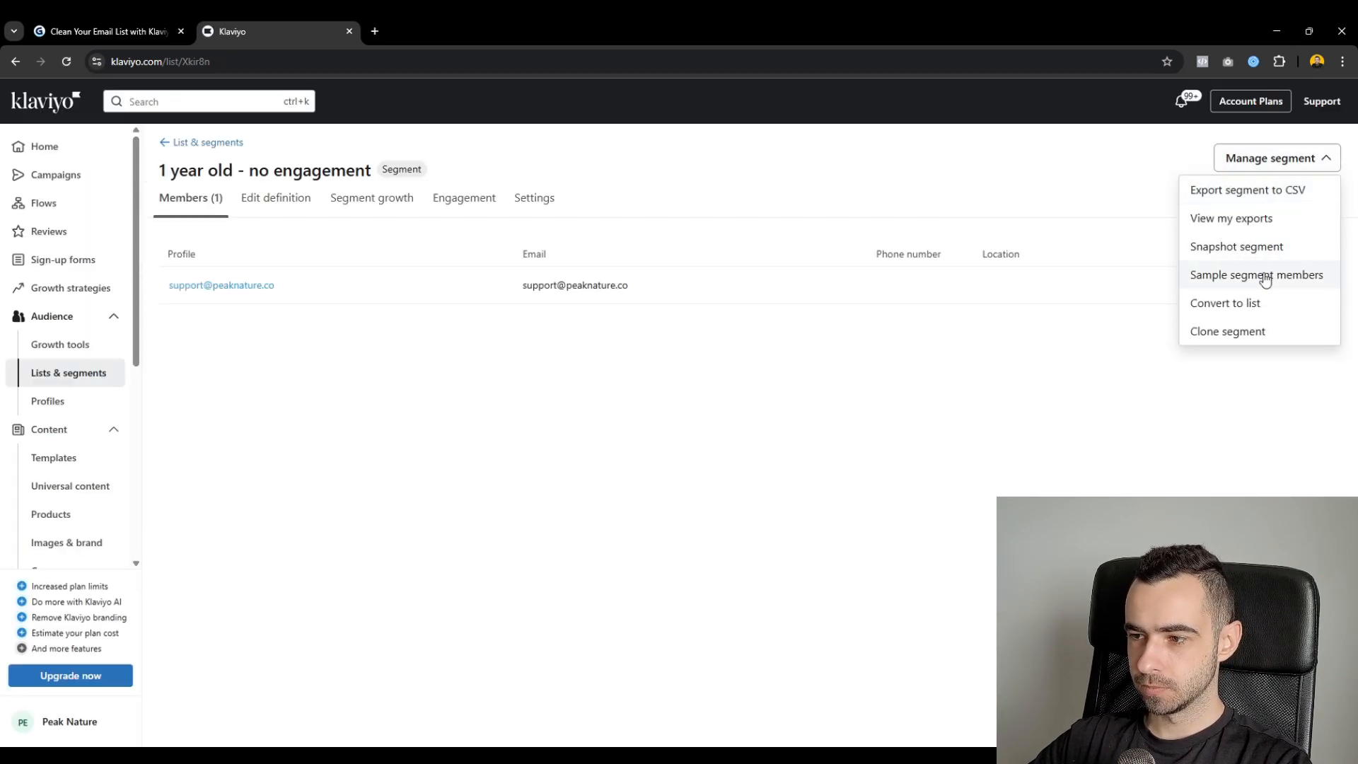
click(1255, 275)
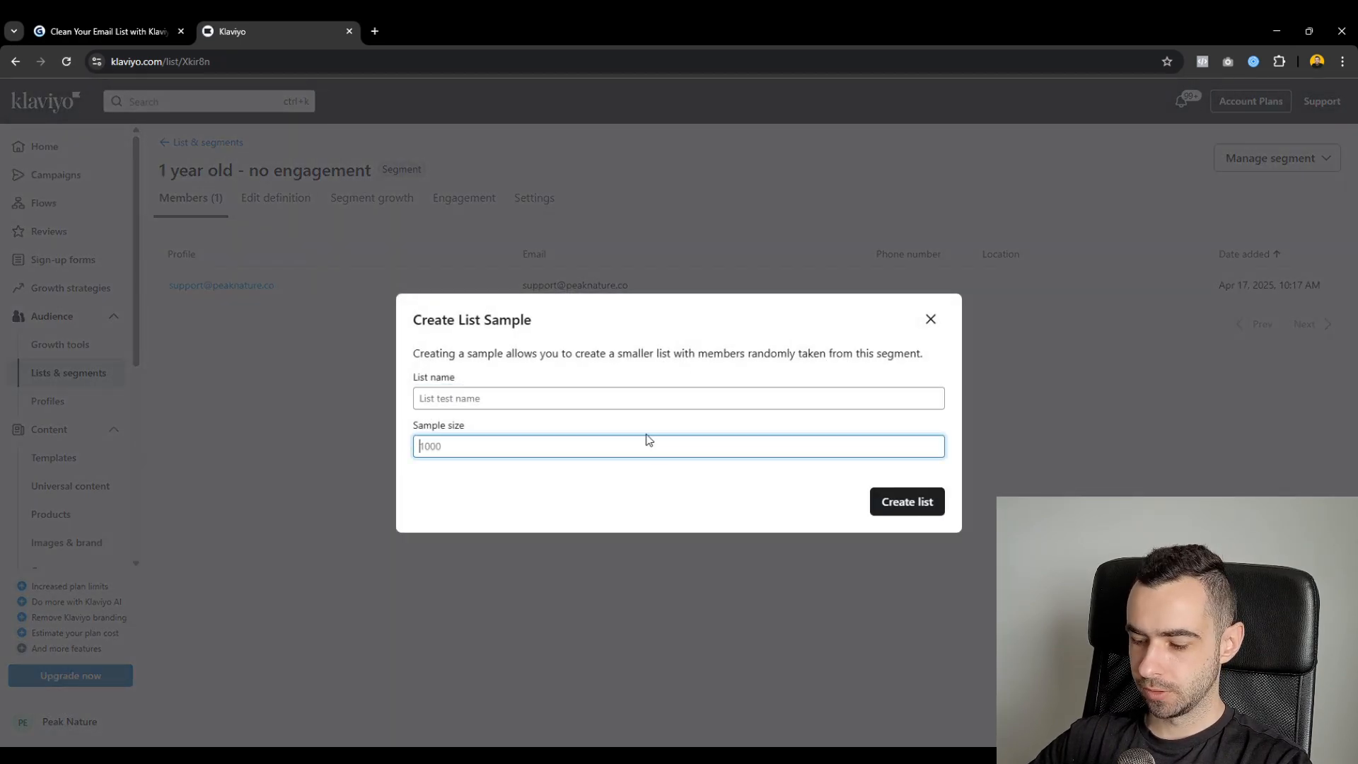
text(10000)
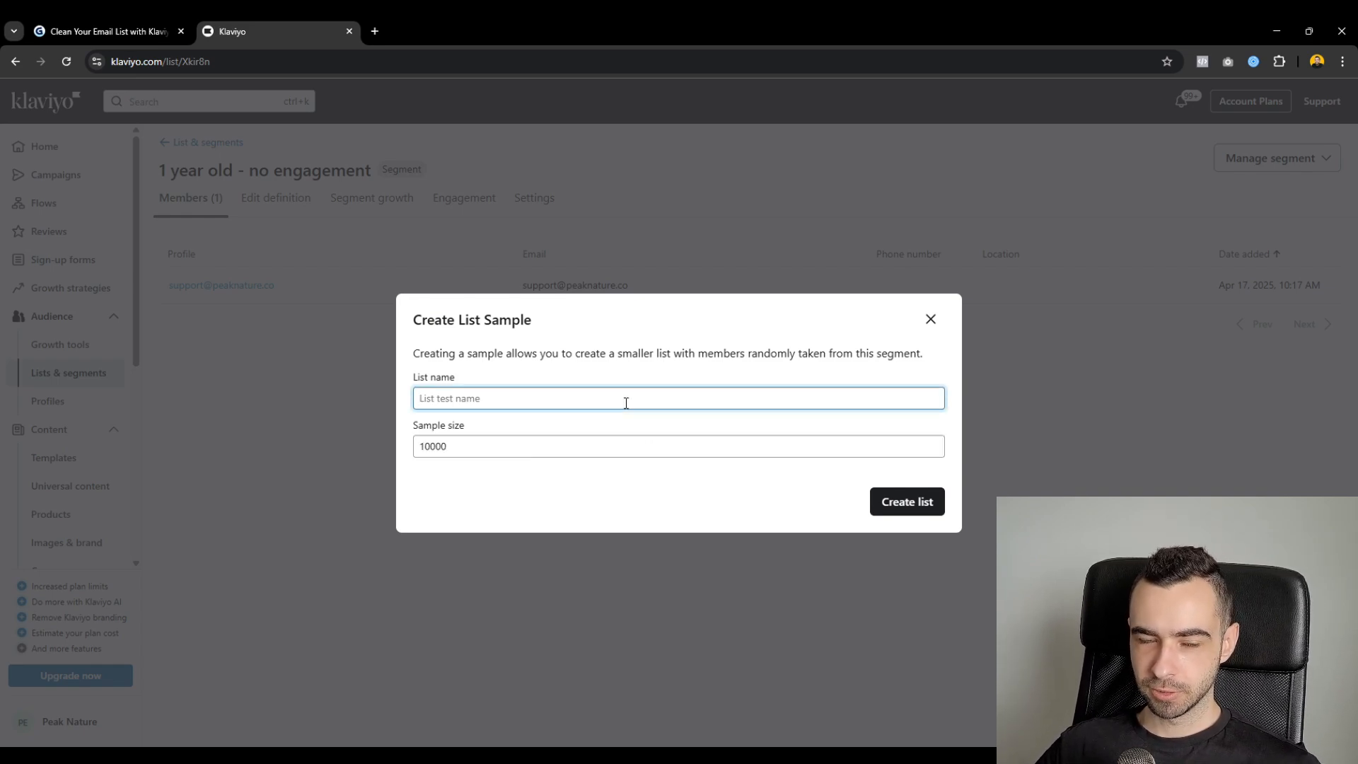
click(625, 398)
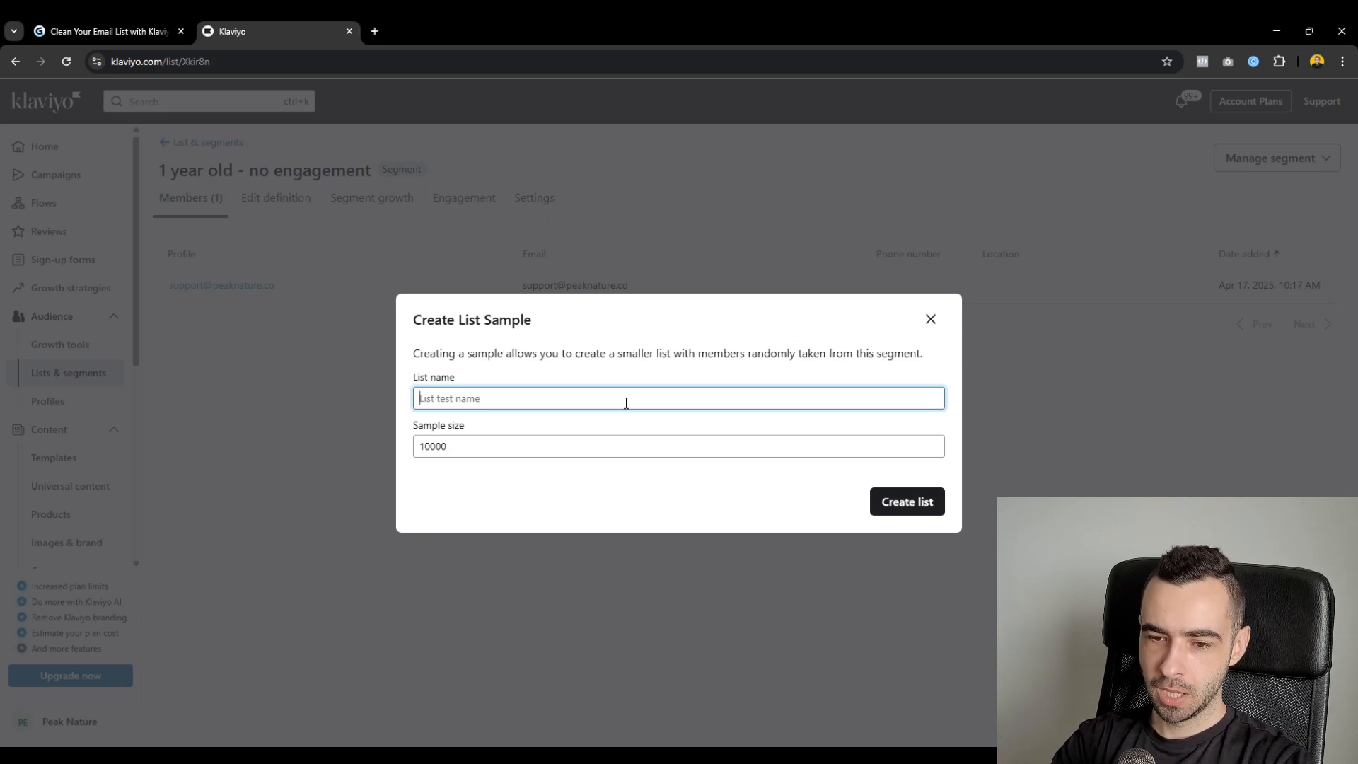
text(Sample size - unengaged -)
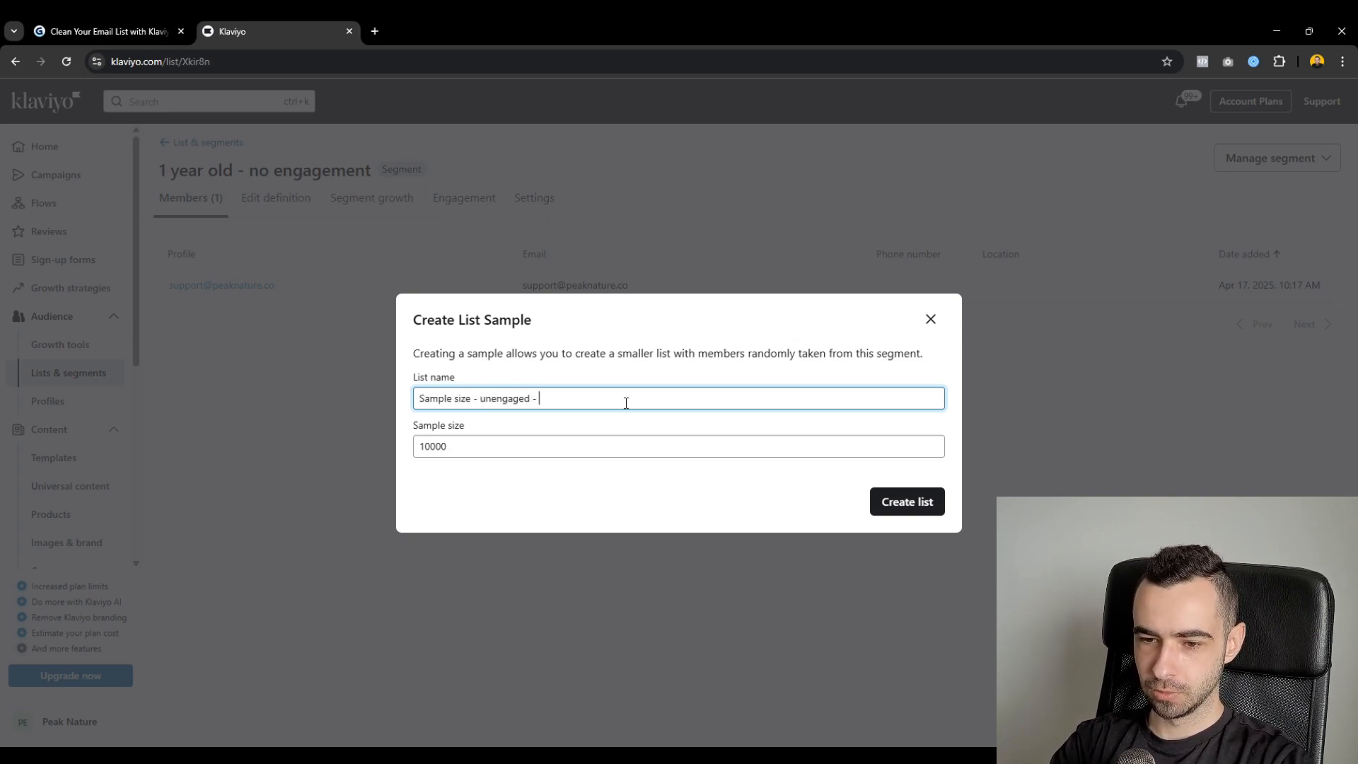
text(April 2025)
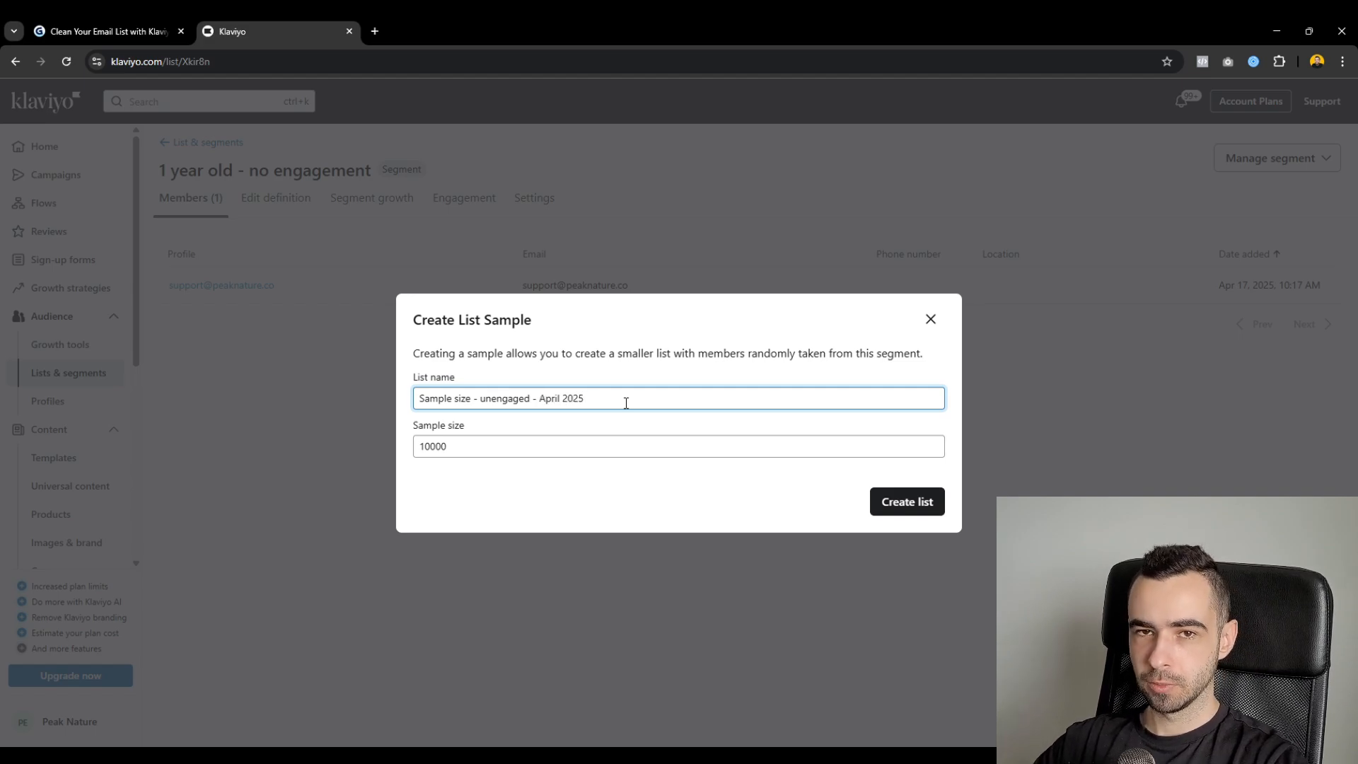
text(- 10,000)
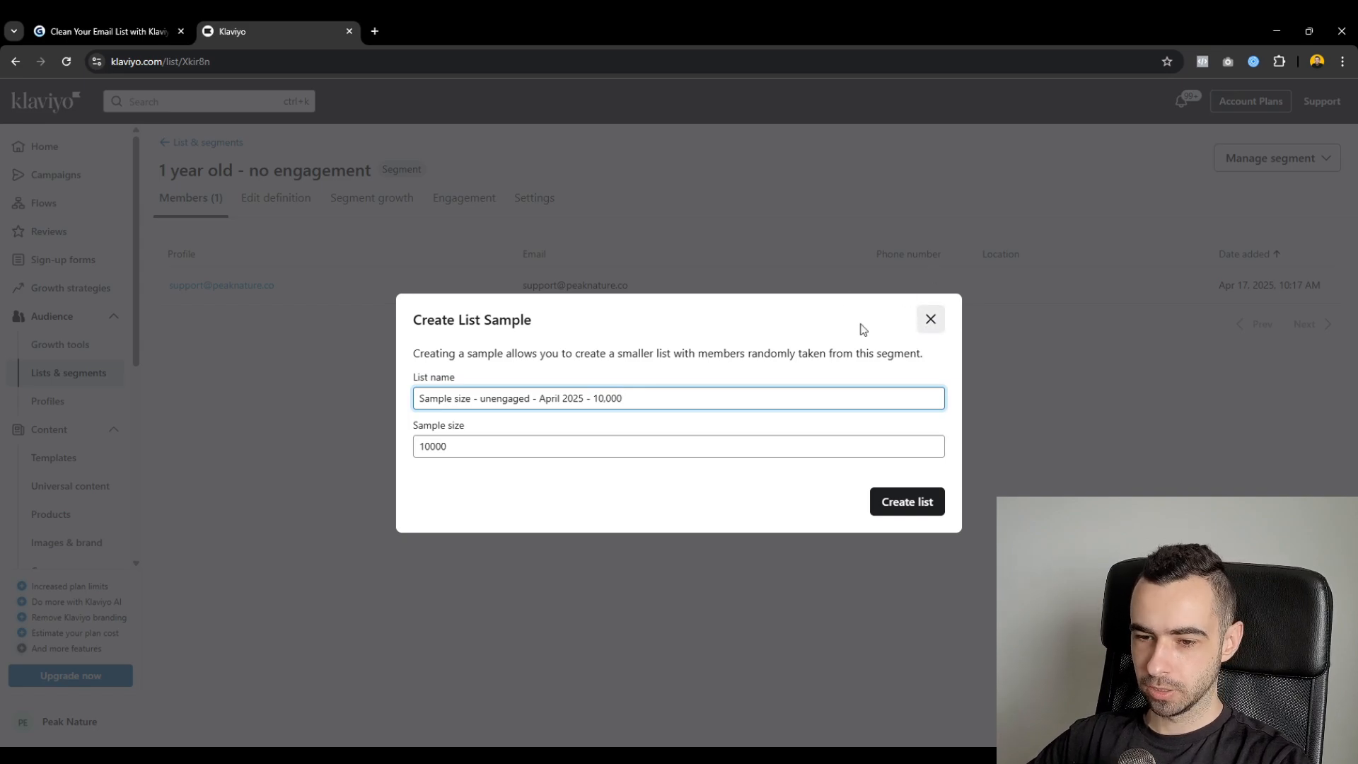
click(104, 31)
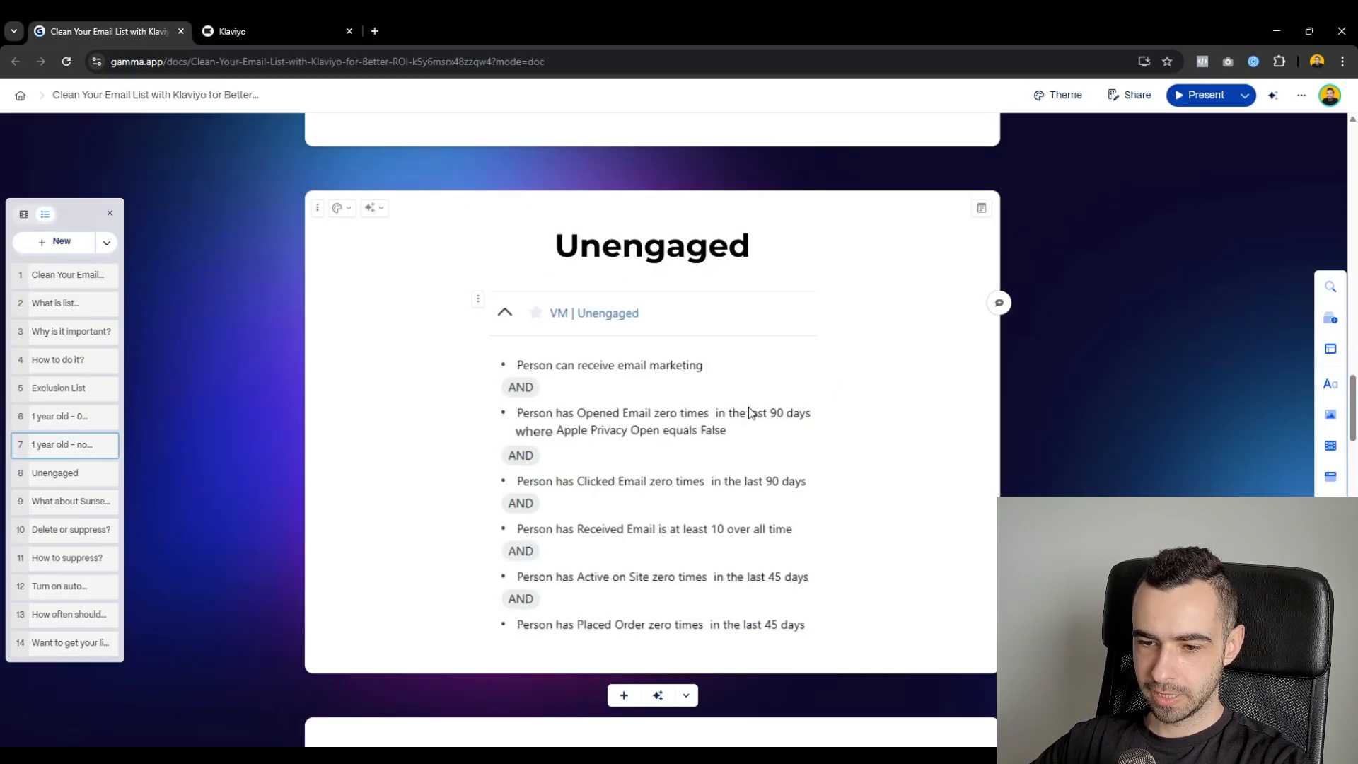
- Scroll the Gamma guide to the 'What about Sunset unengaged flow?' card
scroll(down, 3)
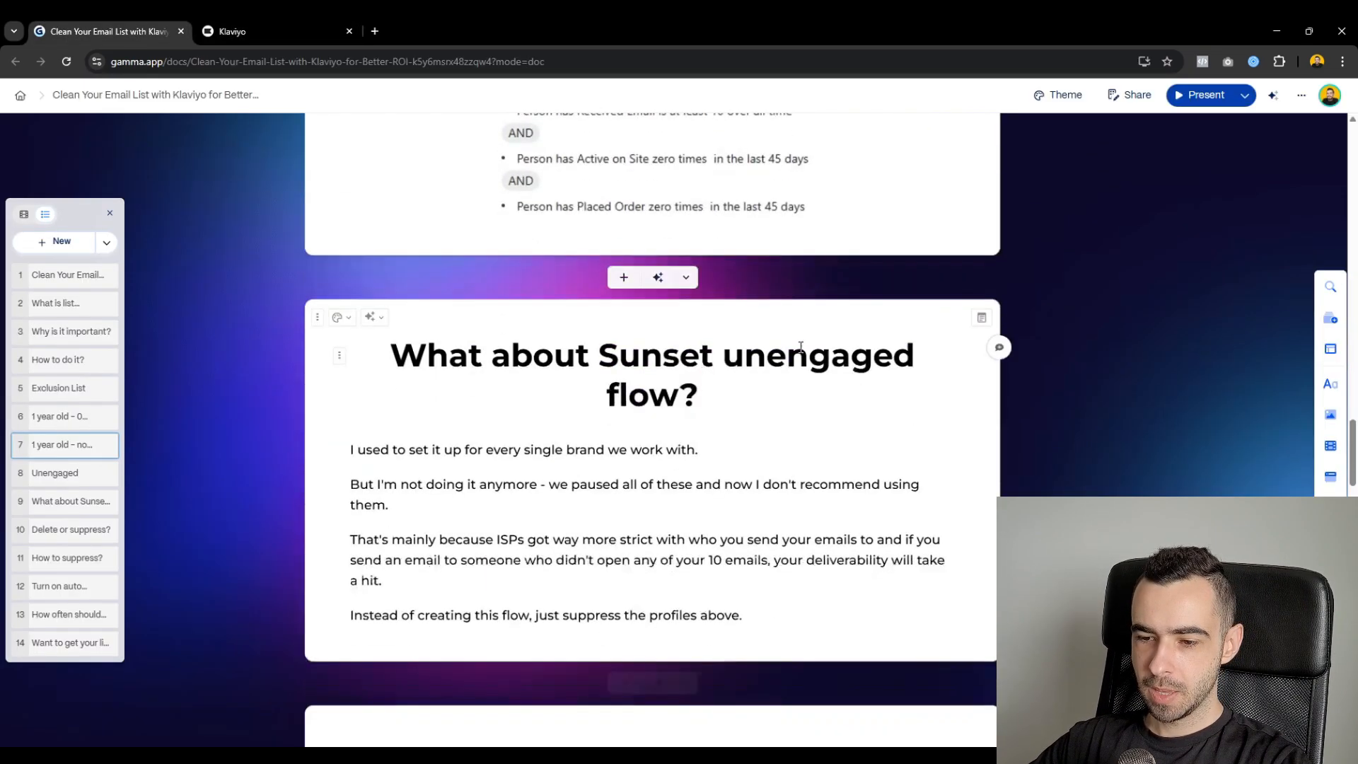
scroll(down, 3)
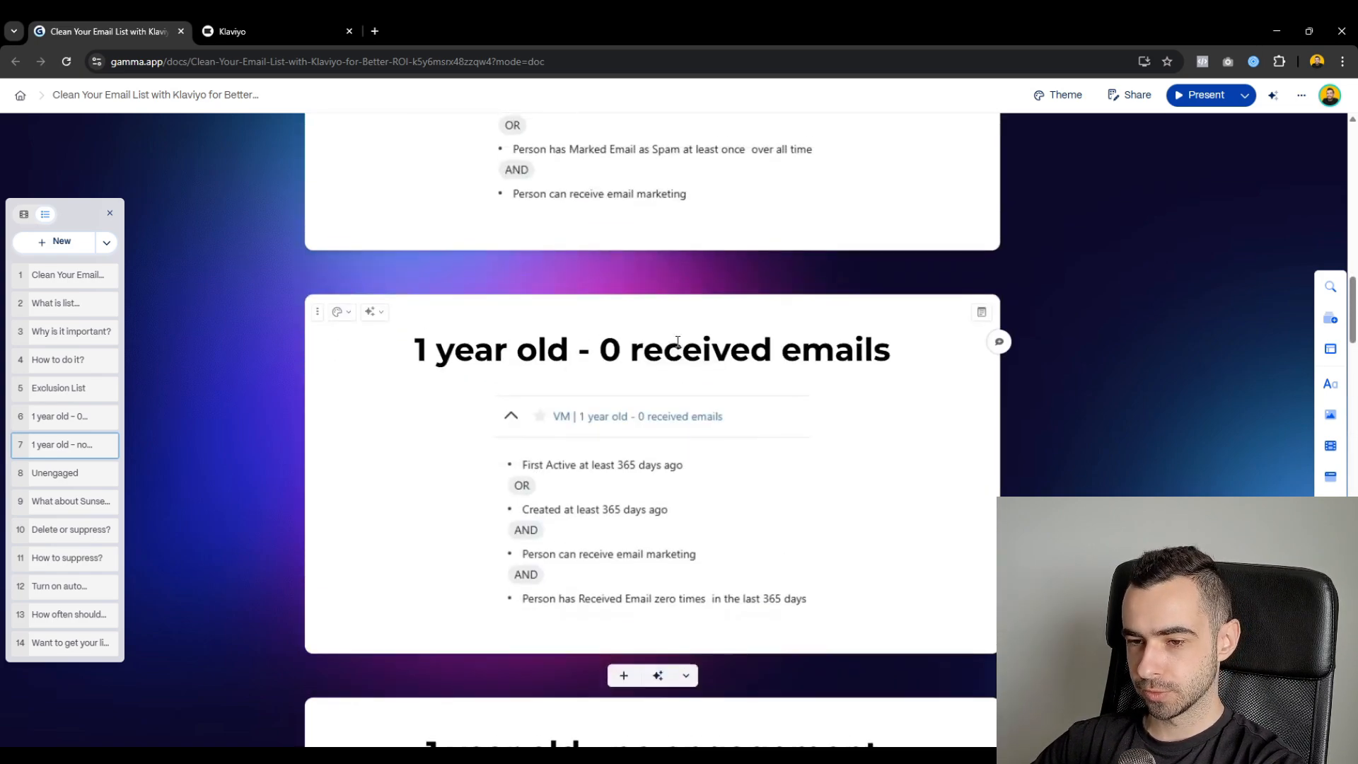
scroll(down, 3)
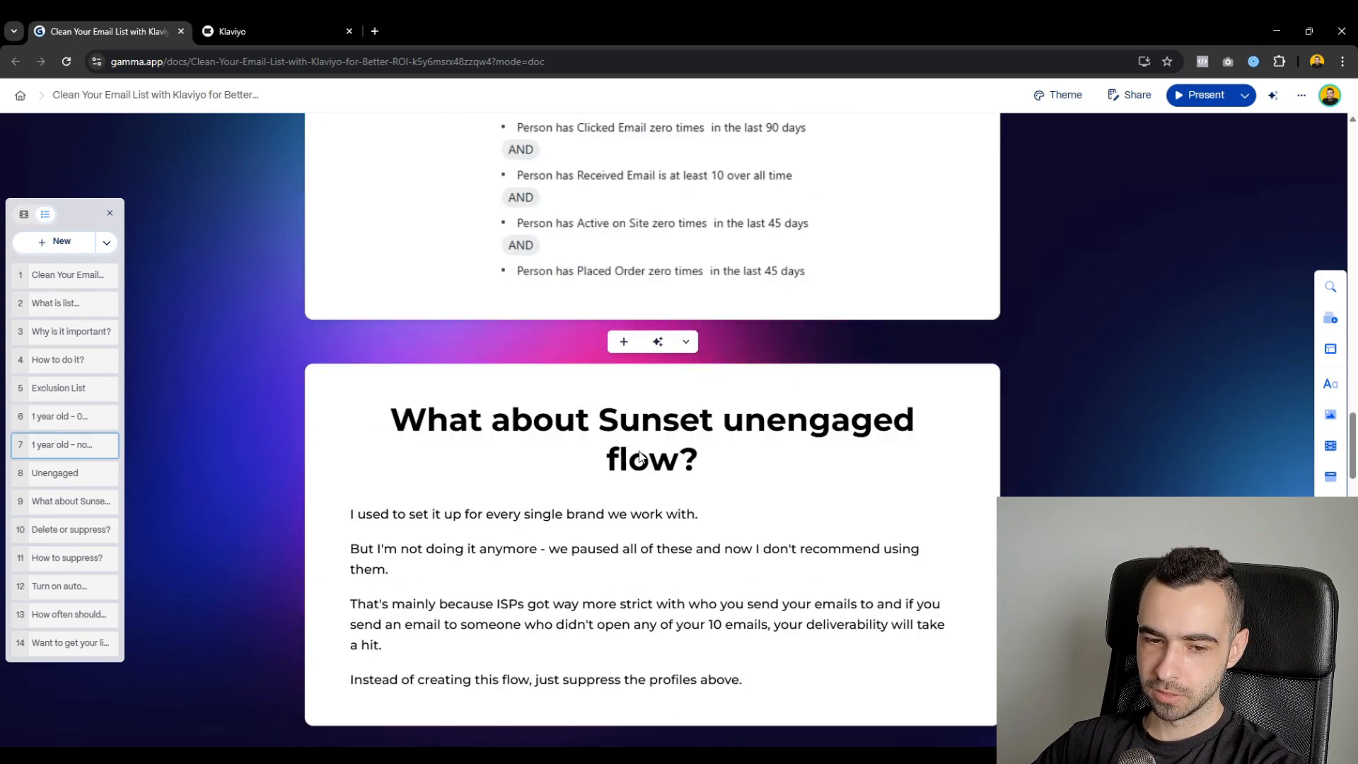
- Read Gamma's 'Delete or suppress?' and 'How to suppress?' cards, then return to the Klaviyo segment
scroll(down, 3)
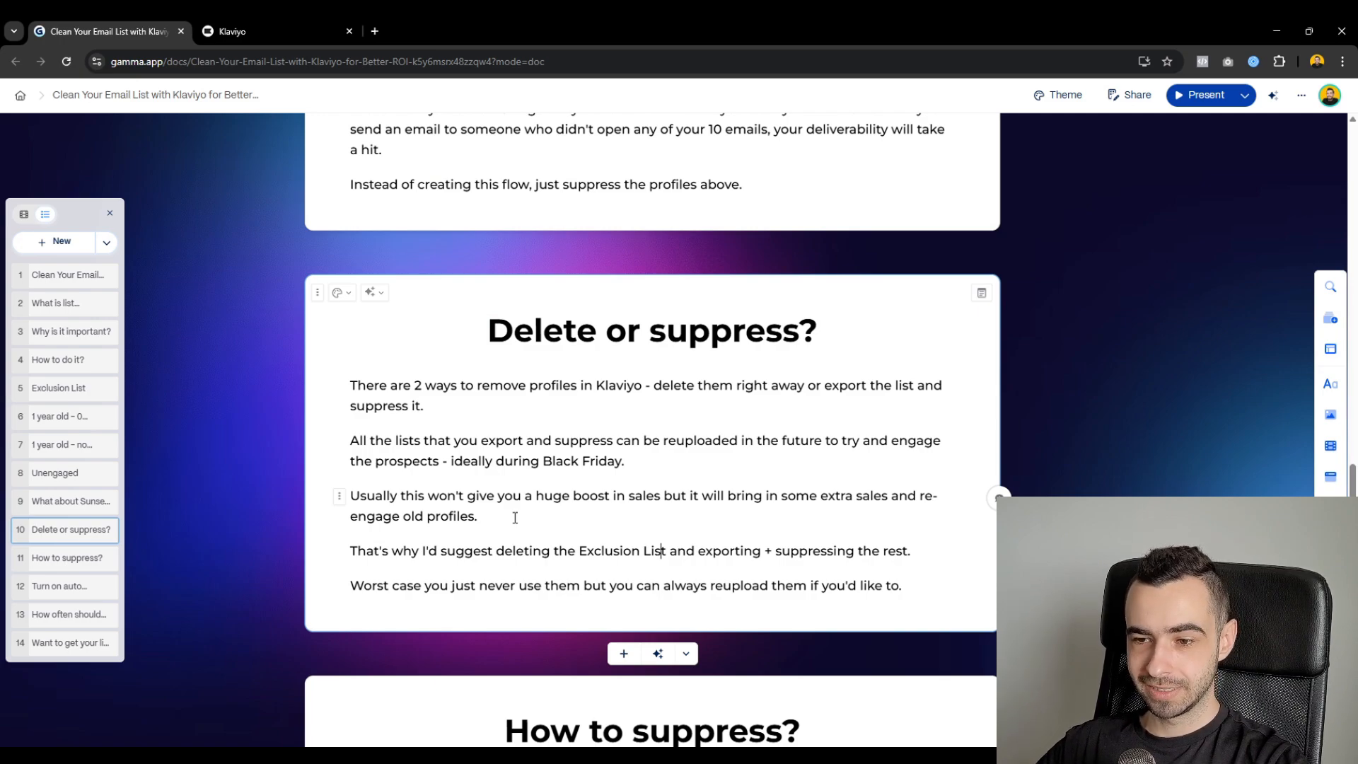
scroll(down, 3)
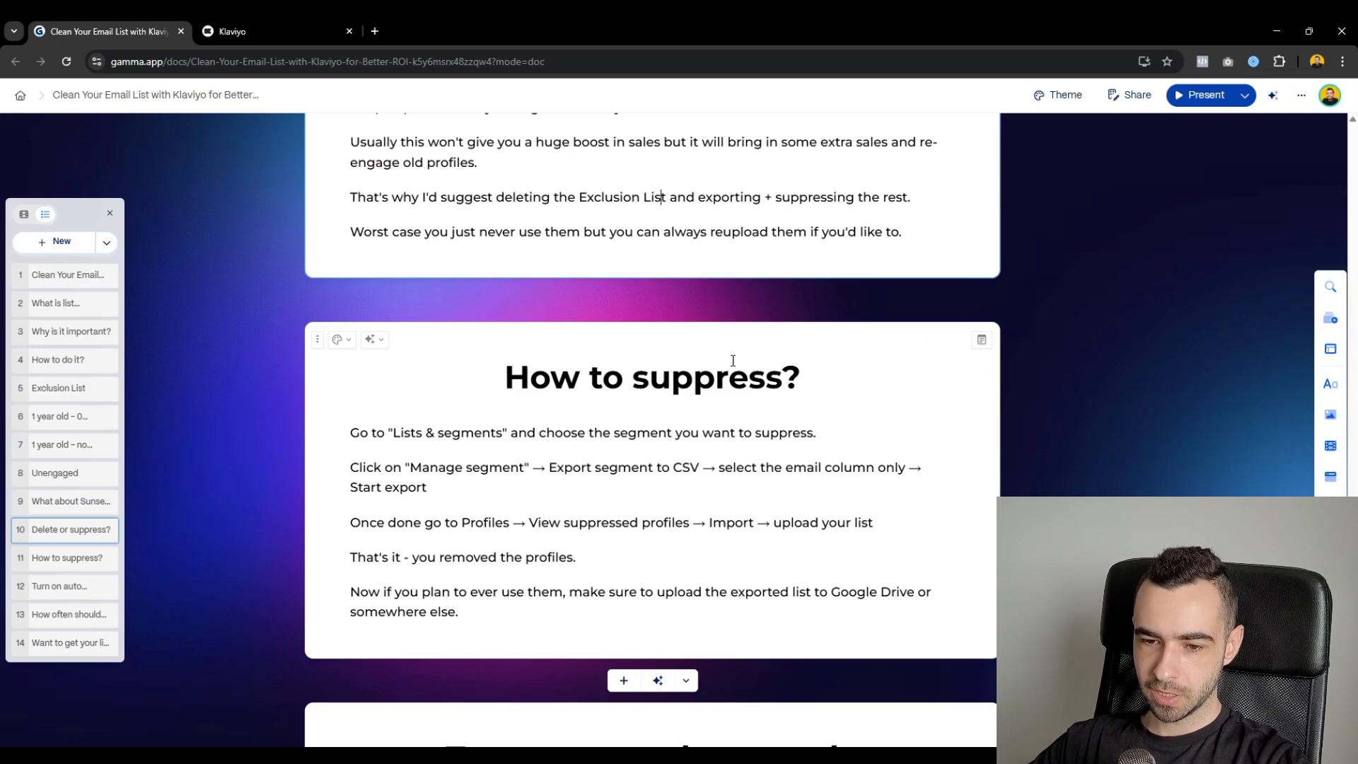
click(273, 32)
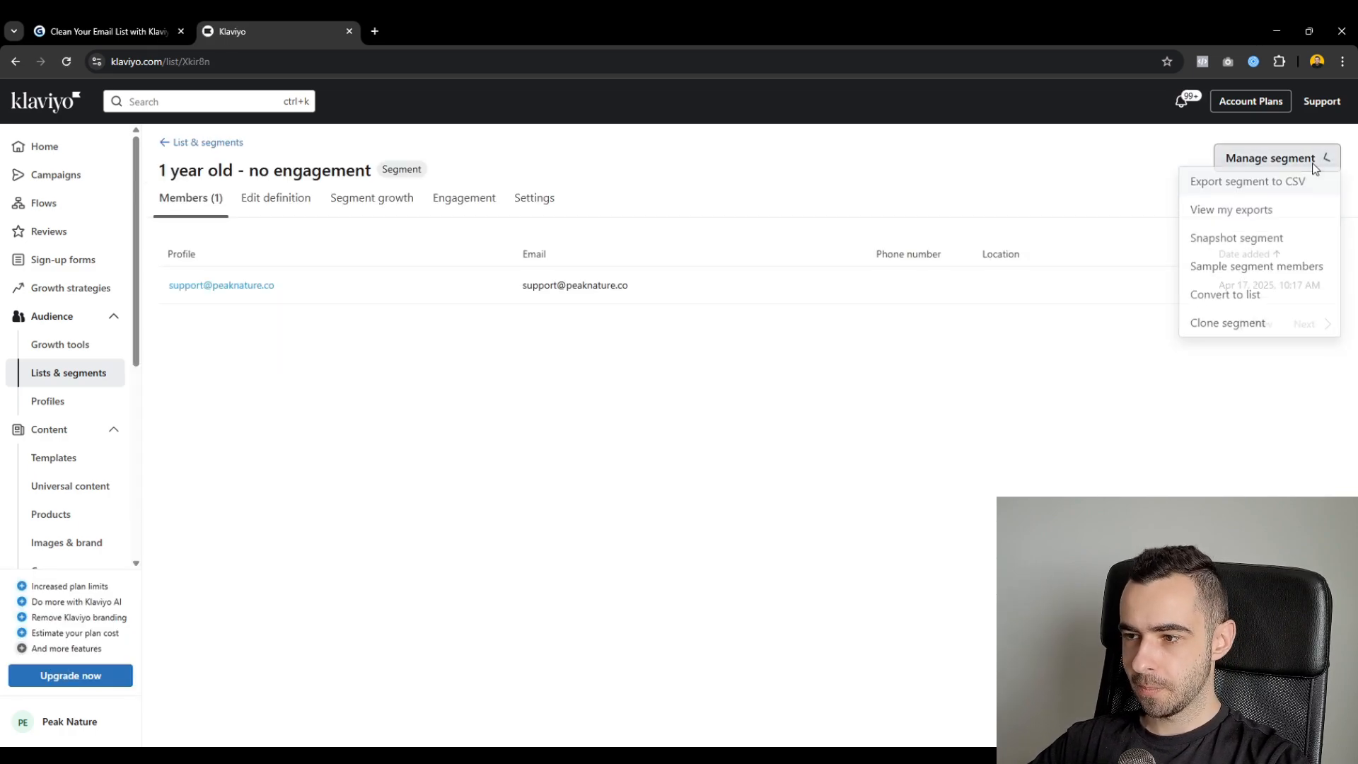
- Export the no-engagement segment to CSV with only the Email column, then open Profiles
click(1246, 181)
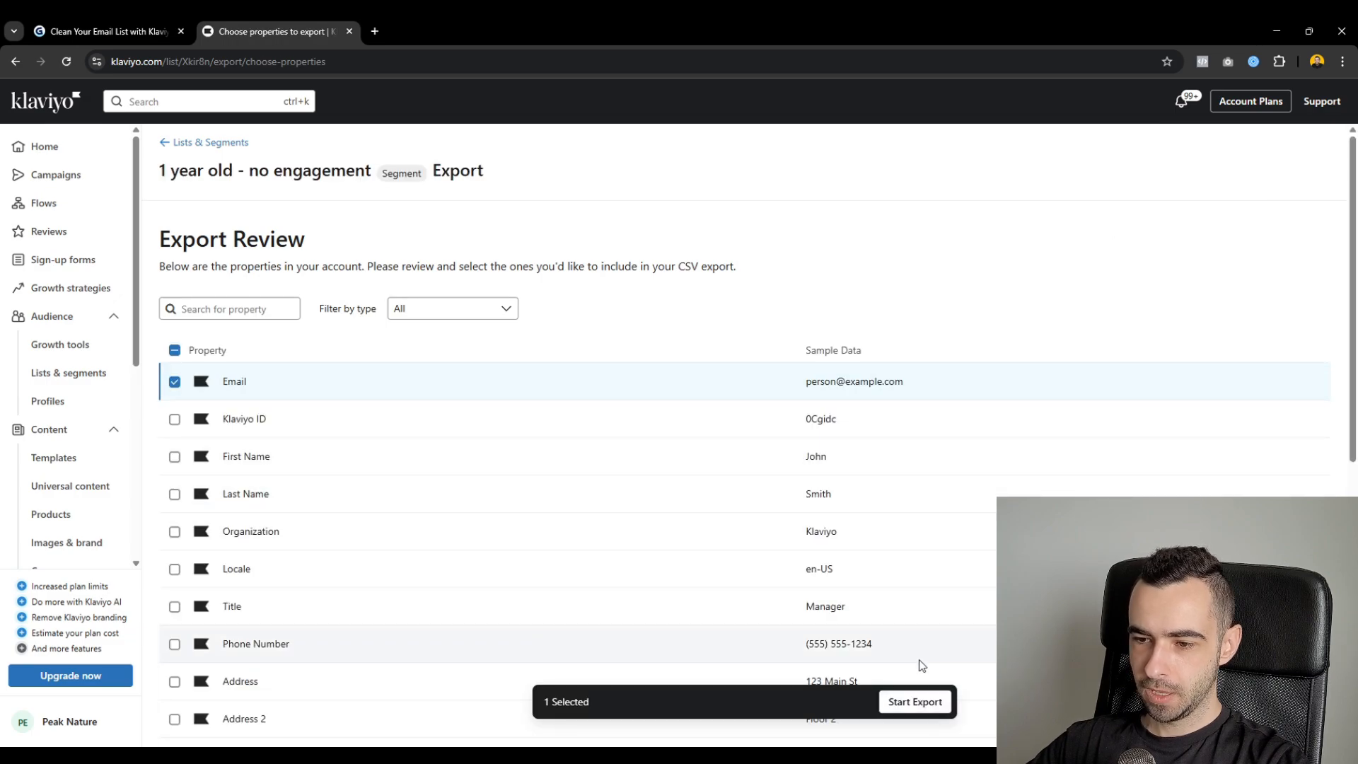
double_click(234, 381)
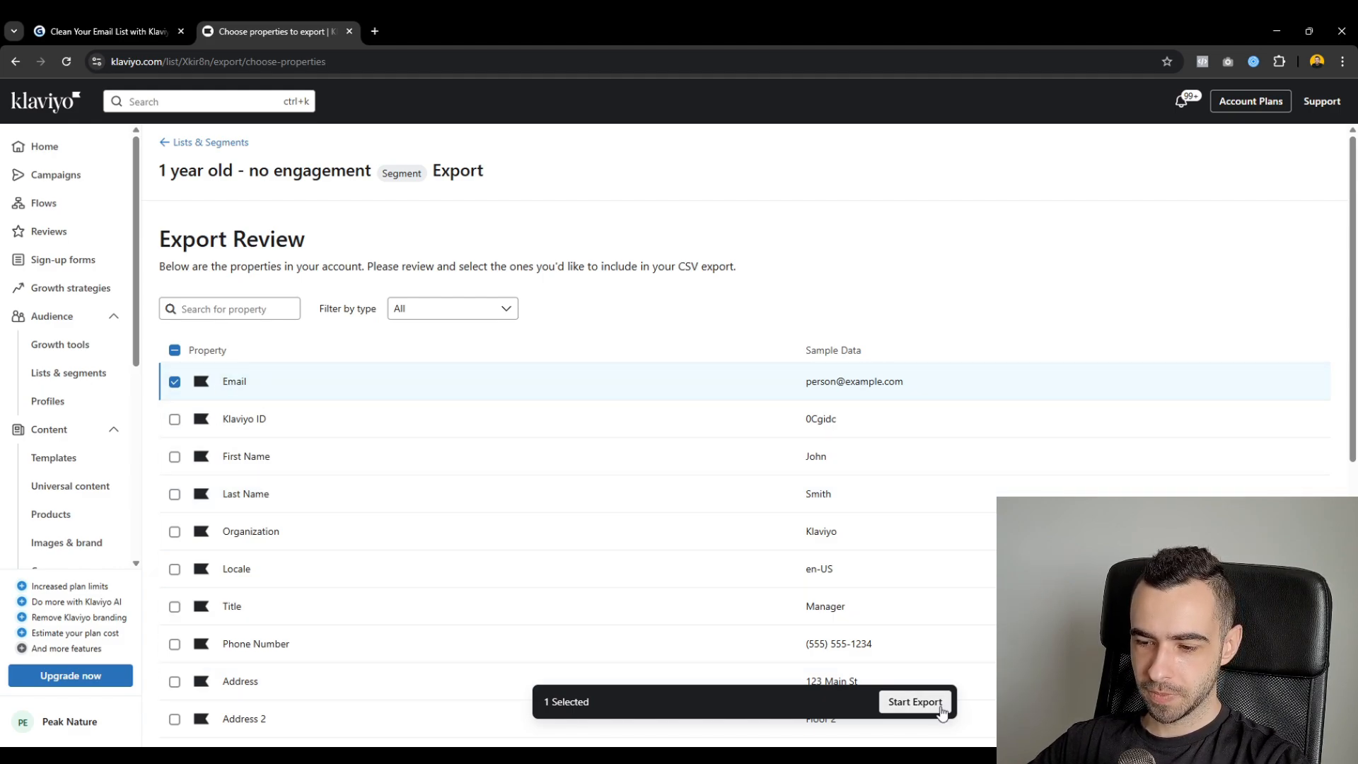
click(913, 702)
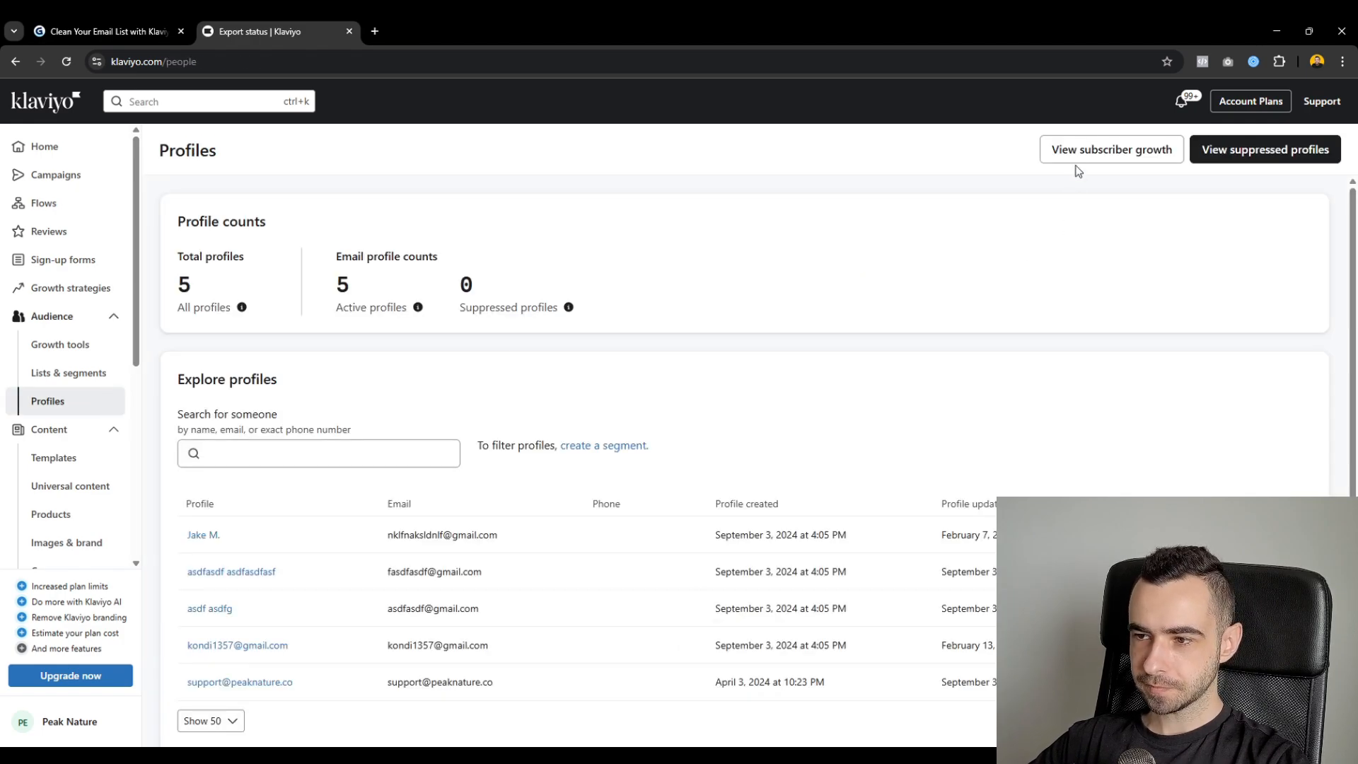
click(1263, 149)
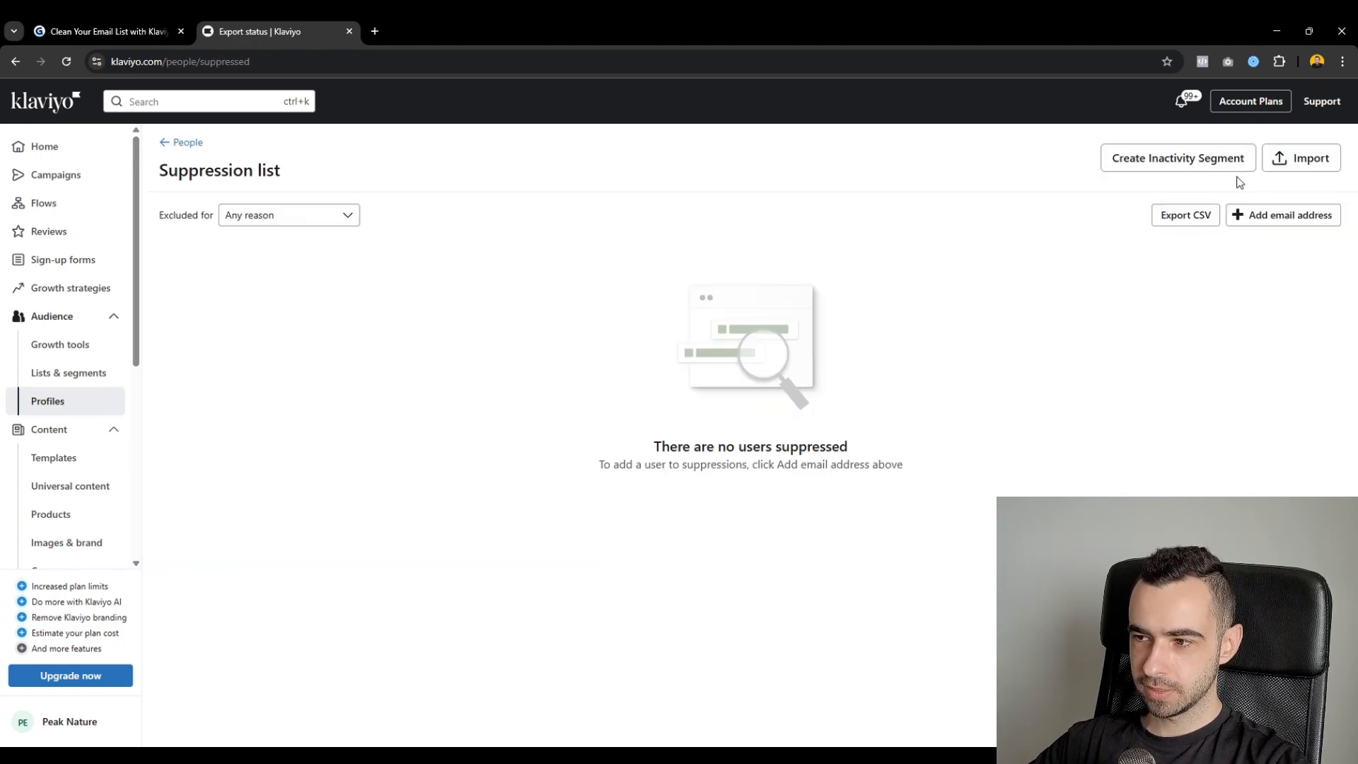
- Switch between the Gamma guide and the Klaviyo segment, scrolling the guide to 'Turn on auto downgrade'
click(1301, 158)
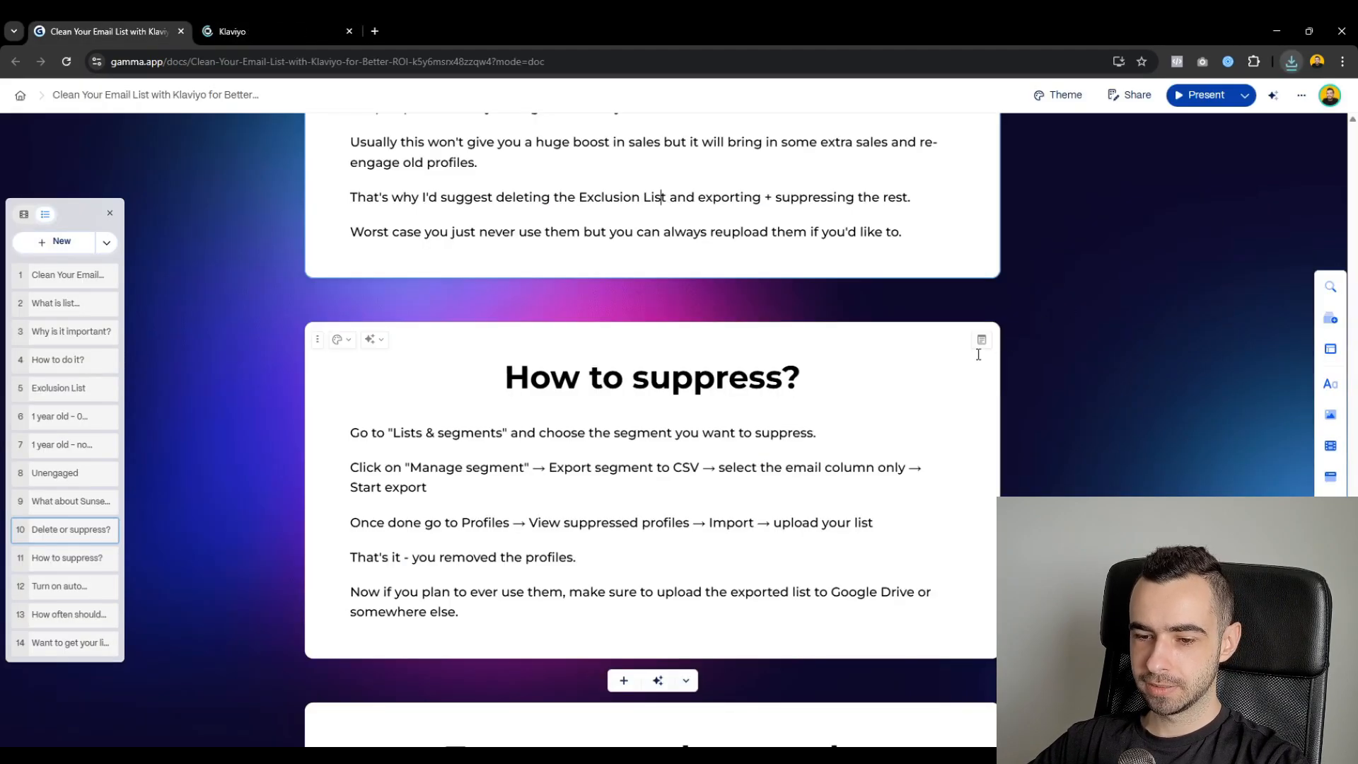
click(271, 31)
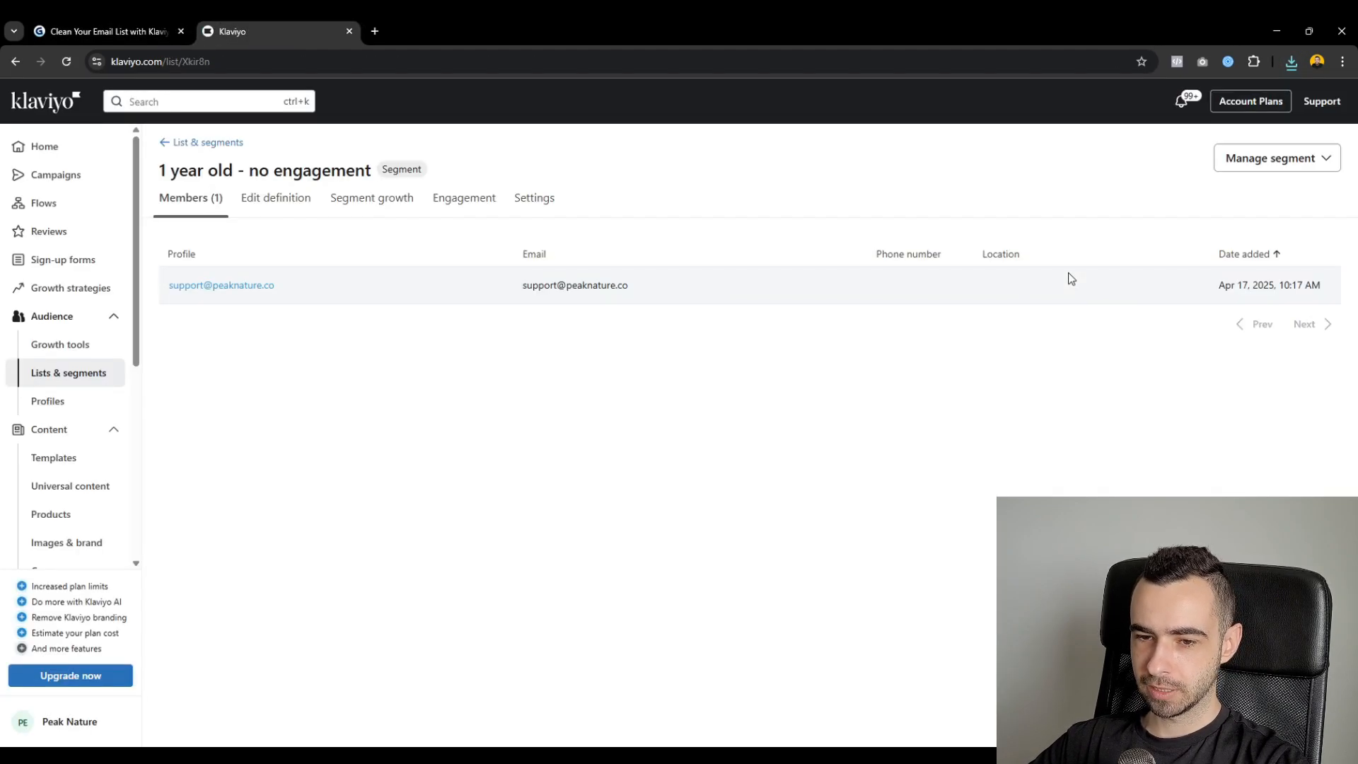
click(104, 31)
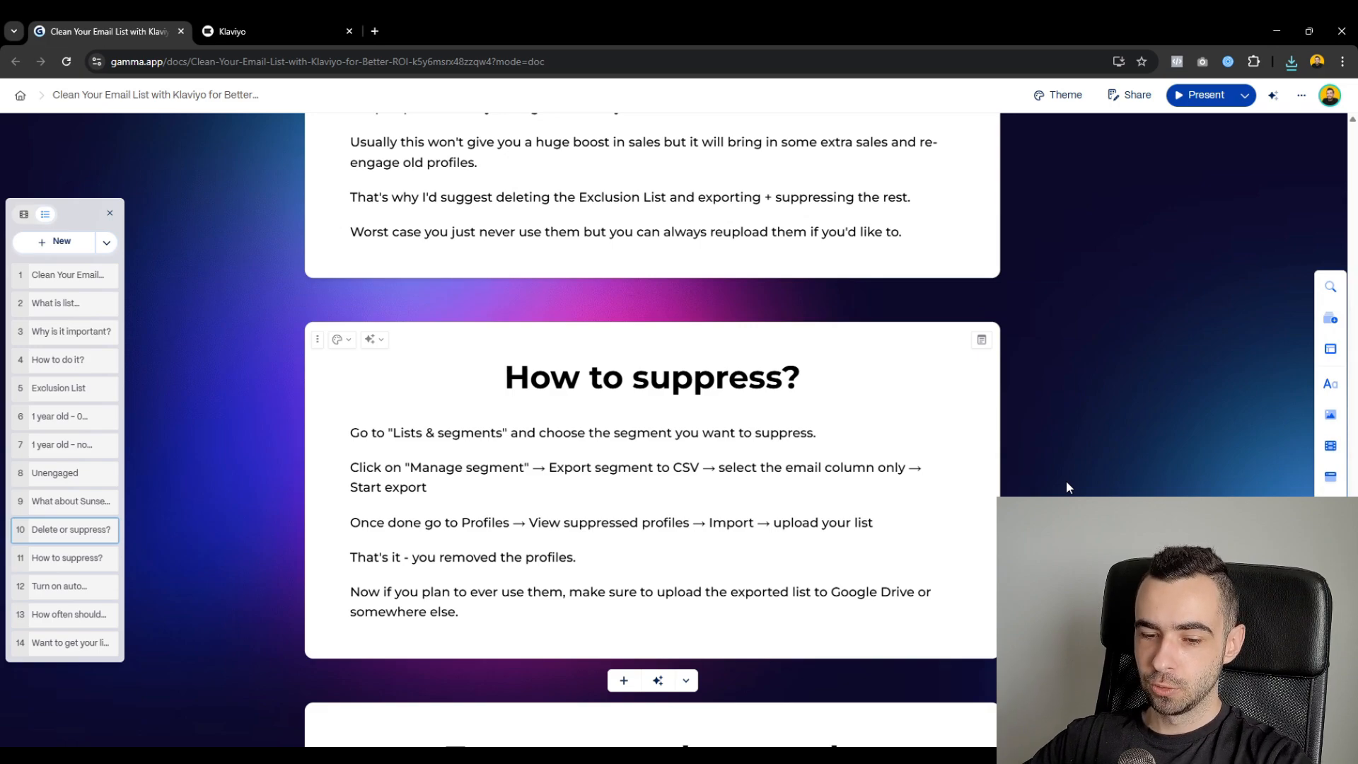
scroll(down, 3)
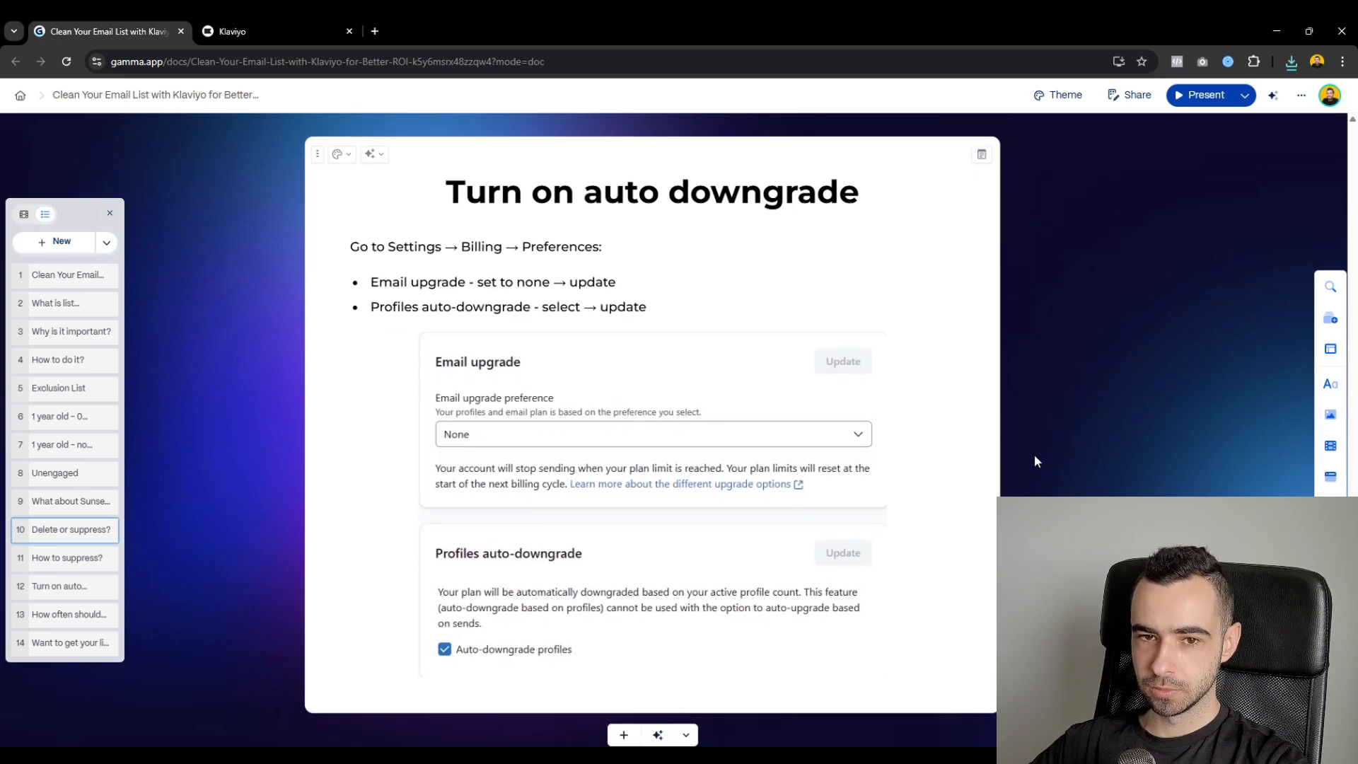
- Switch back to Klaviyo and open the account menu from the sidebar's account name
click(251, 31)
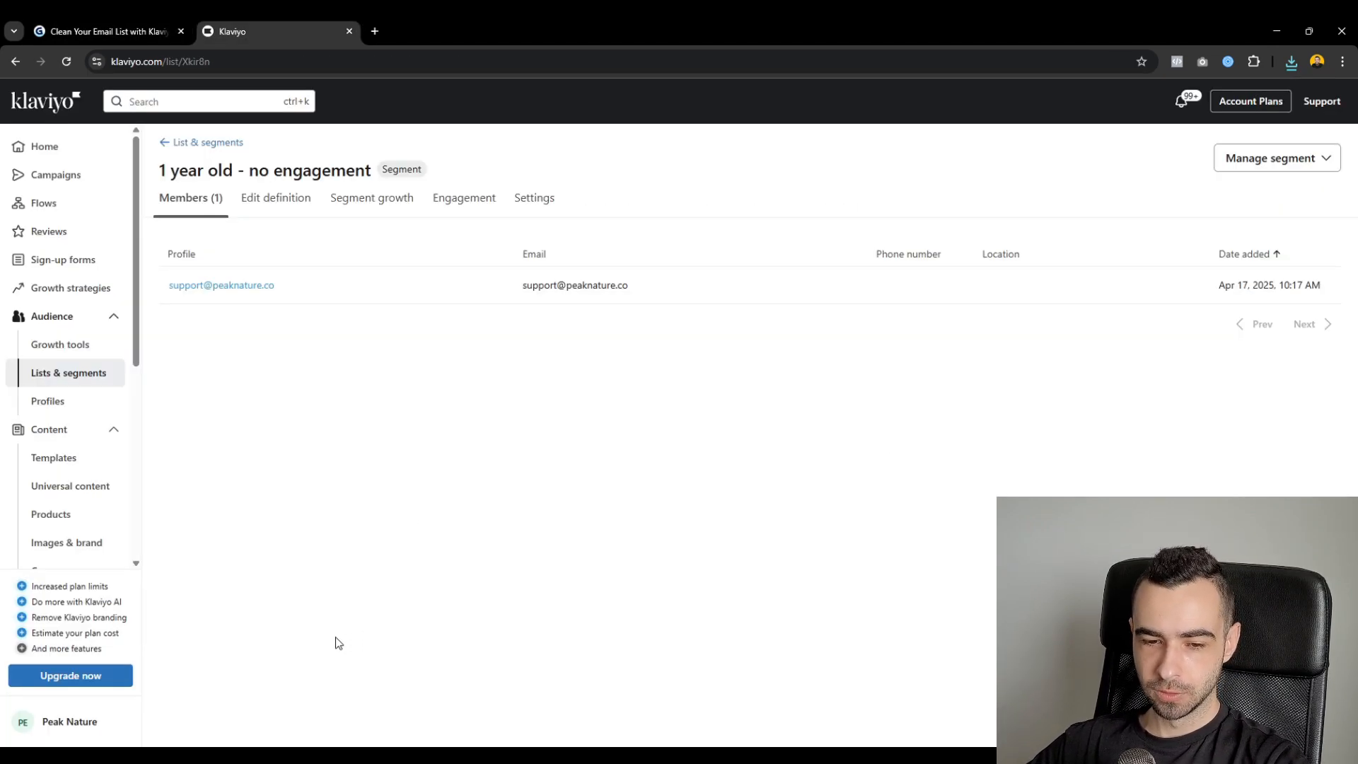
click(69, 722)
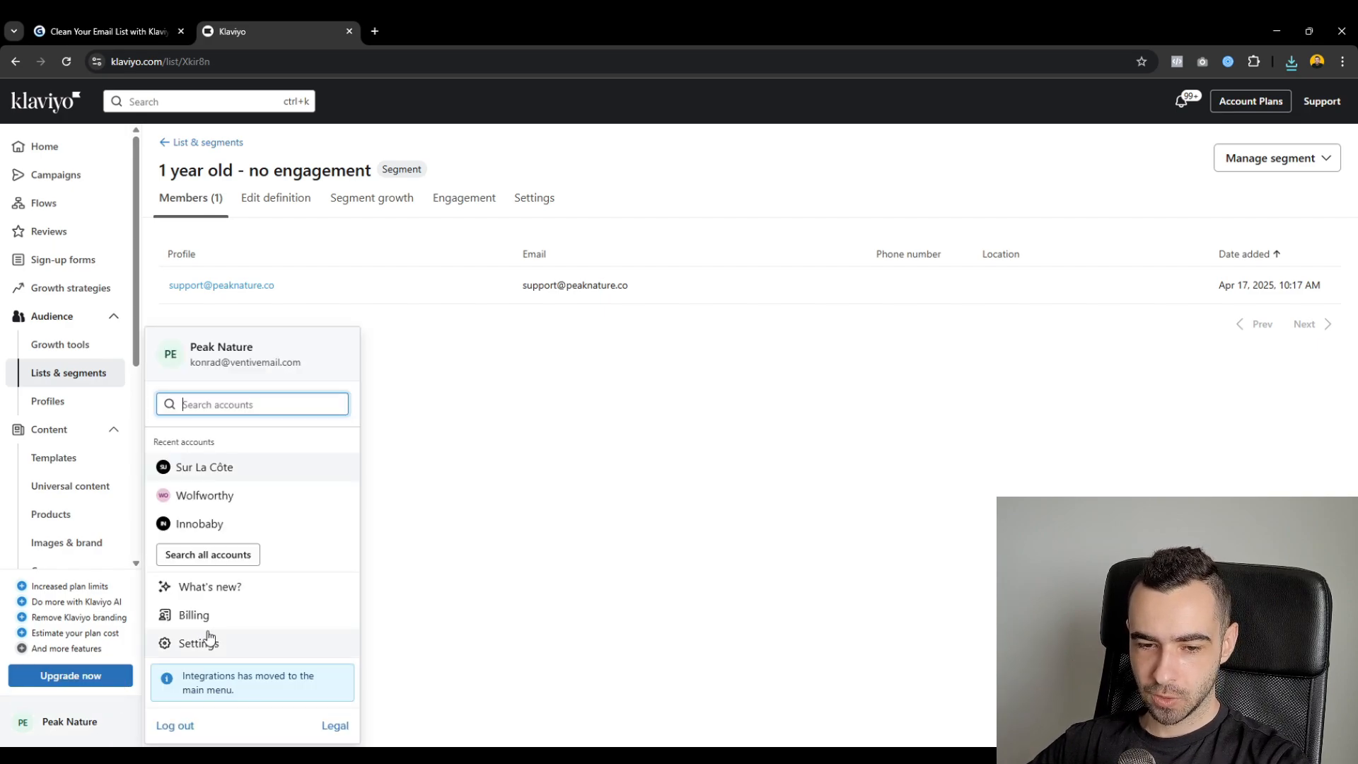
- Open Billing from the account menu and choose Change plan
click(194, 614)
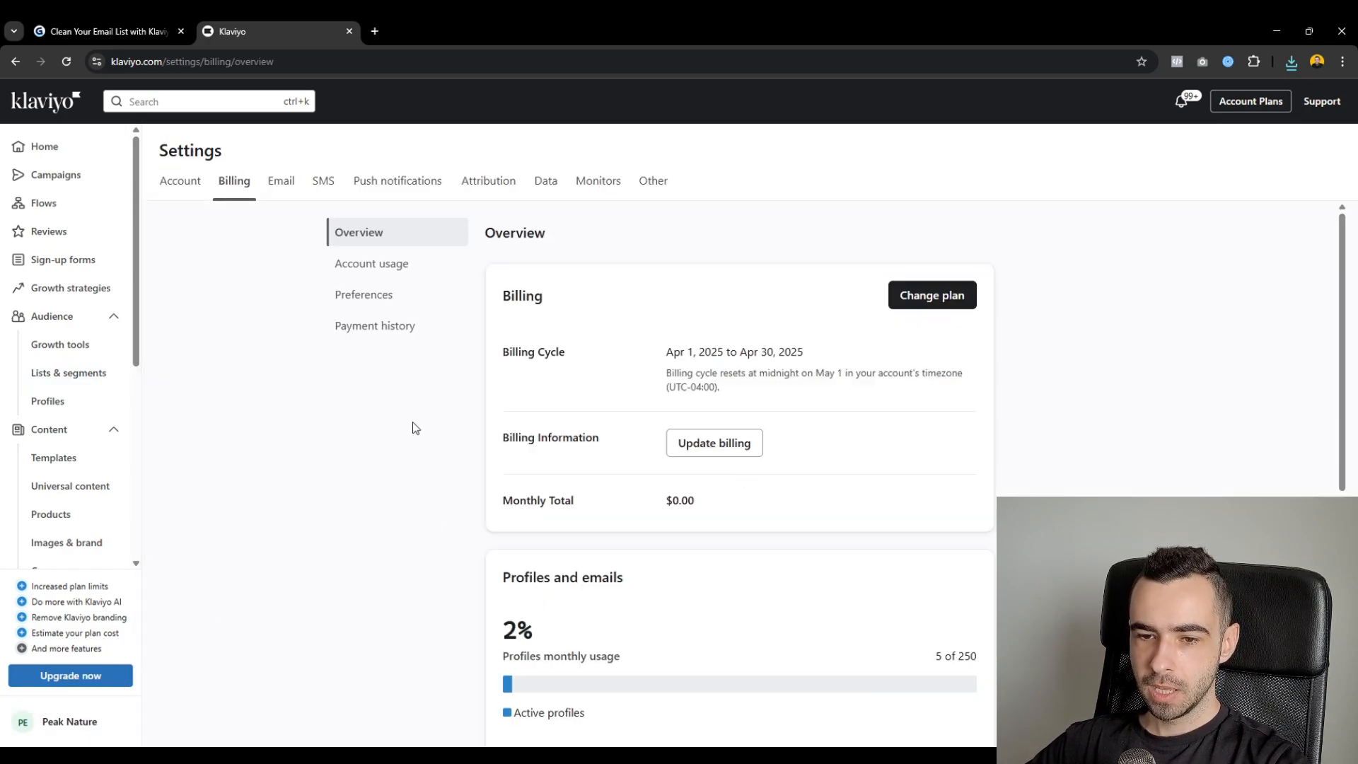
mouse_move(862, 390)
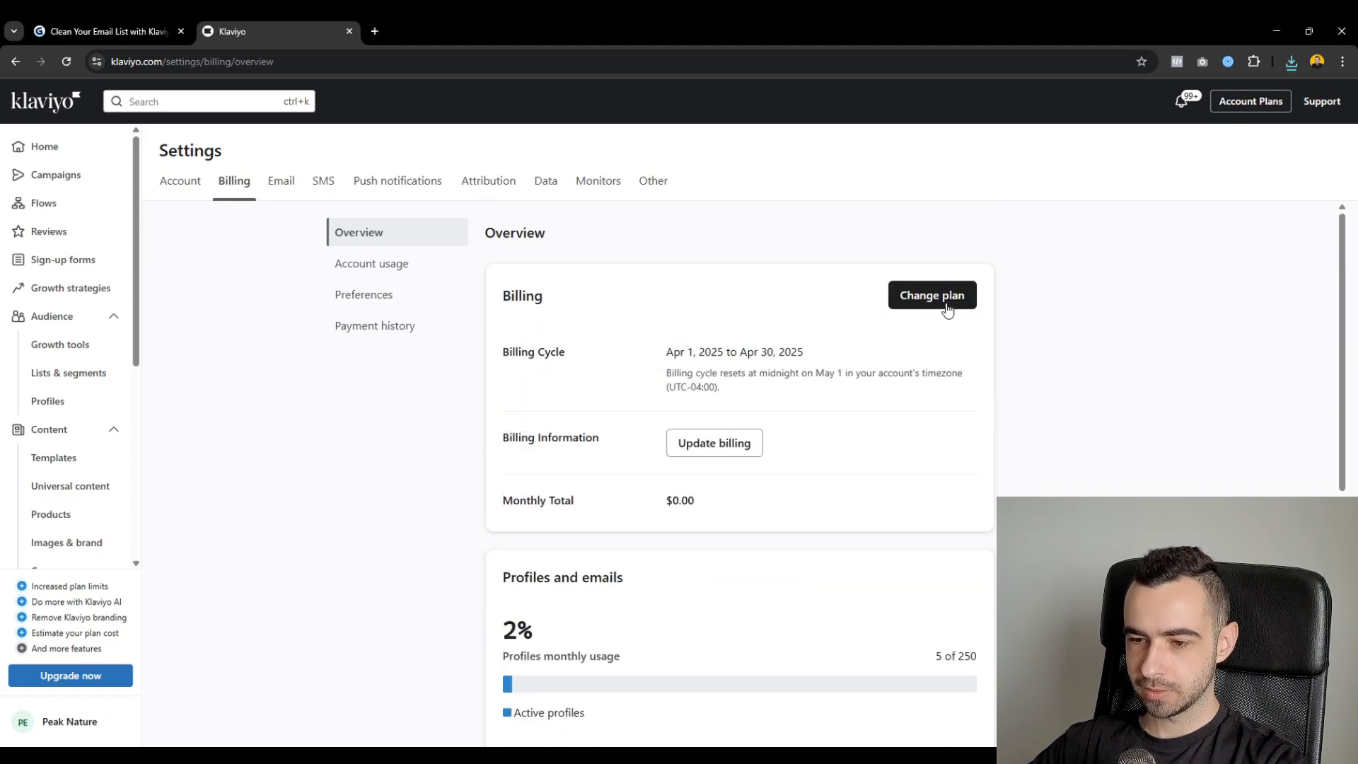
click(932, 295)
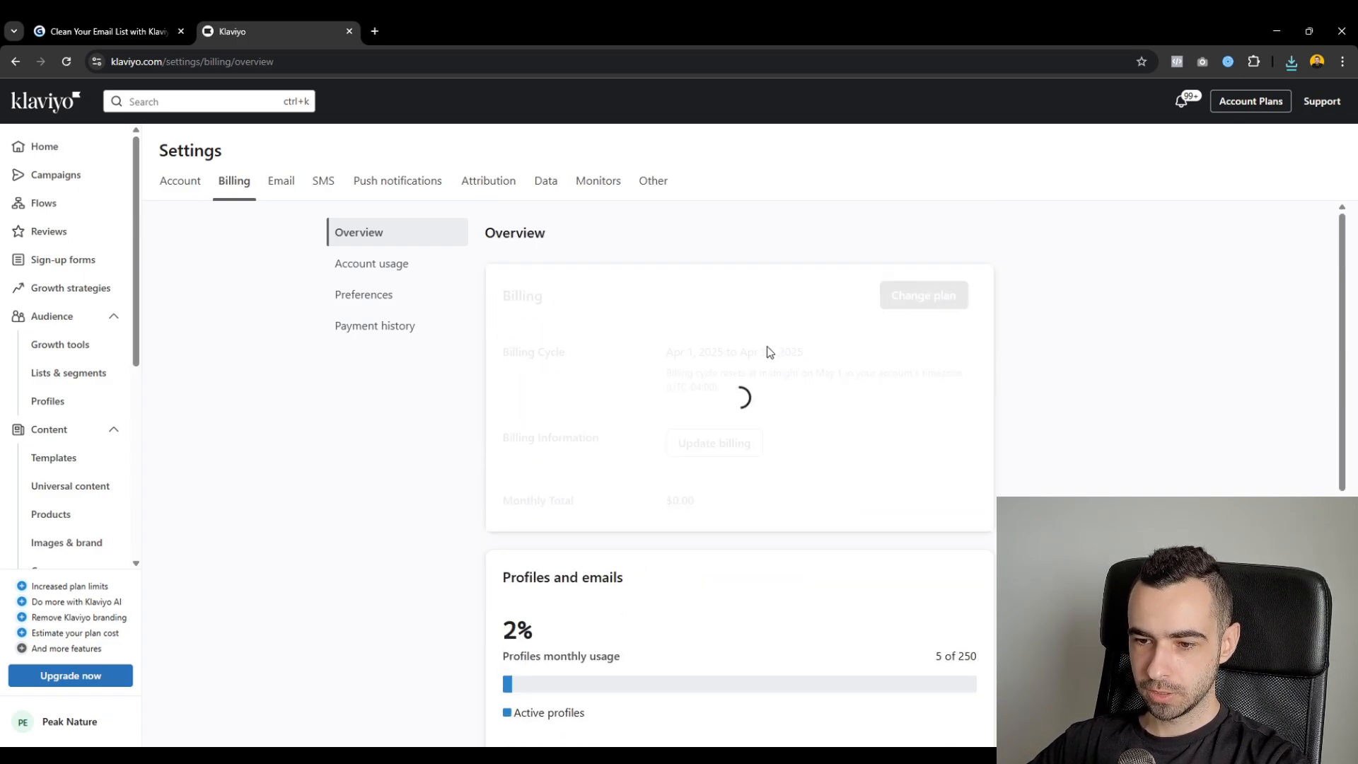
click(541, 437)
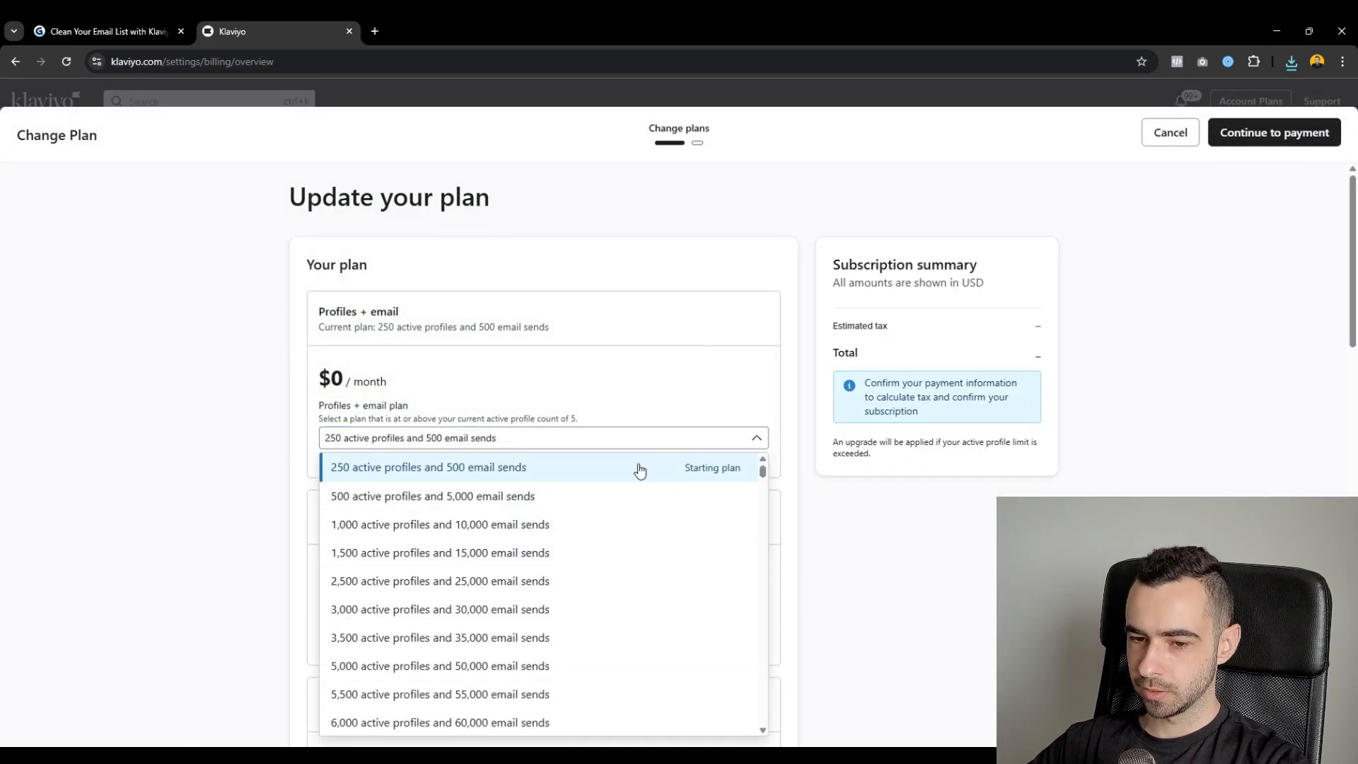
scroll(down, 3)
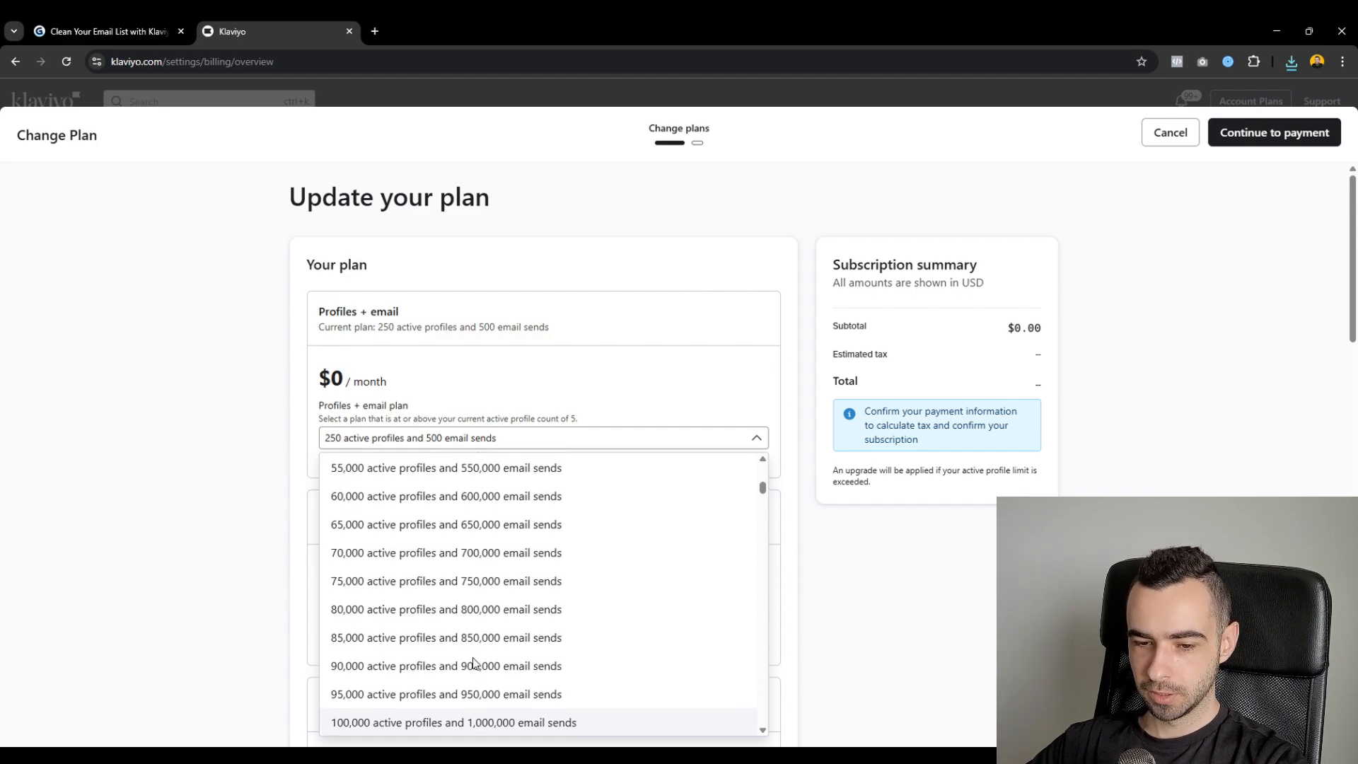
click(445, 496)
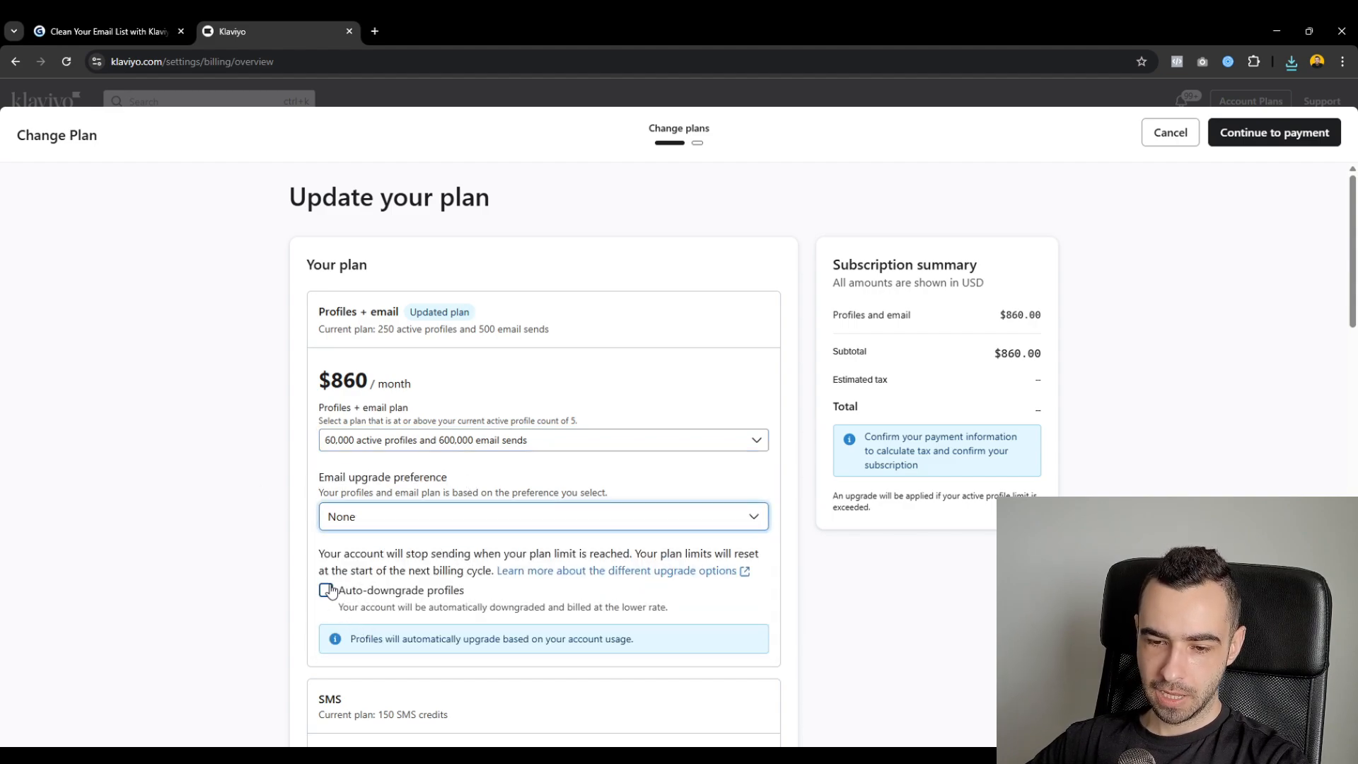
click(325, 589)
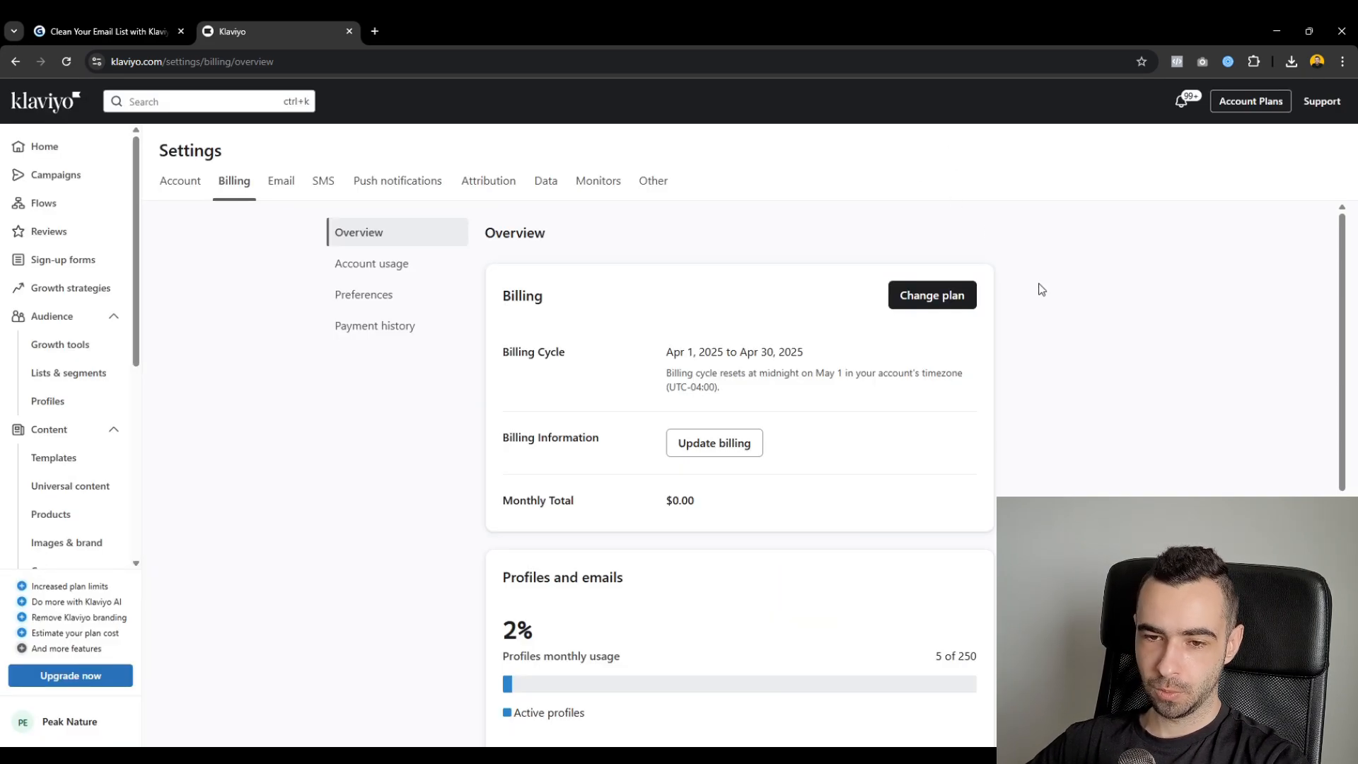
click(104, 32)
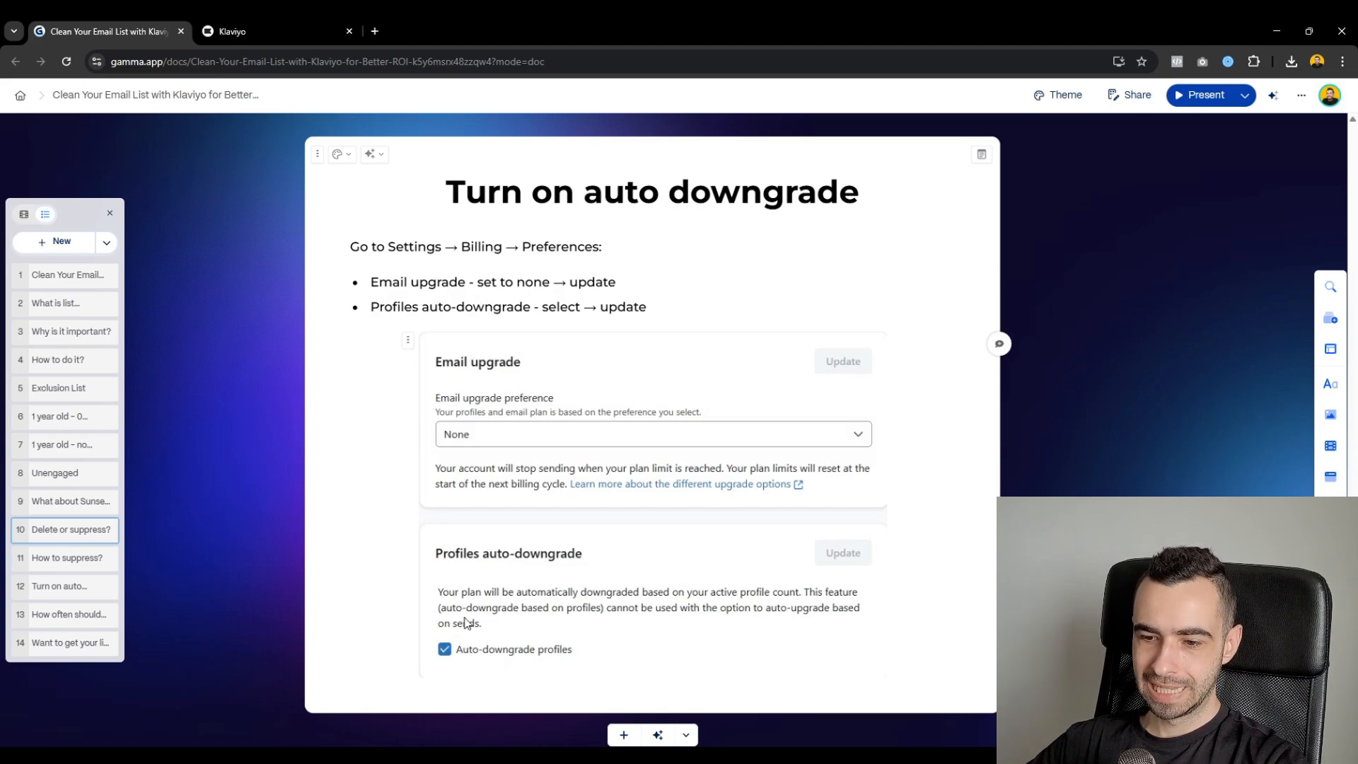
click(275, 31)
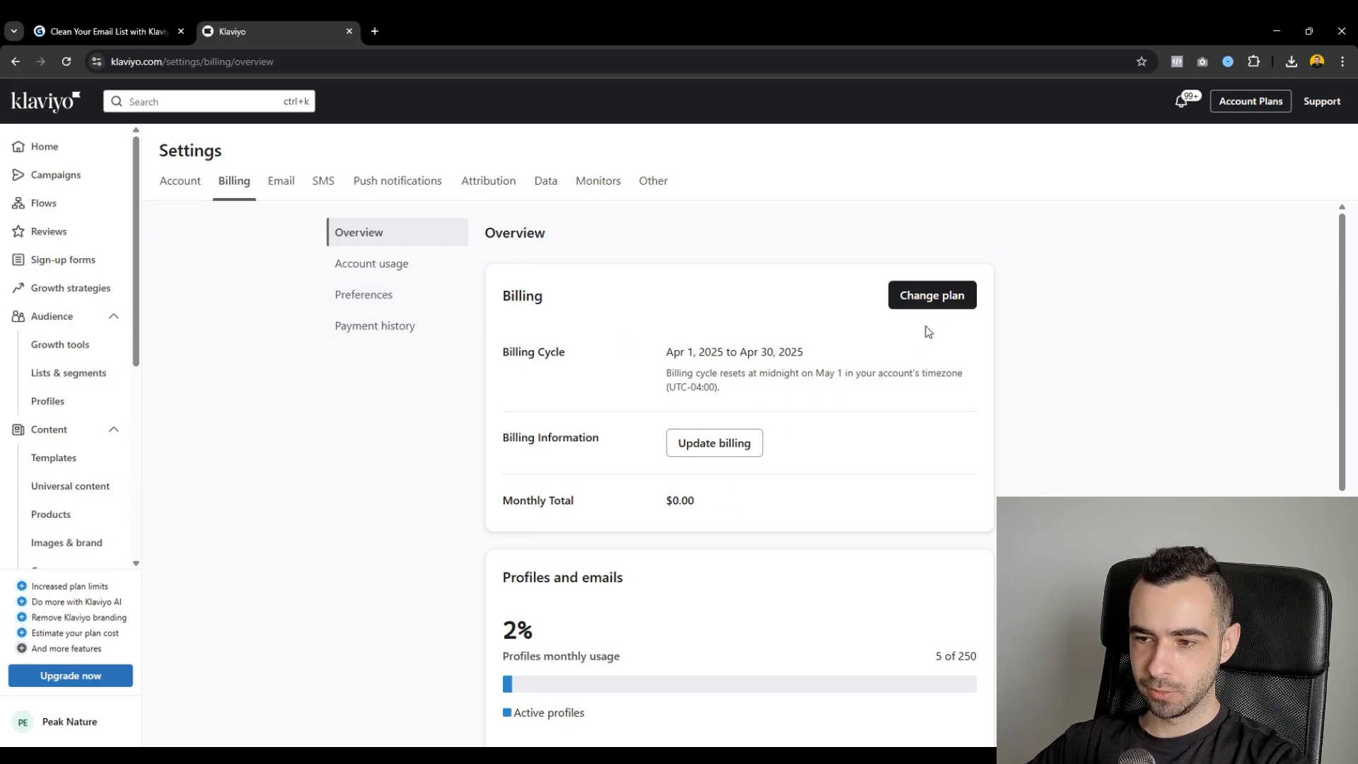
click(931, 294)
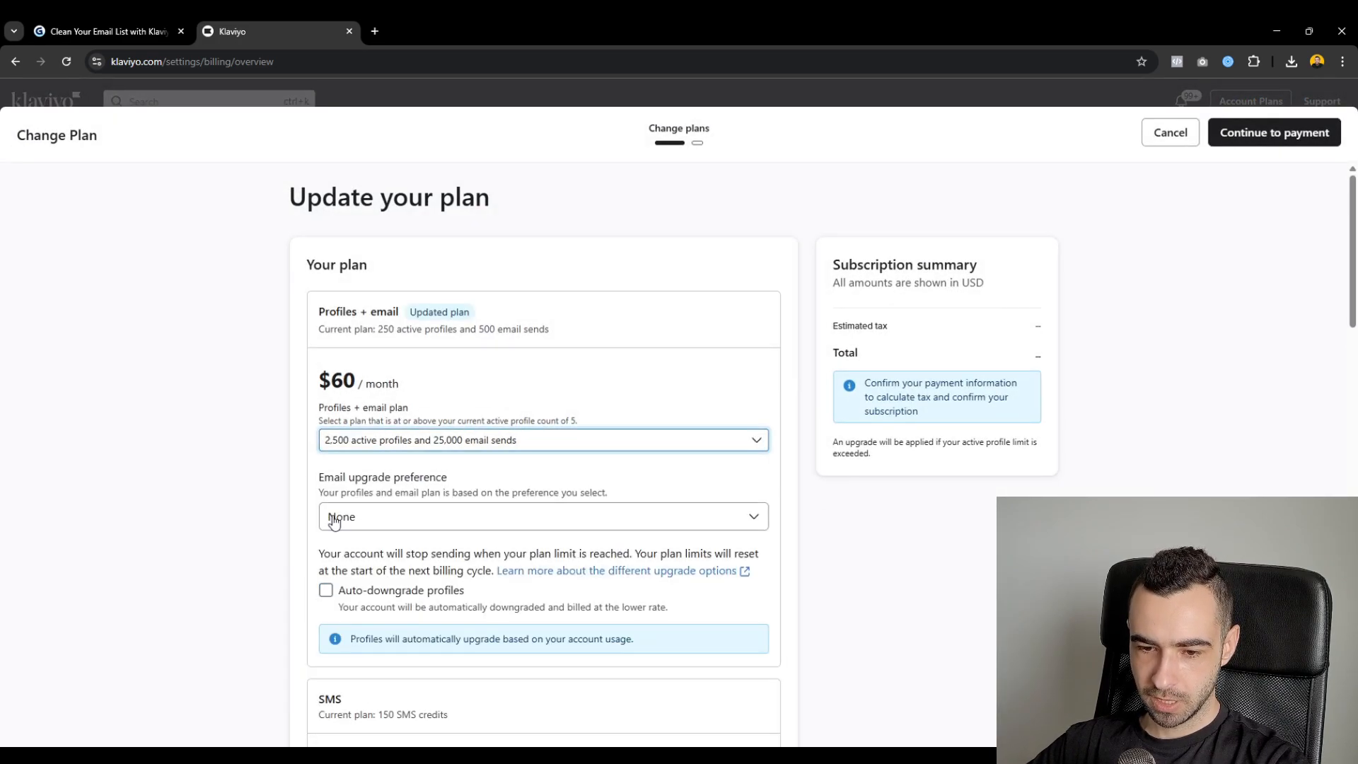
click(326, 590)
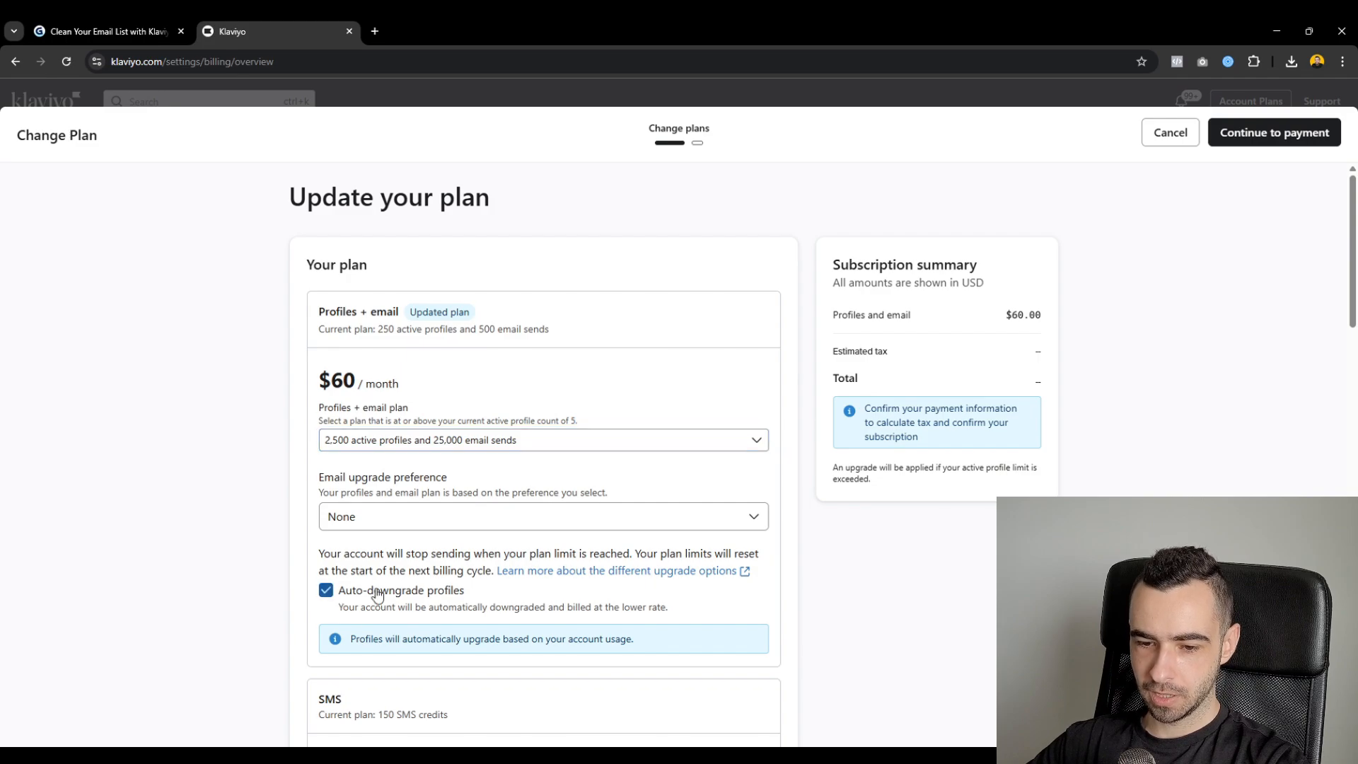
click(1169, 132)
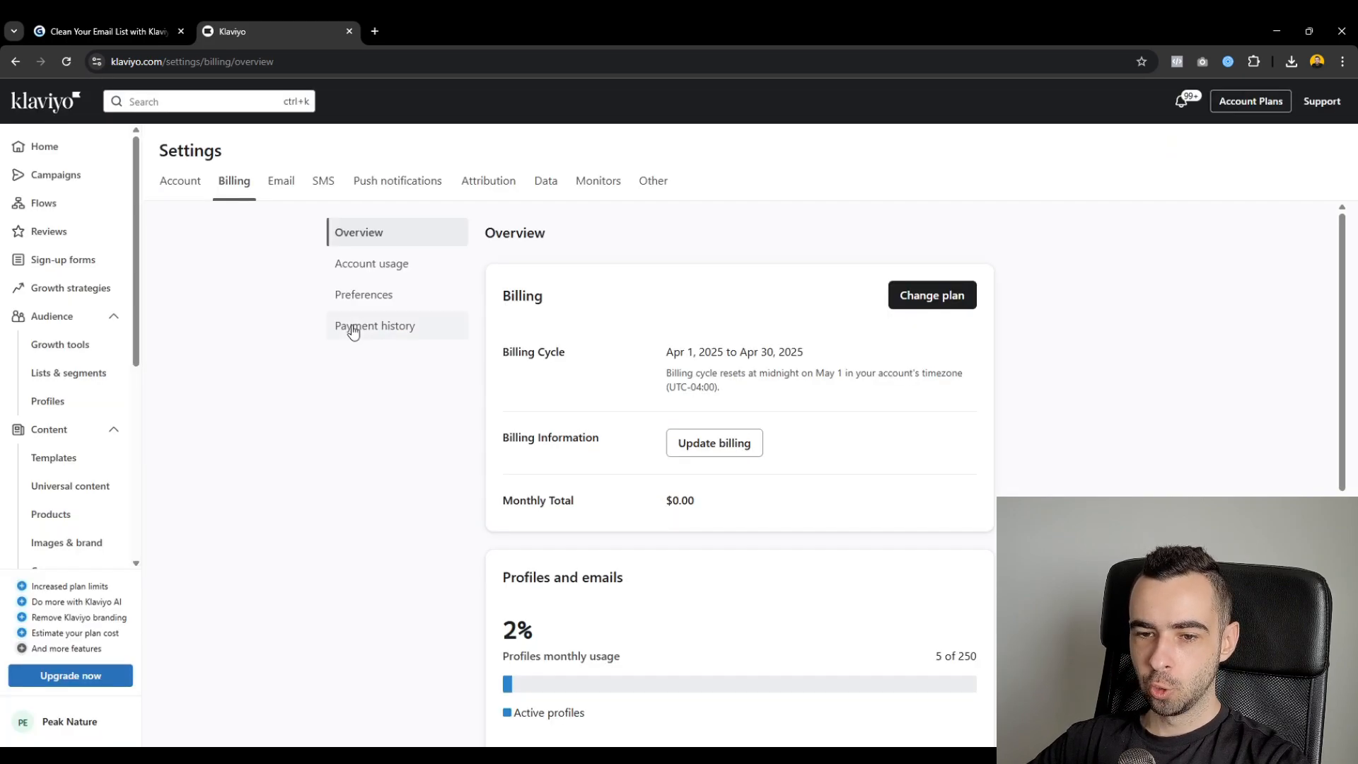
- Look over Klaviyo's billing Preferences page, then go back to Gamma's auto downgrade card
click(364, 293)
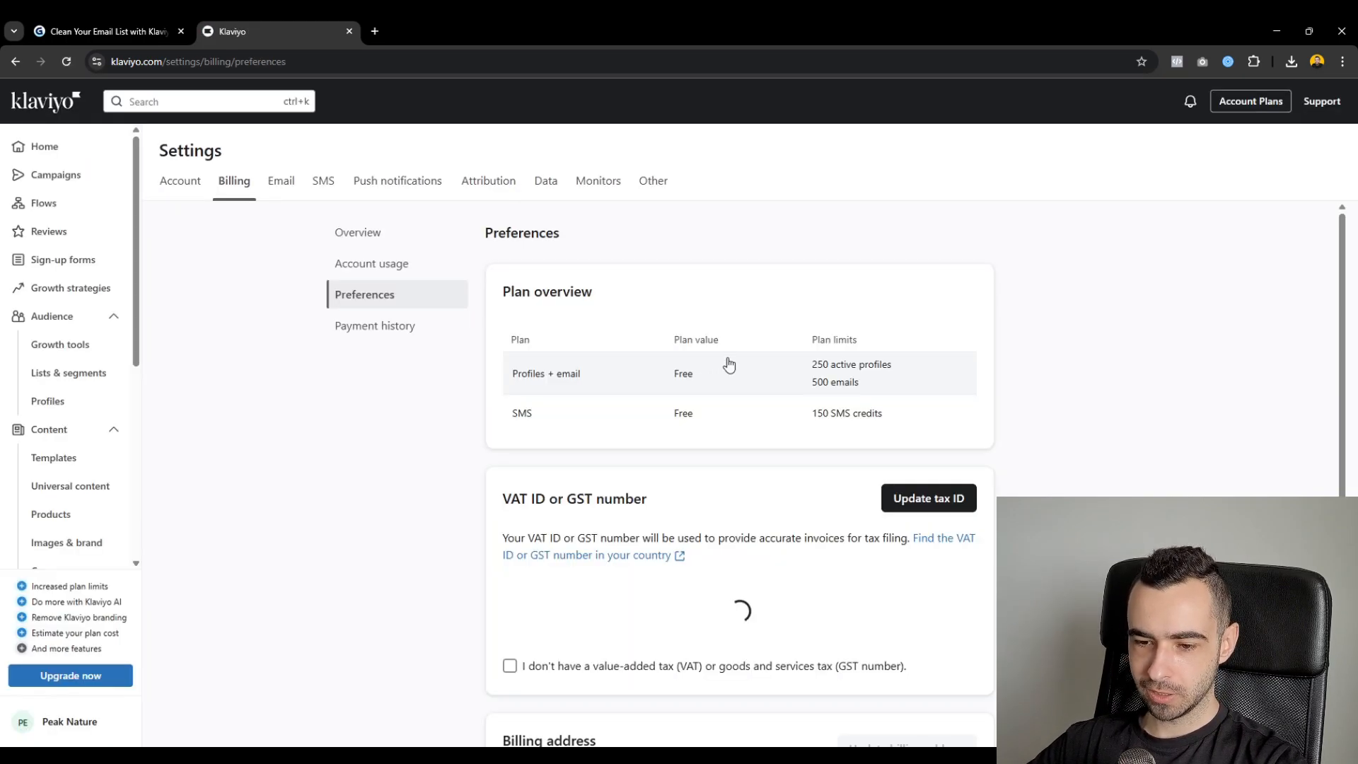
scroll(down, 3)
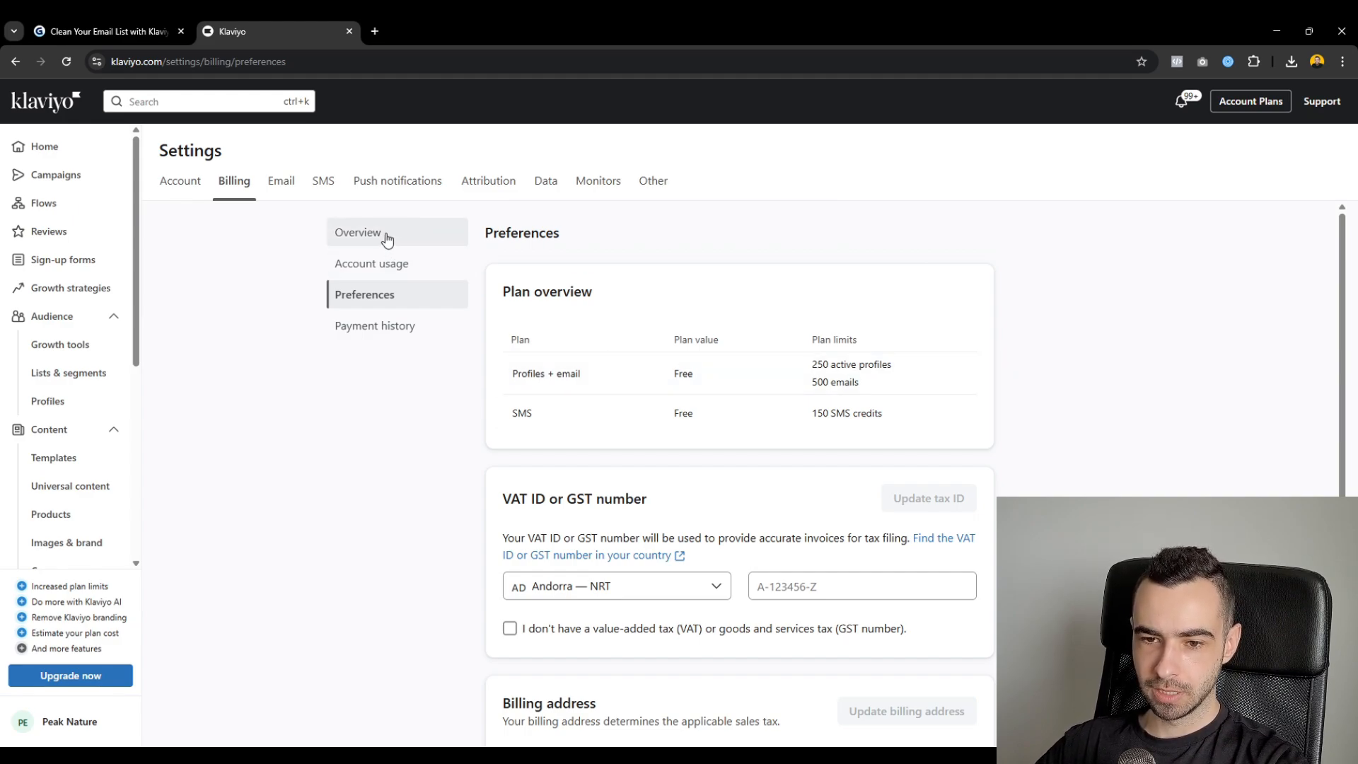
mouse_move(408, 298)
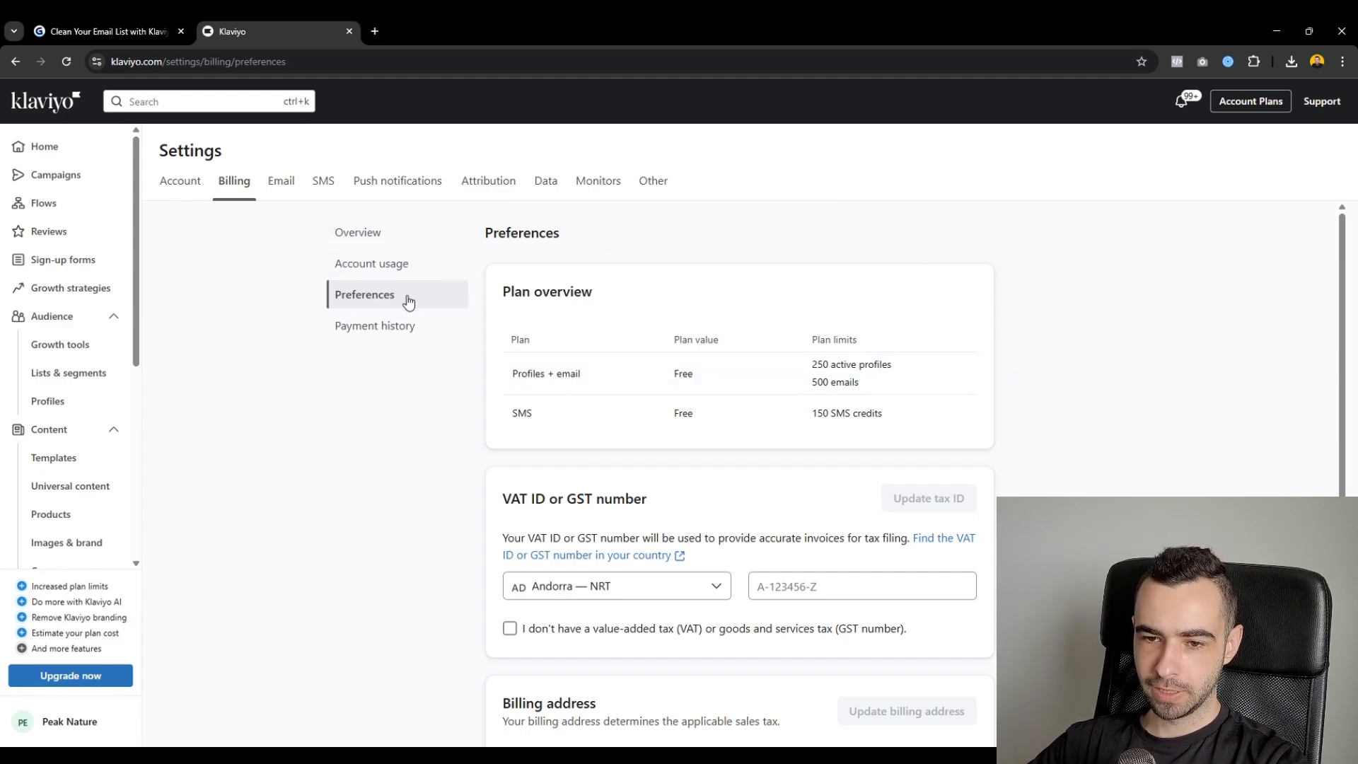
click(104, 31)
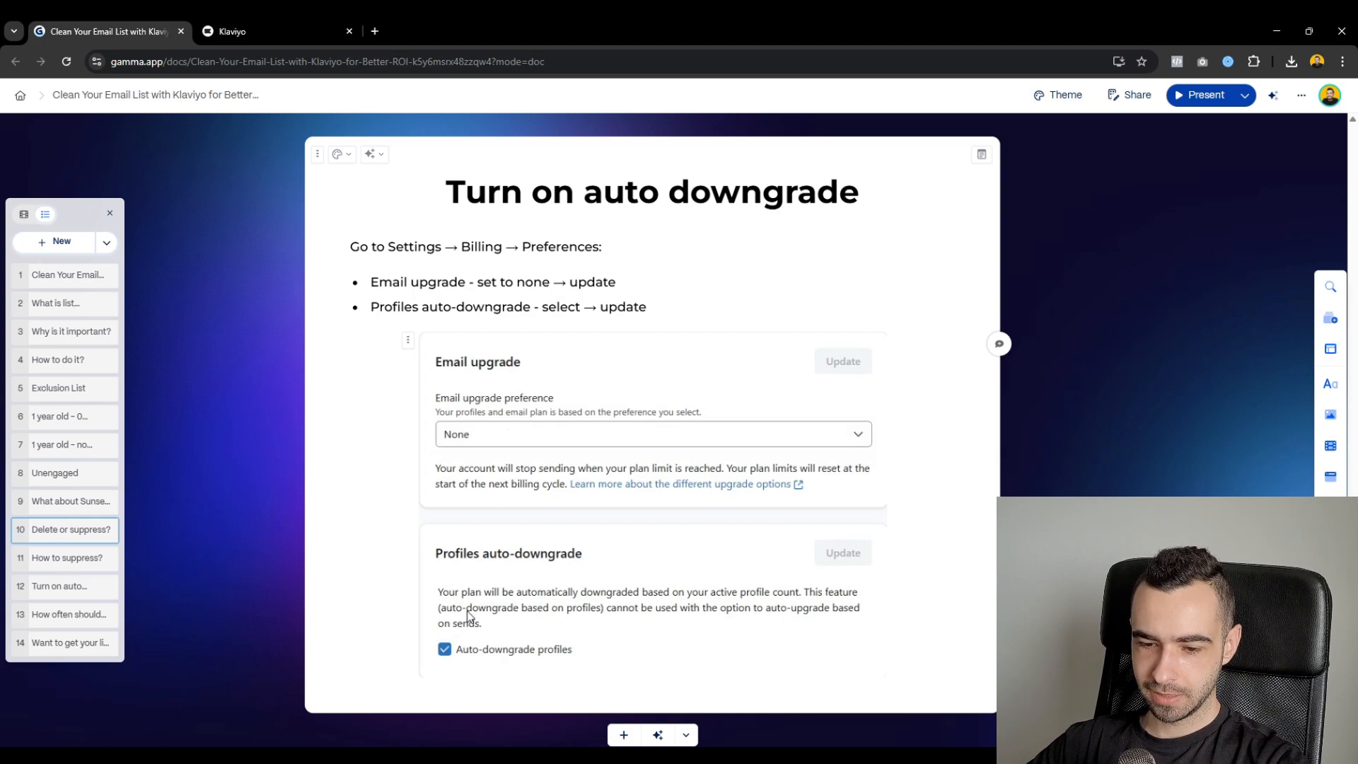
mouse_move(863, 393)
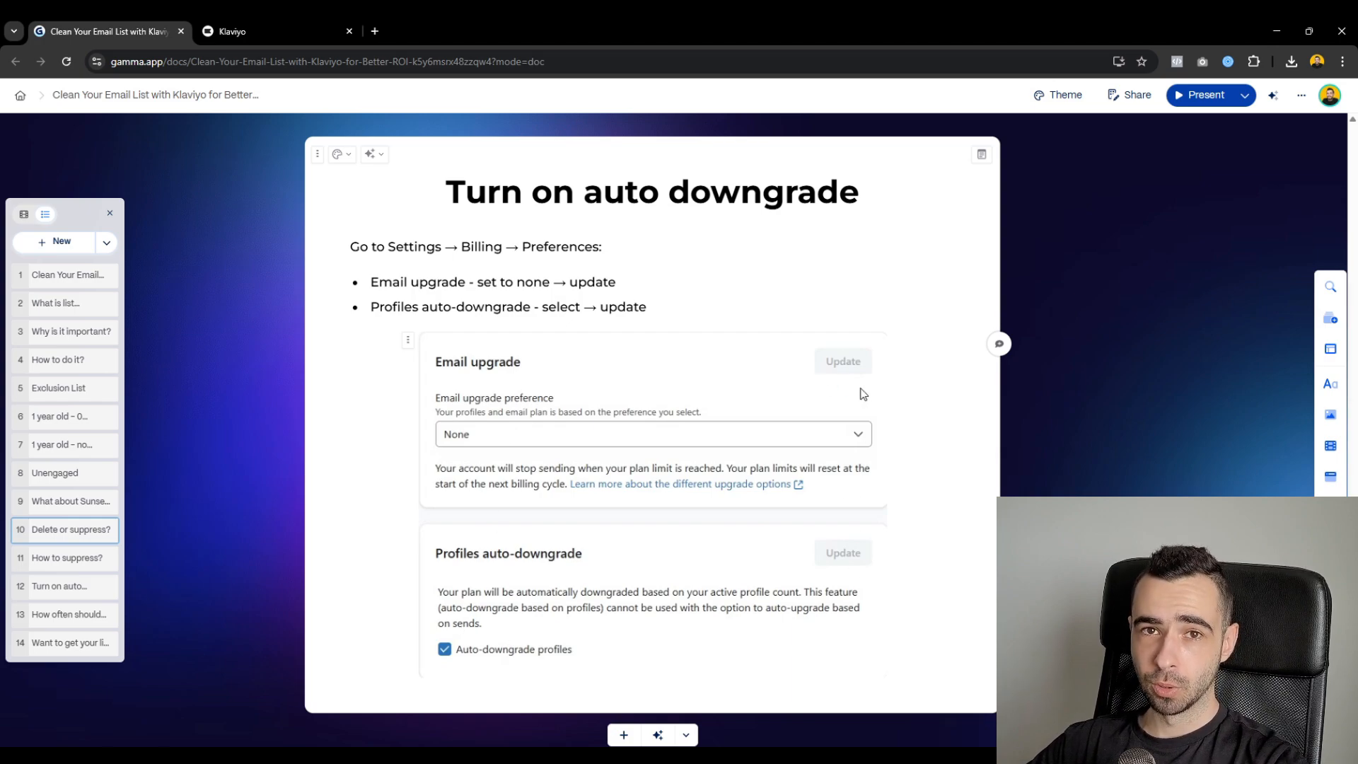
- Scroll the guide to the 'How often should you do it?' card recommending monthly cleaning
scroll(down, 3)
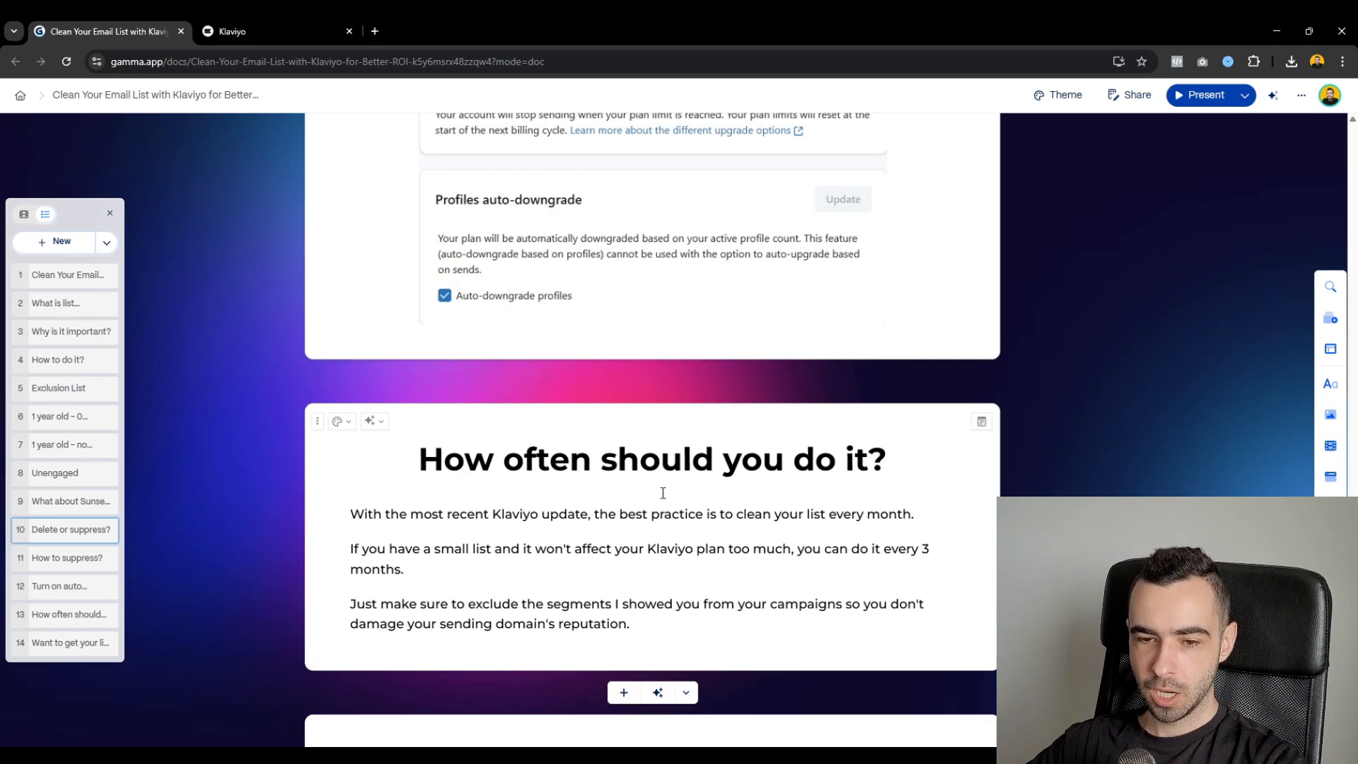
- Skim the segment cards and jump to card 14, the free list-cleaning offer
scroll(down, 3)
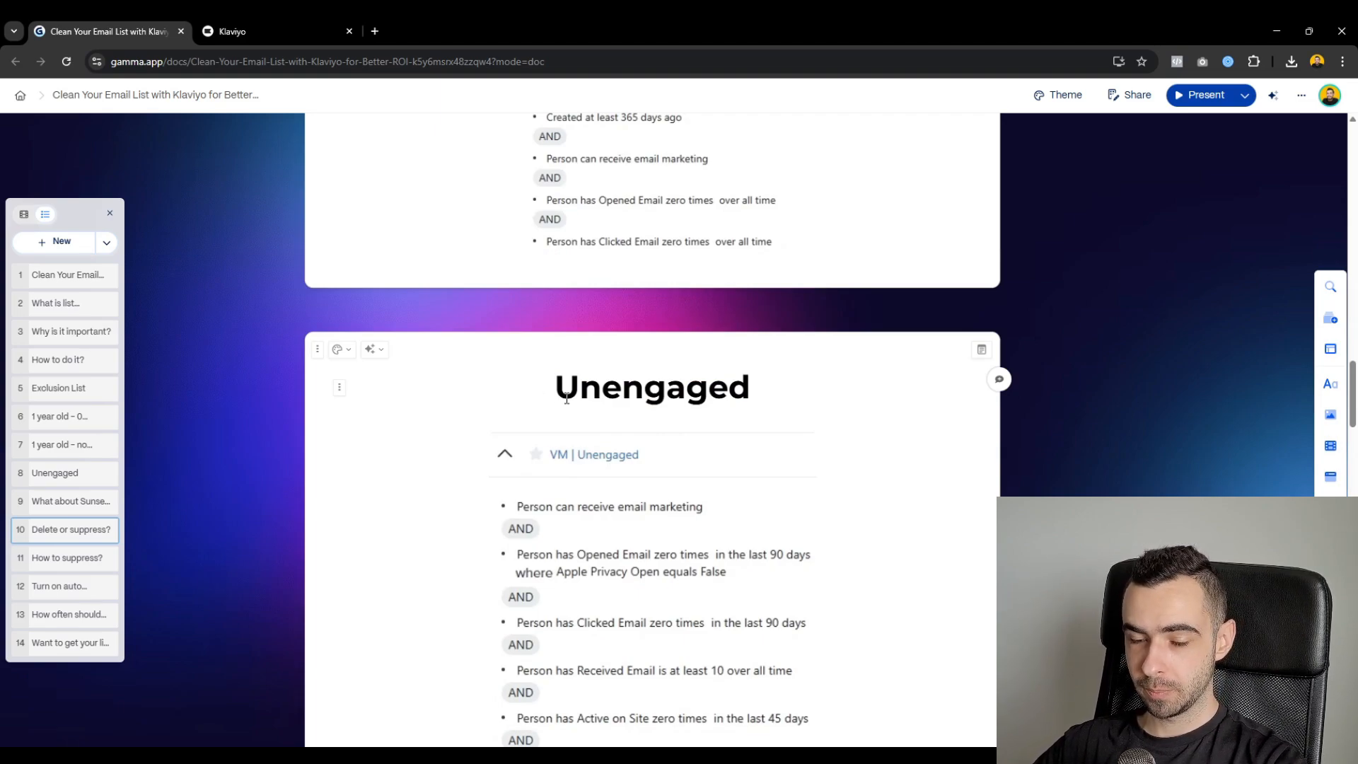
double_click(652, 386)
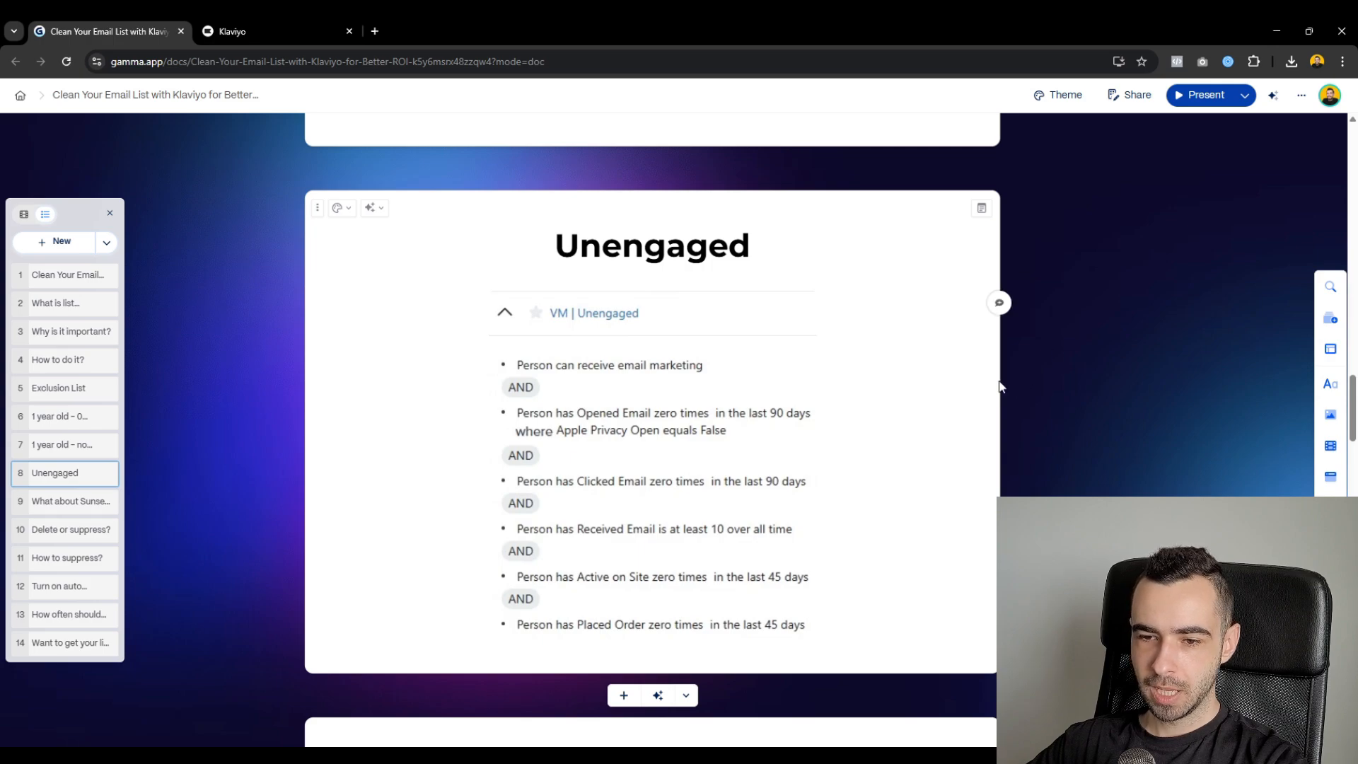
scroll(down, 3)
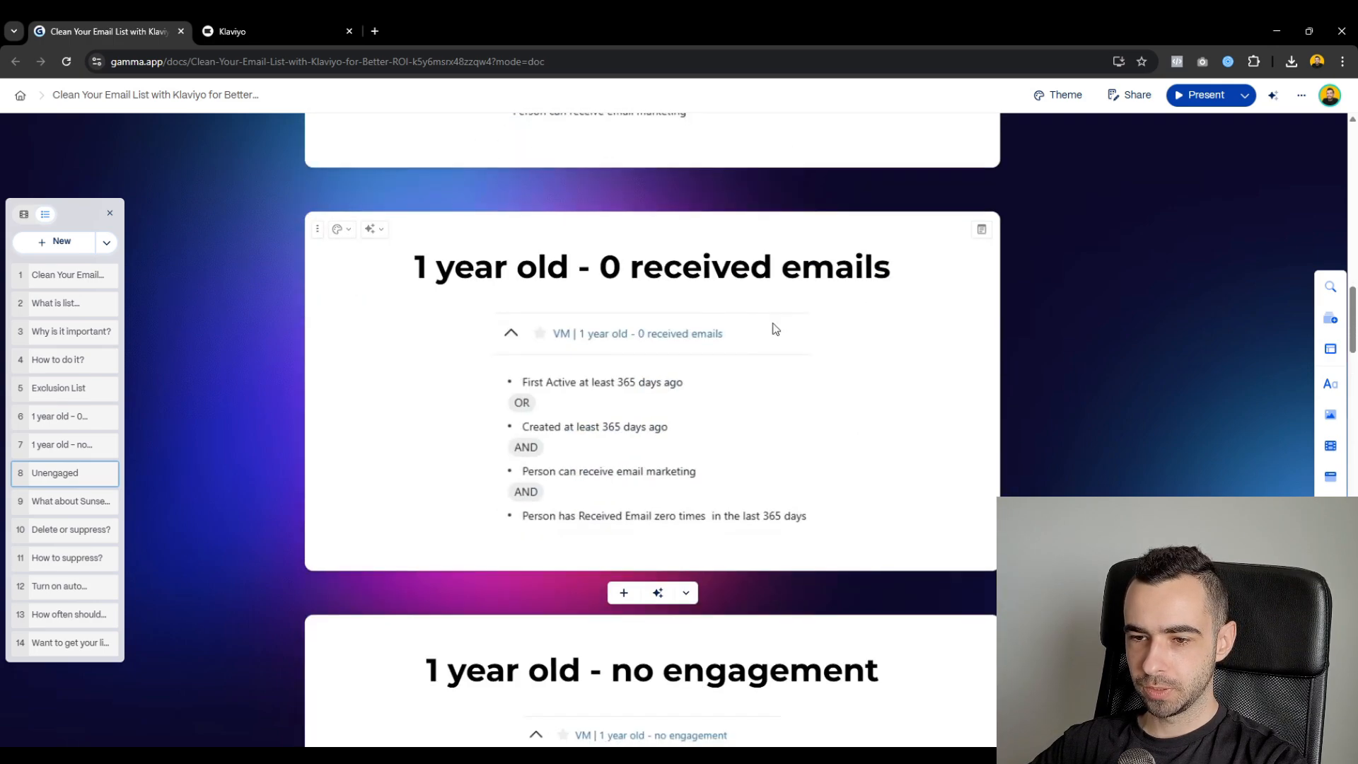
scroll(down, 3)
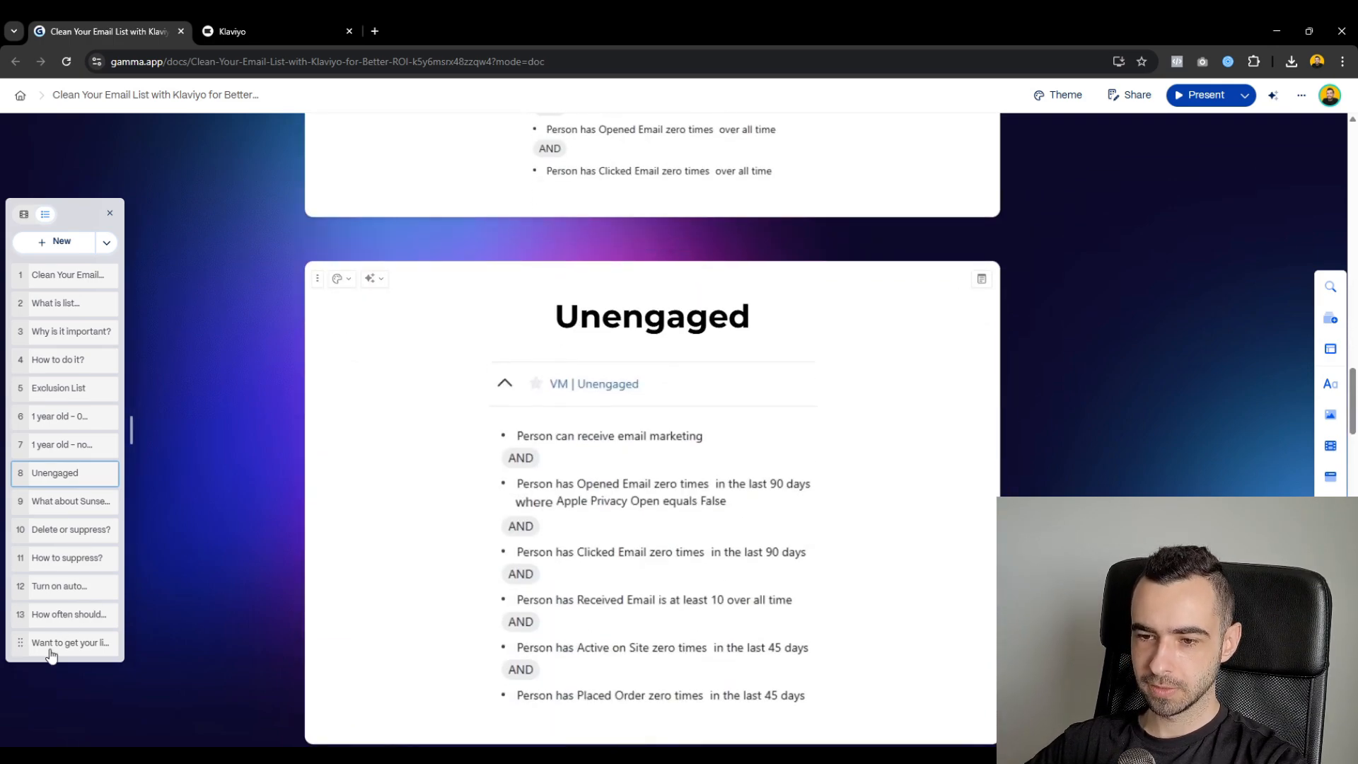
click(69, 642)
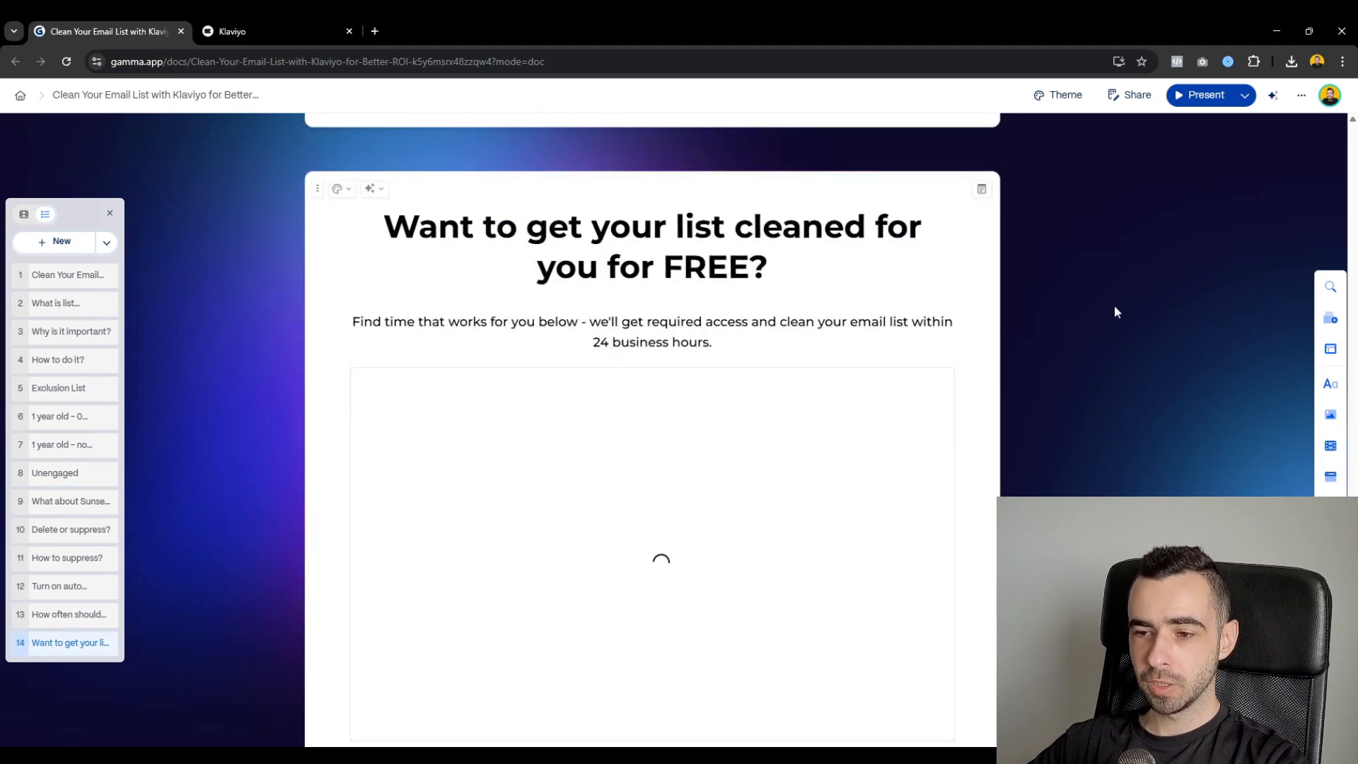